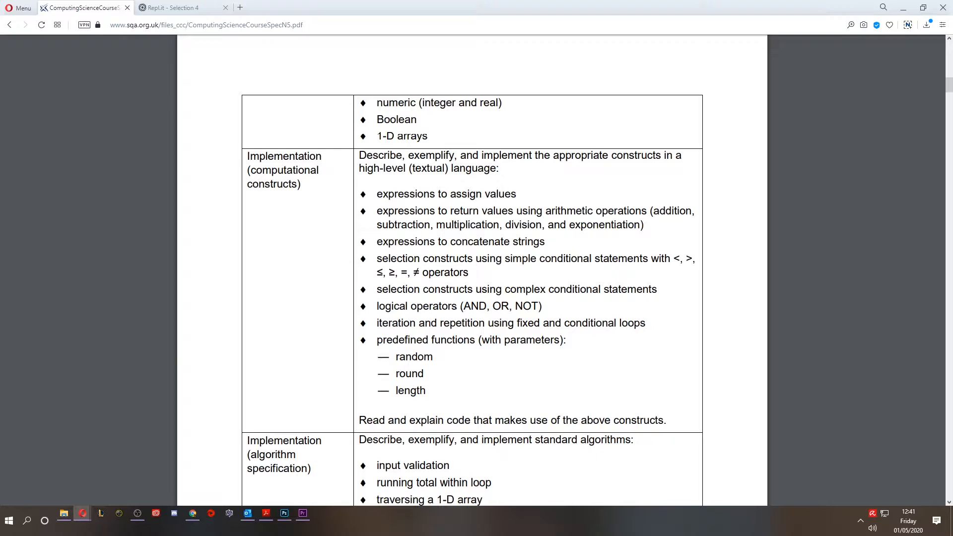
Create a new Python repl named Complex Selection 1 from the Replit home.
{"action": "double_click", "coordinate": [523, 289]}
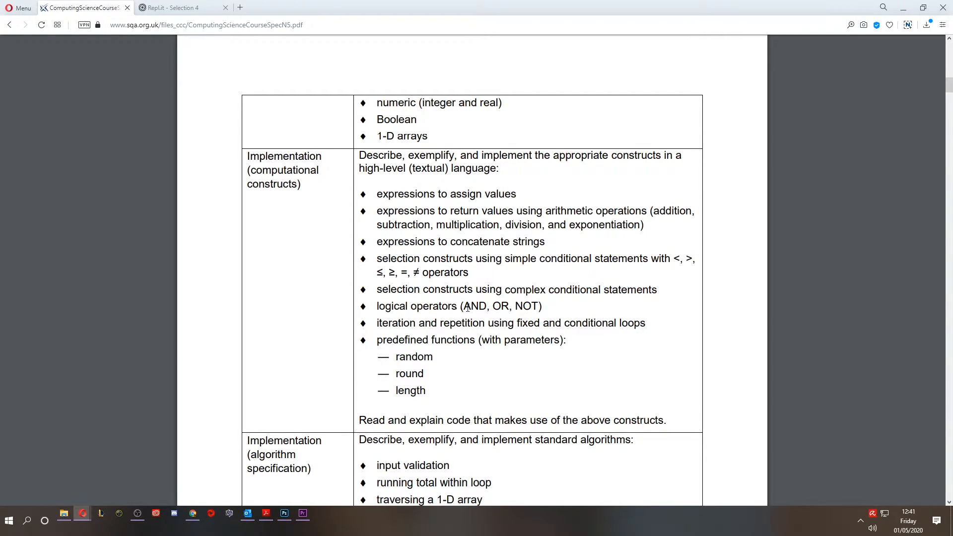
{"action": "left_click_drag", "start_coordinate": [462, 305], "coordinate": [541, 306]}
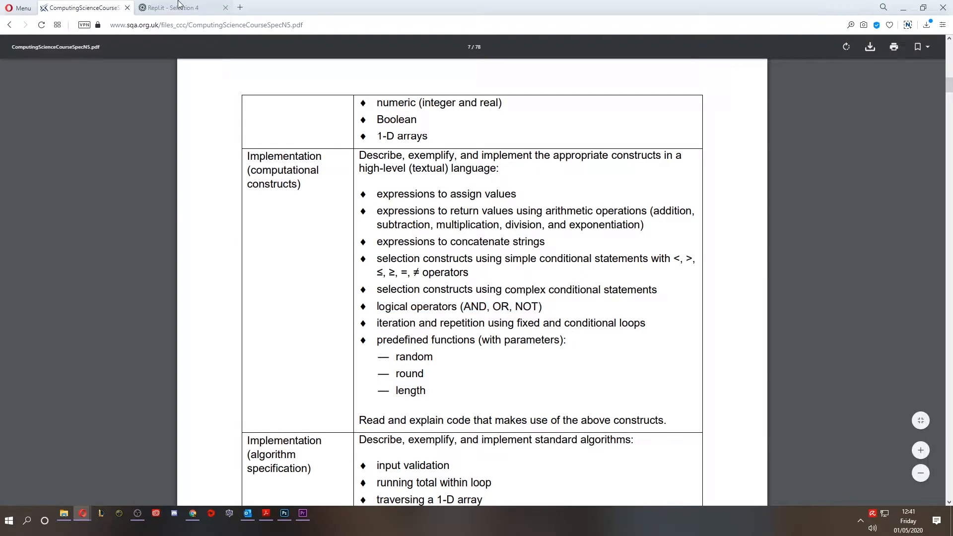
{"action": "left_click", "coordinate": [177, 7]}
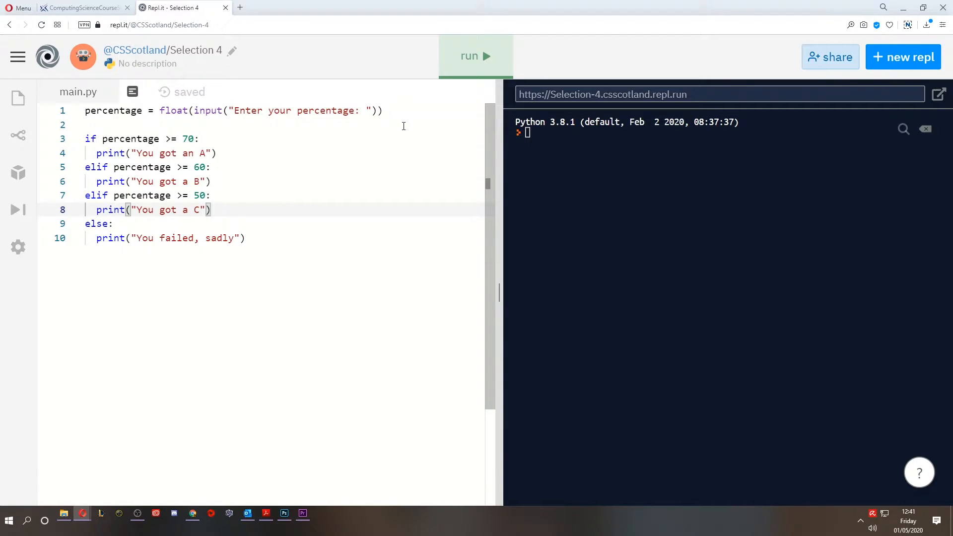
{"action": "left_click", "coordinate": [903, 57]}
{"action": "type", "text": "C"}
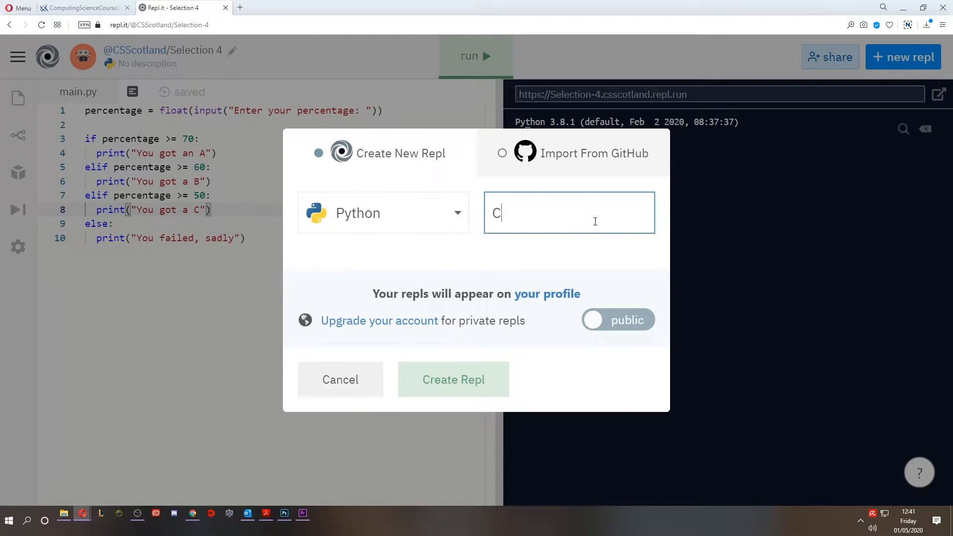
{"action": "type", "text": "omplex Selection 1"}
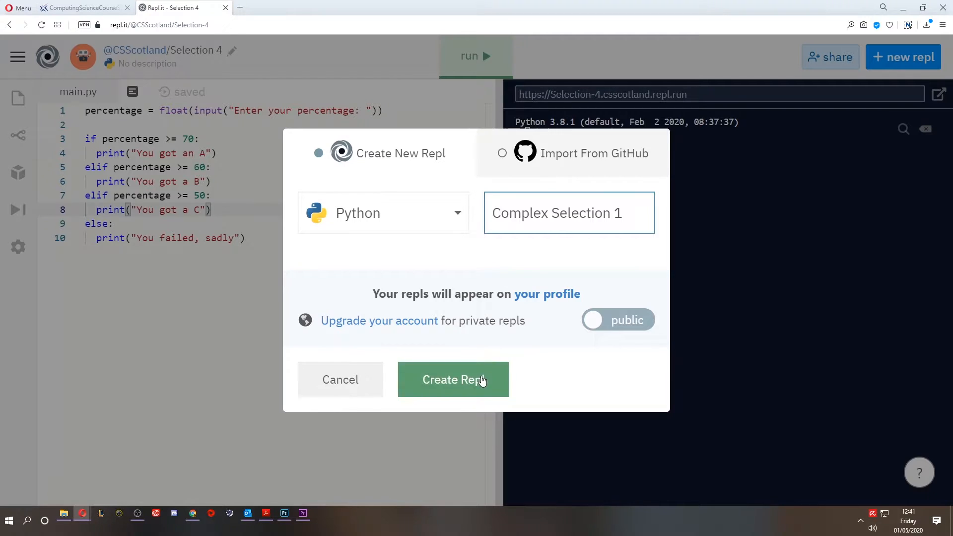
{"action": "left_click", "coordinate": [452, 379]}
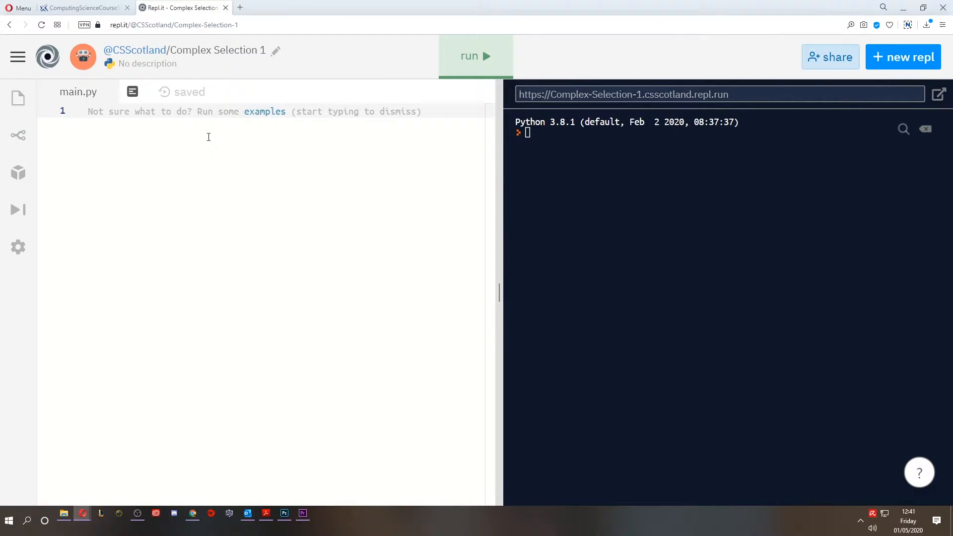
{"action": "mouse_move", "coordinate": [304, 252]}
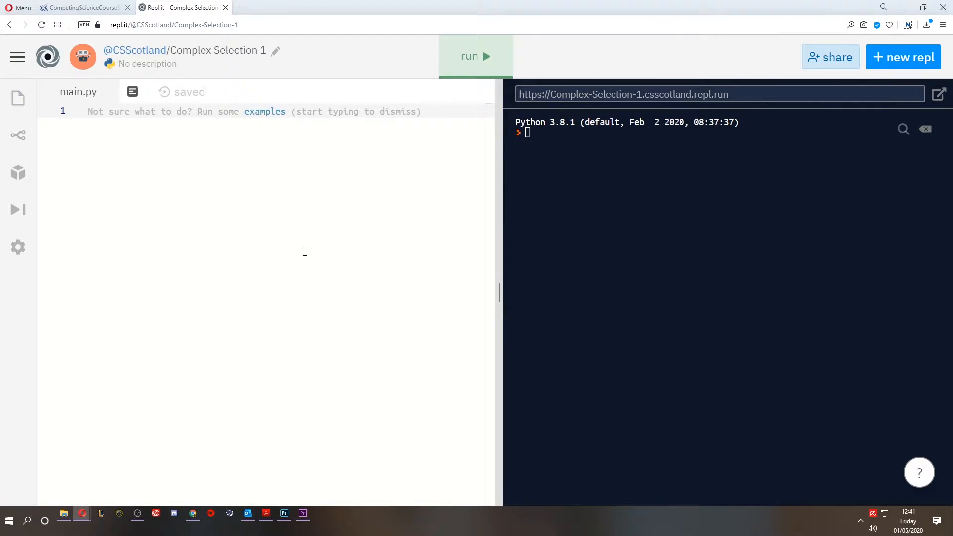
Write three planning comments: ask about joining the club, welcome if yes, otherwise a sad message.
{"action": "type", "text": "#"}
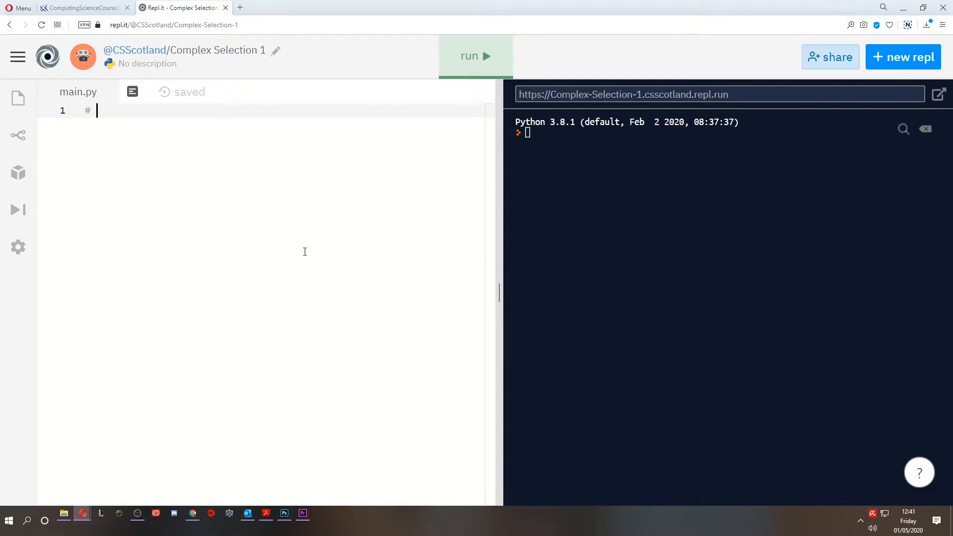
{"action": "type", "text": "Ask the user if they want to join the computing"}
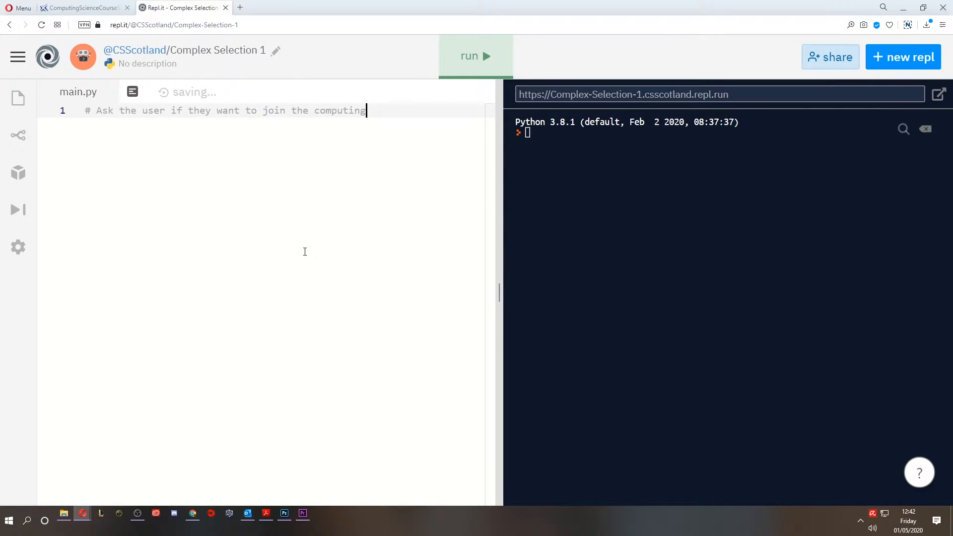
{"action": "type", "text": "club"}
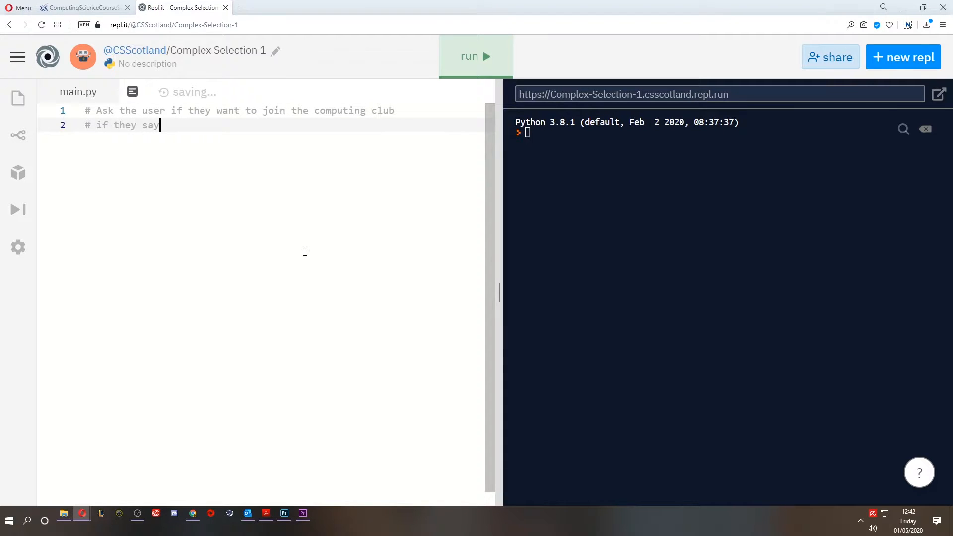
{"action": "type", "text": "yes, display"}
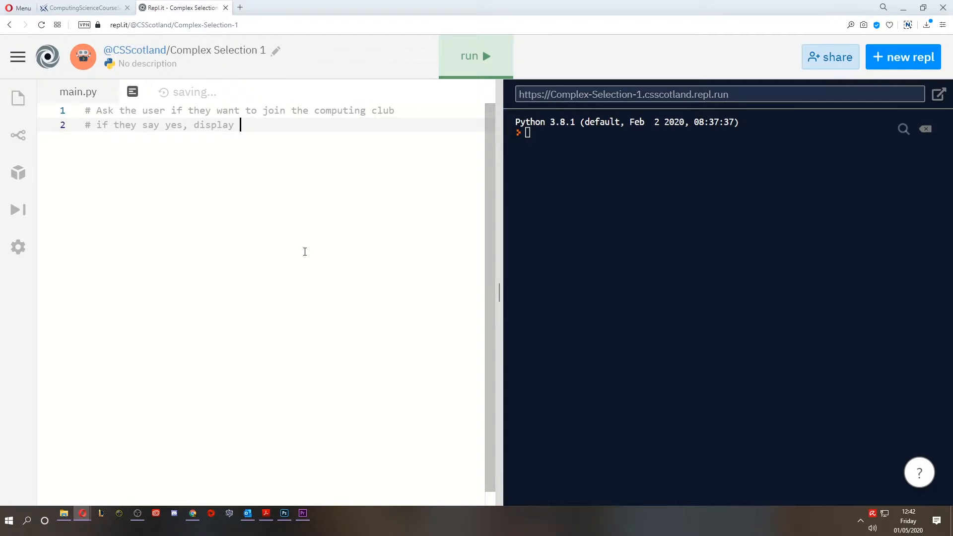
{"action": "type", "text": "a welcome message"}
{"action": "type", "text": "# otherwise, displa"}
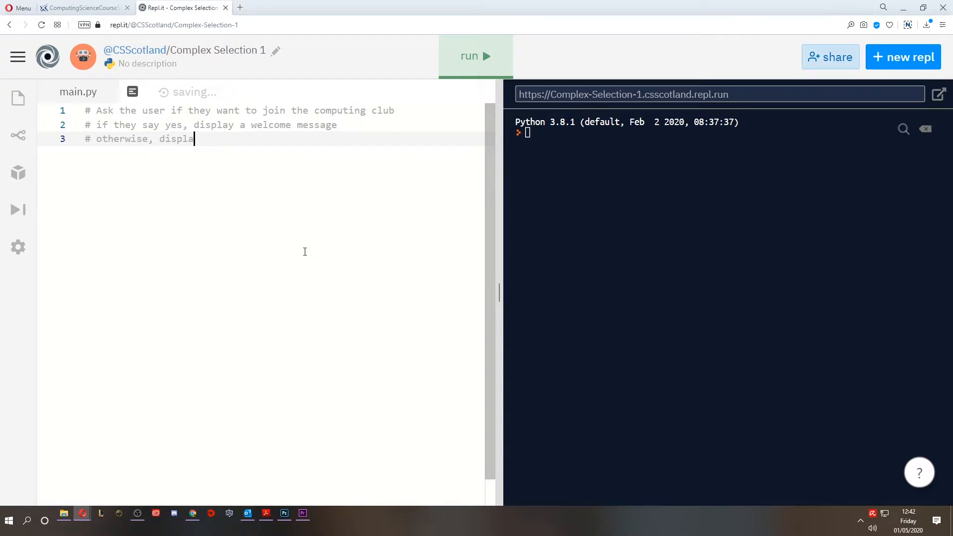
{"action": "type", "text": "y a sad message."}
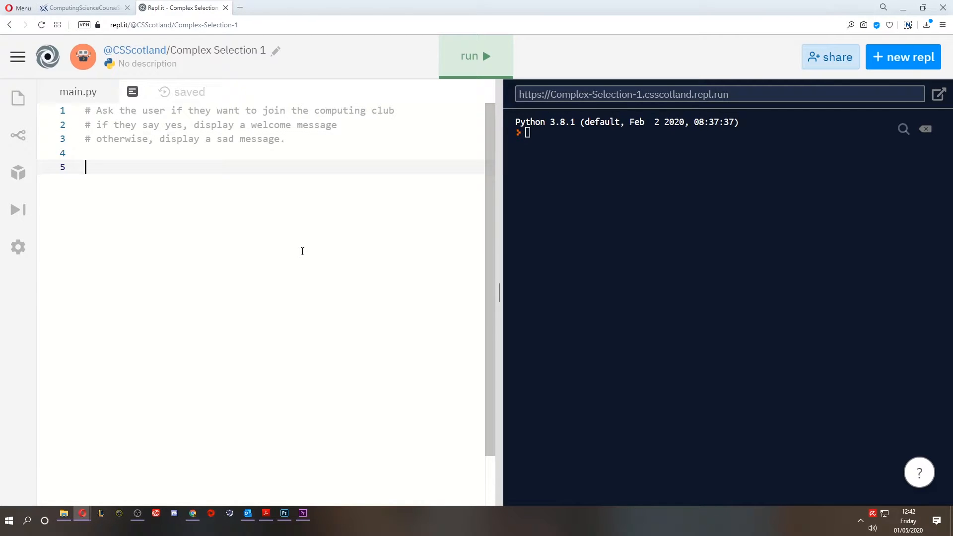
{"action": "mouse_move", "coordinate": [383, 248]}
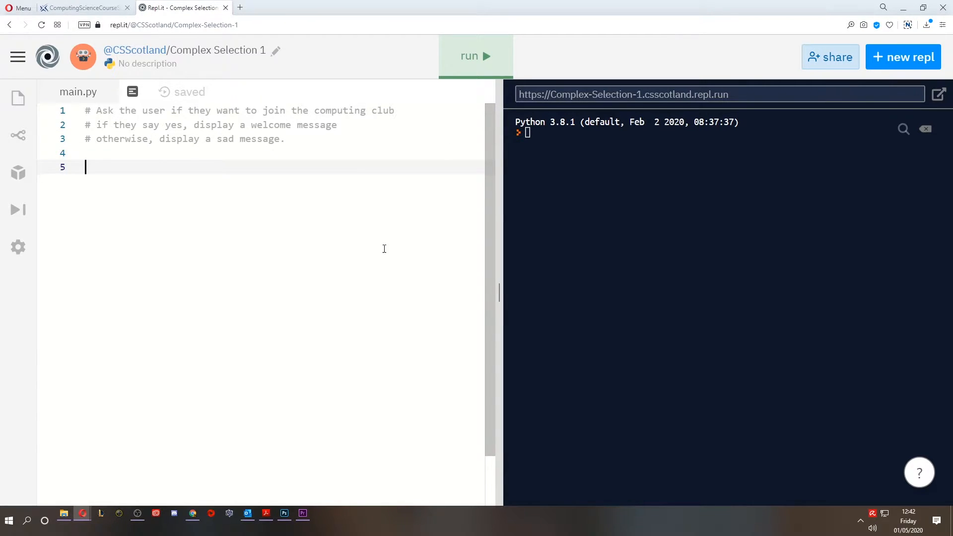
Store the reply to "Do you want to join computing club? " in answer via input.
{"action": "type", "text": "answer = input(\""}
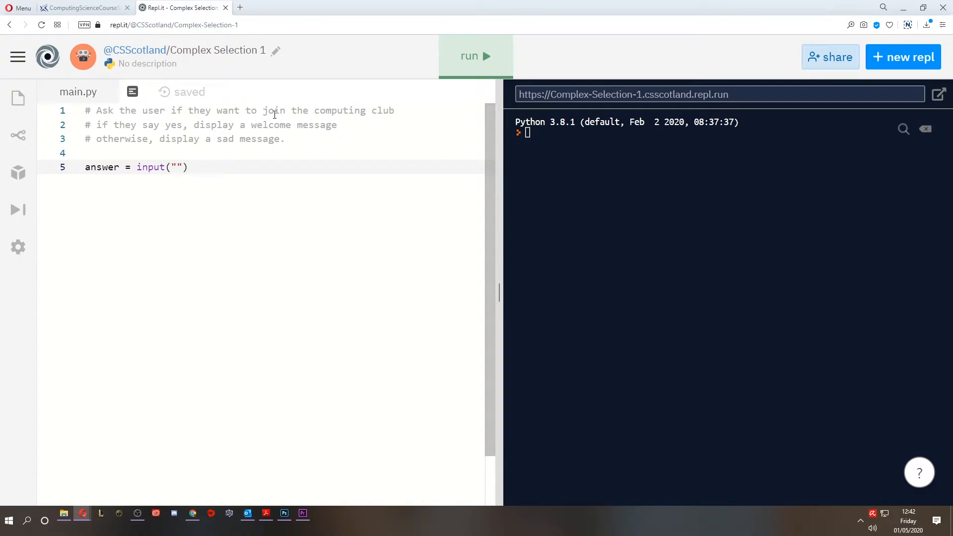
{"action": "type", "text": "Do you want to join compuiting"}
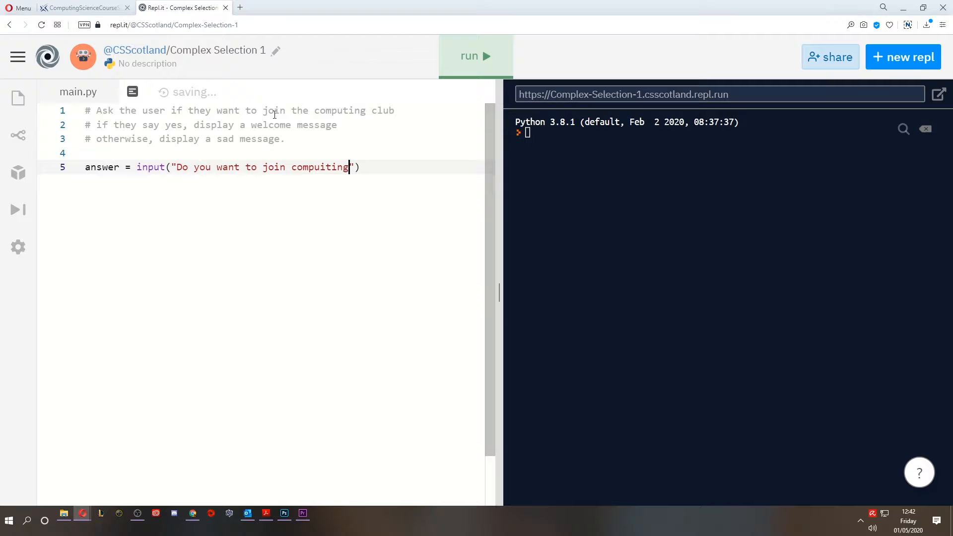
{"action": "type", "text": "club?"}
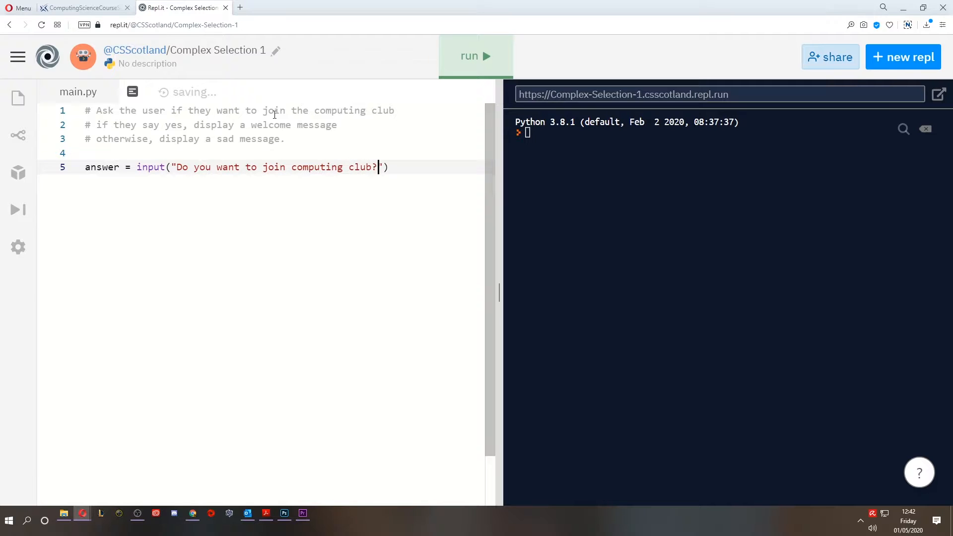
{"action": "type", "text": "\" \""}
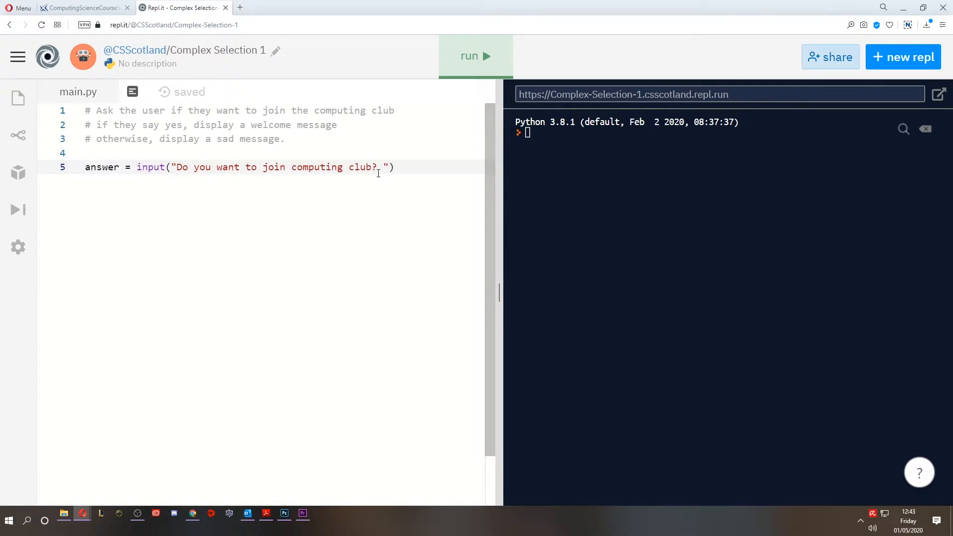
Test the prompt twice answering yes, tweaking the trailing space after the question mark.
{"action": "left_click", "coordinate": [475, 55]}
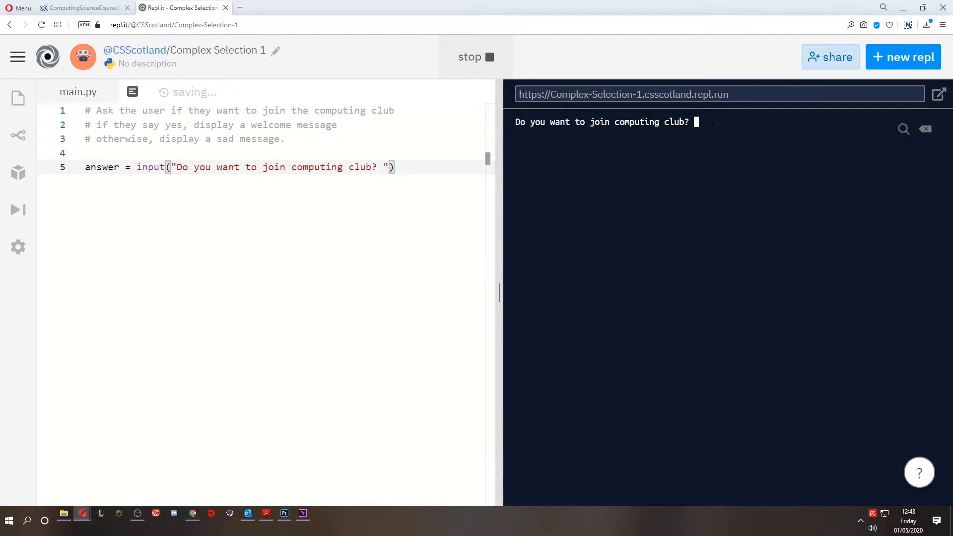
{"action": "type", "text": "yes"}
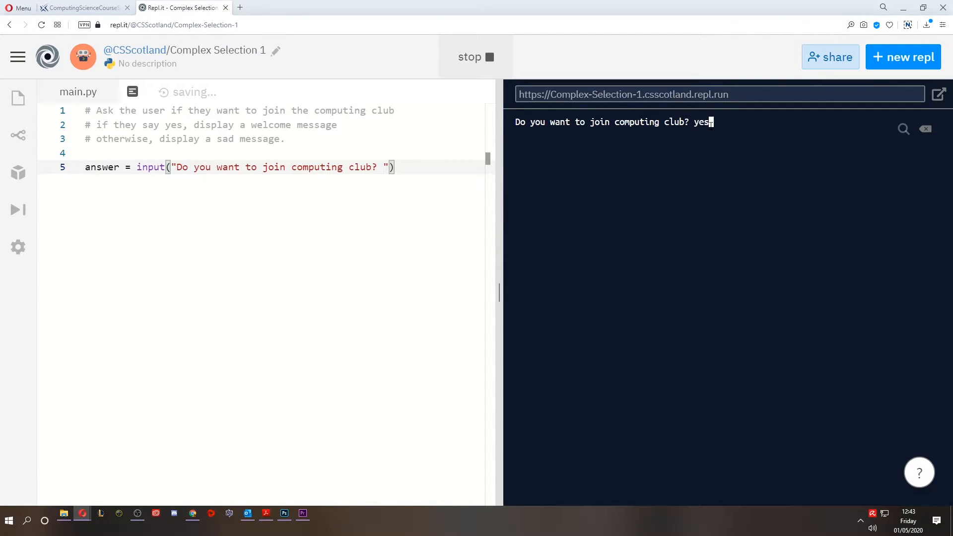
{"action": "key", "text": "enter"}
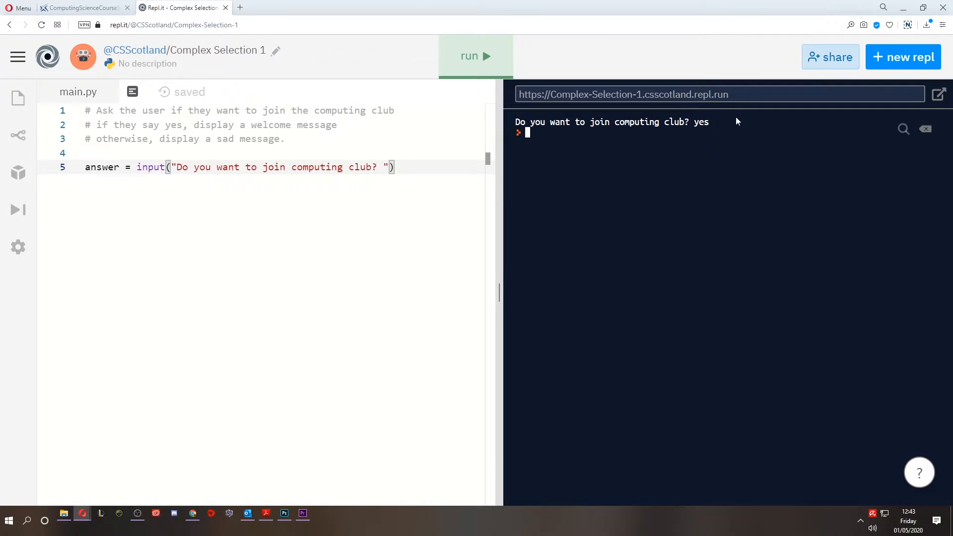
{"action": "key", "text": "Backspace"}
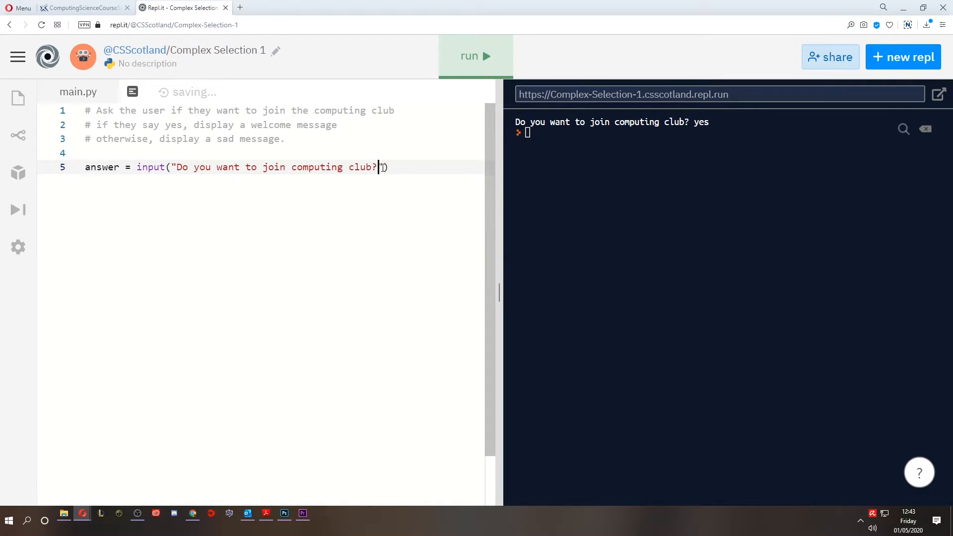
{"action": "left_click", "coordinate": [475, 56]}
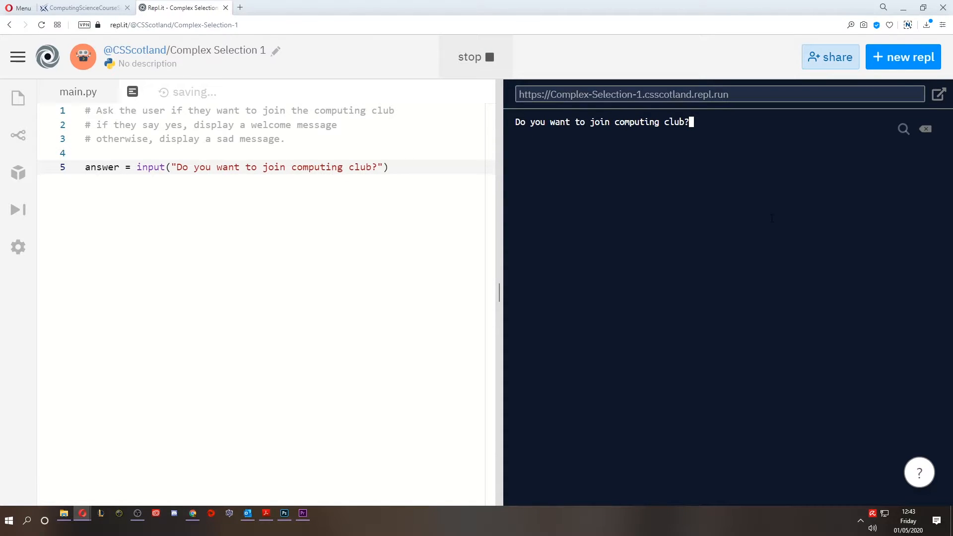
{"action": "type", "text": "yes"}
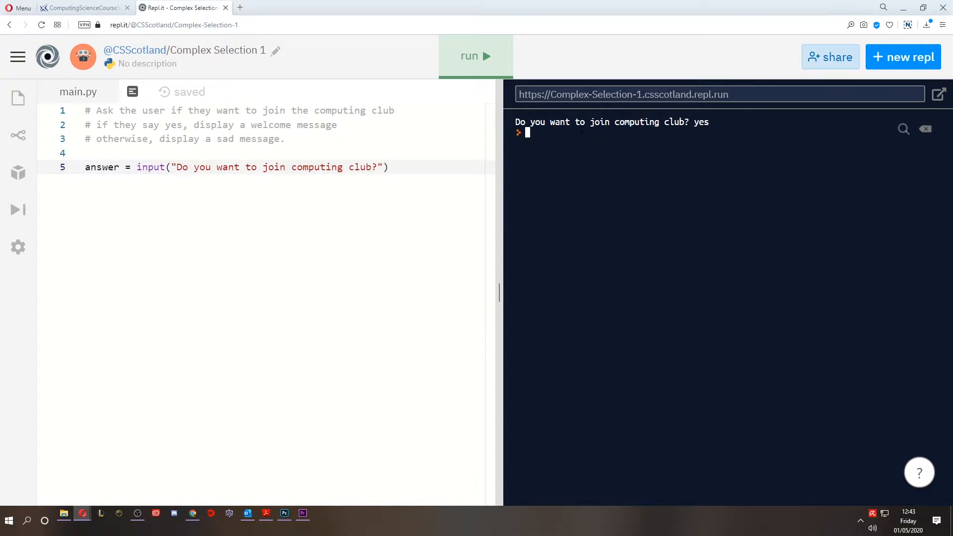
{"action": "type", "text": "\" \""}
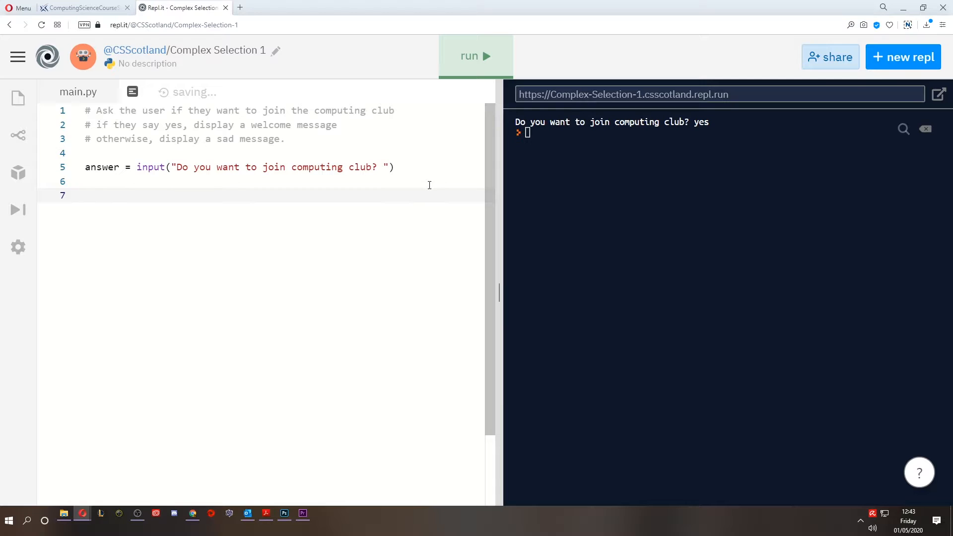
Add if answer == "yes": printing "Welcome to the Computing Club!".
{"action": "type", "text": "if"}
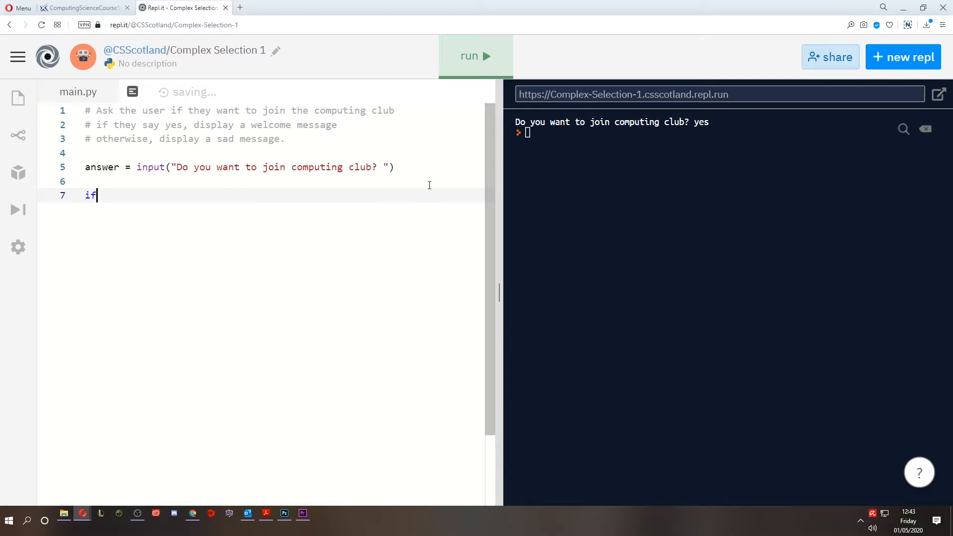
{"action": "type", "text": "answer == \""}
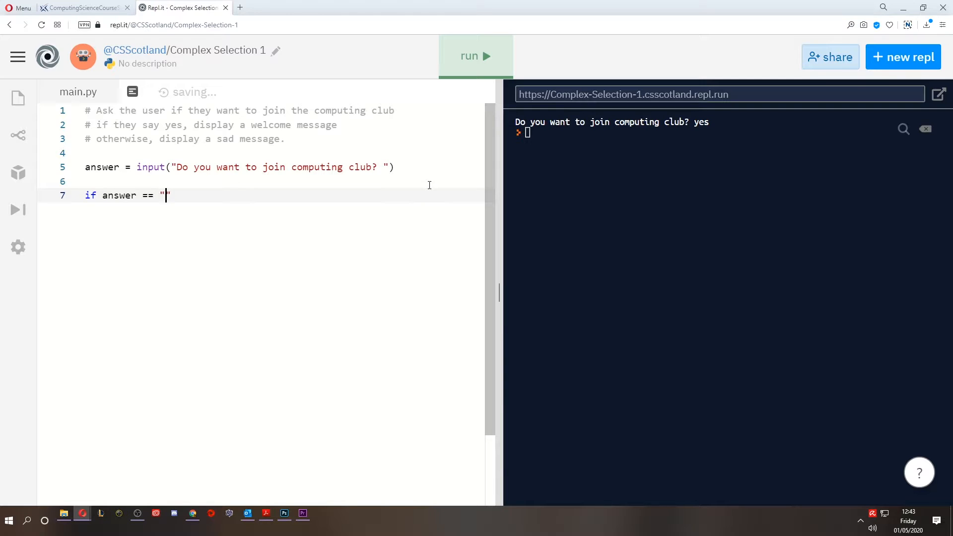
{"action": "type", "text": "yes"}
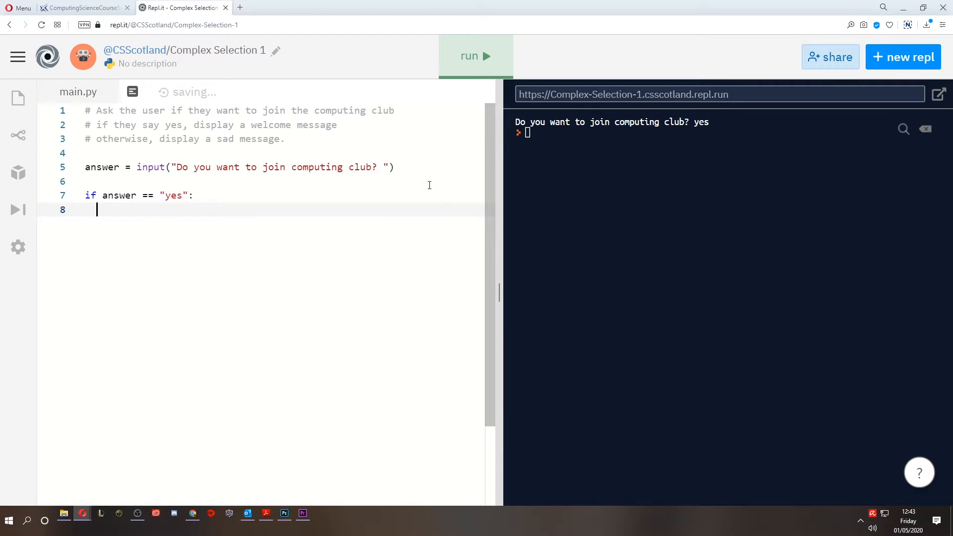
{"action": "type", "text": "print()"}
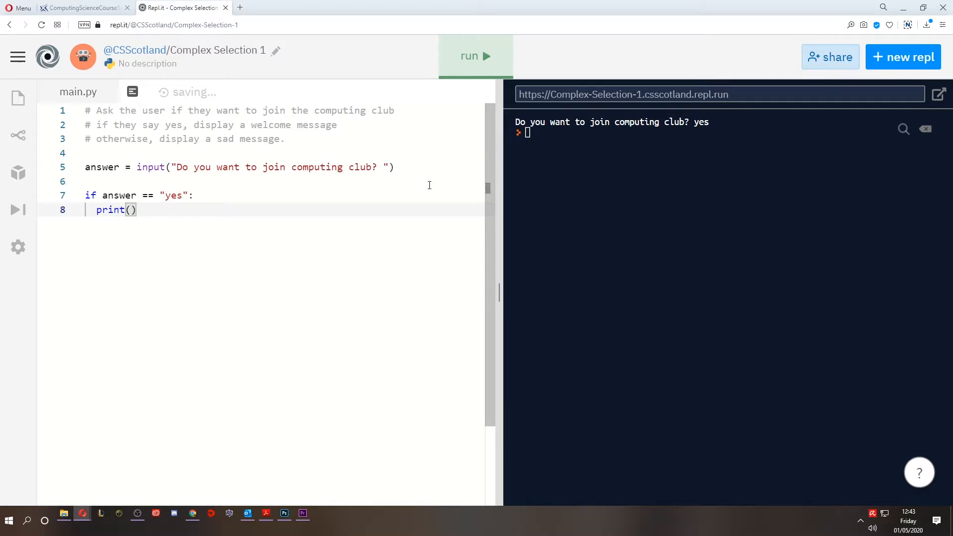
{"action": "type", "text": "Welcome to the Coim"}
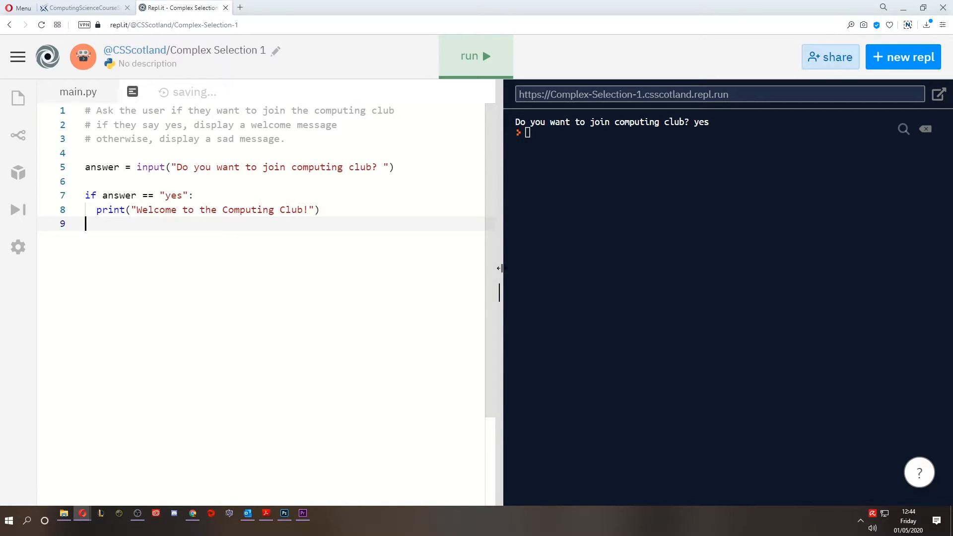
Add an else branch printing "Oh well, maybe next year :(".
{"action": "type", "text": "else:"}
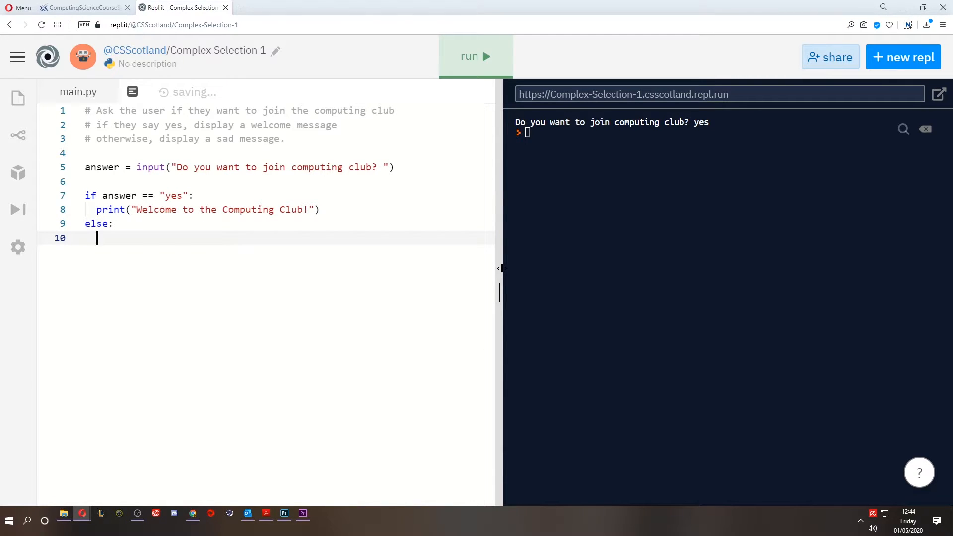
{"action": "type", "text": "print(\"\")"}
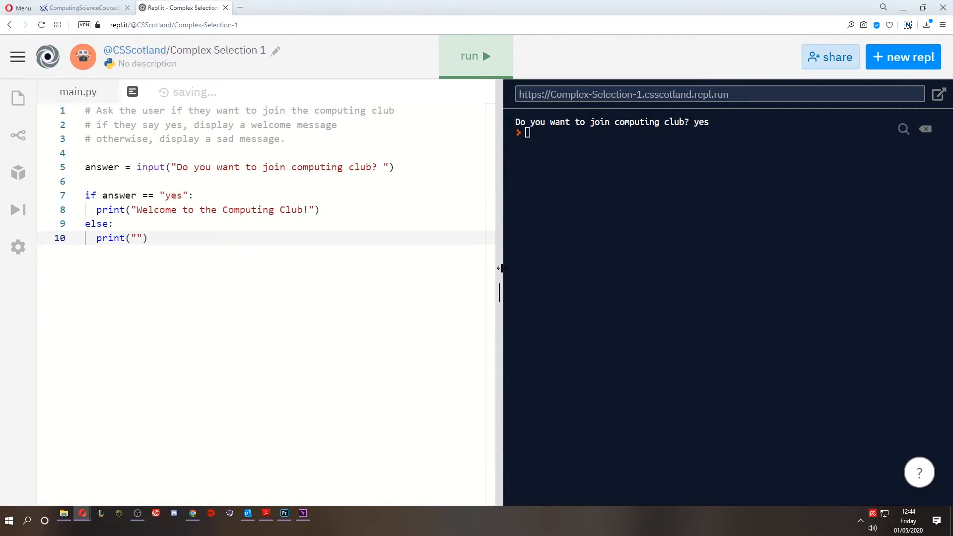
{"action": "type", "text": "Oh well, m"}
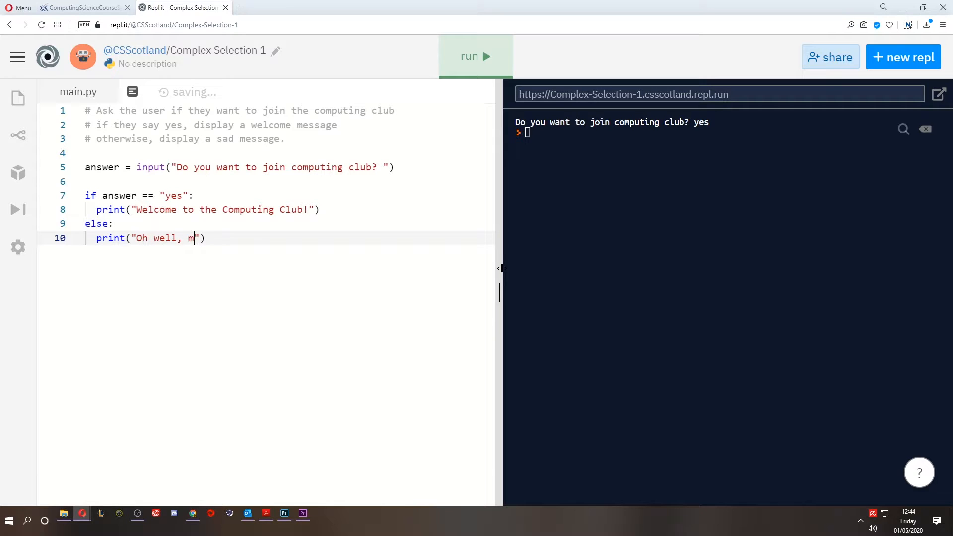
{"action": "type", "text": "aybe next year :"}
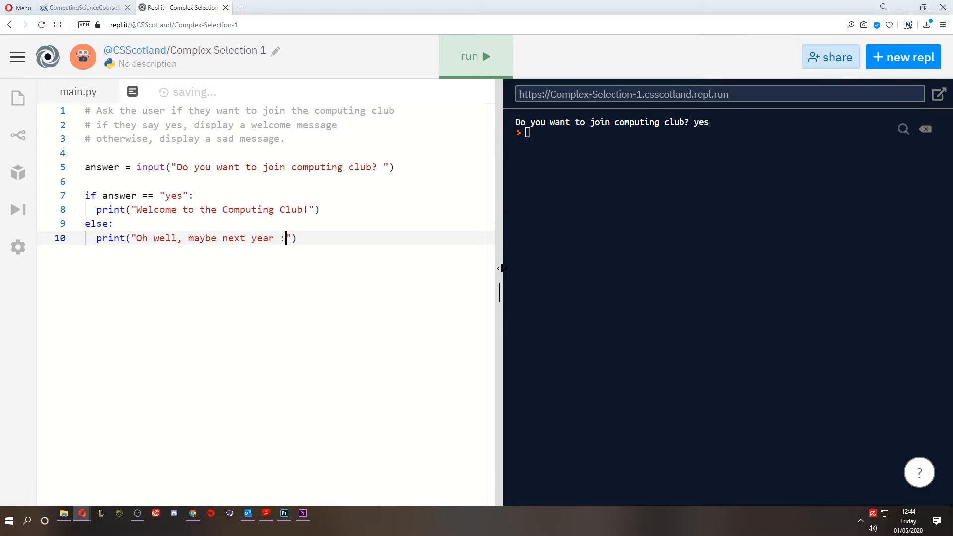
{"action": "type", "text": "("}
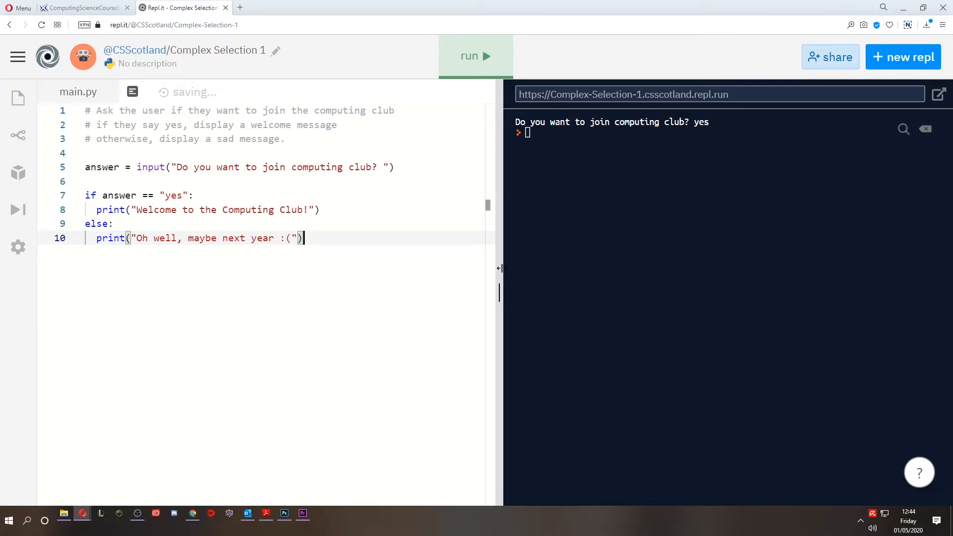
Run tests with yes and Yes, showing capitalised Yes falls to the sad message.
{"action": "left_click", "coordinate": [475, 56]}
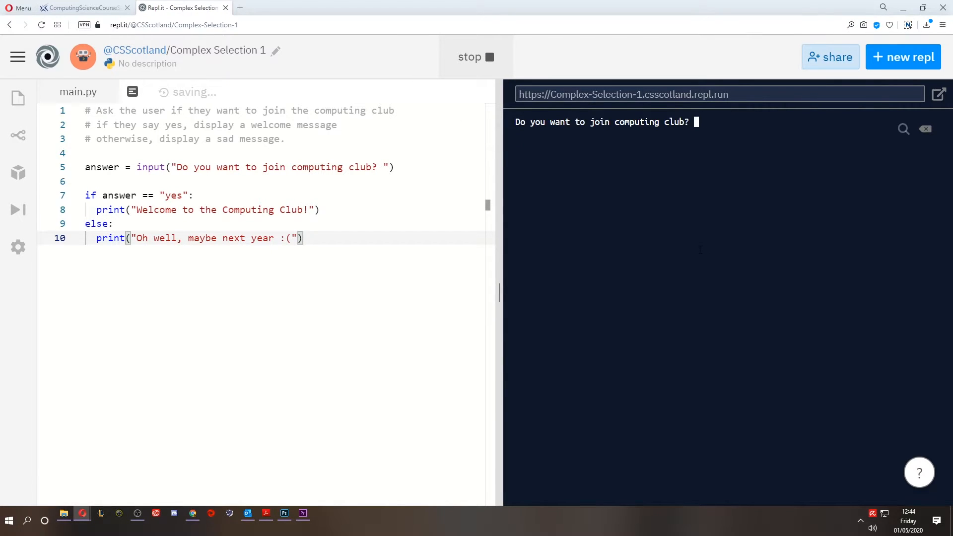
{"action": "type", "text": "yes"}
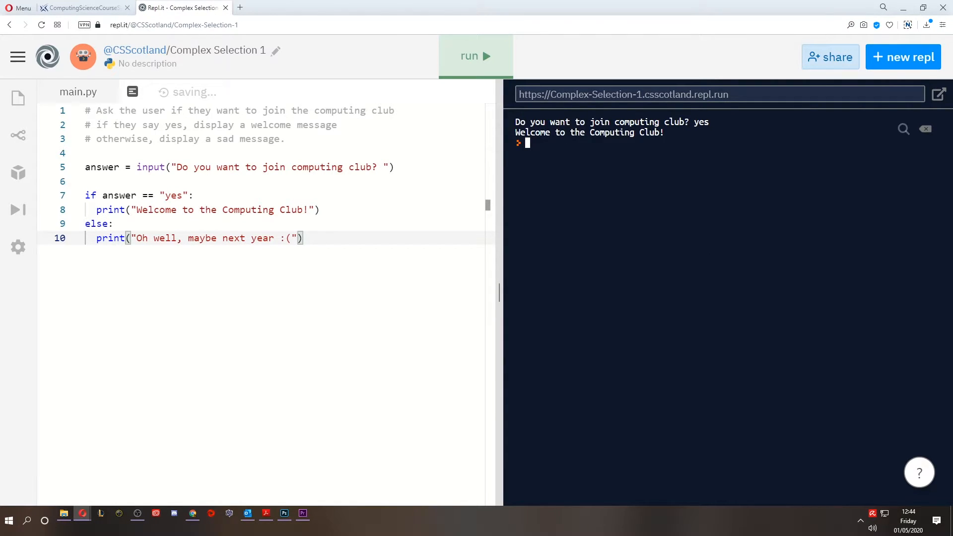
{"action": "left_click", "coordinate": [476, 55]}
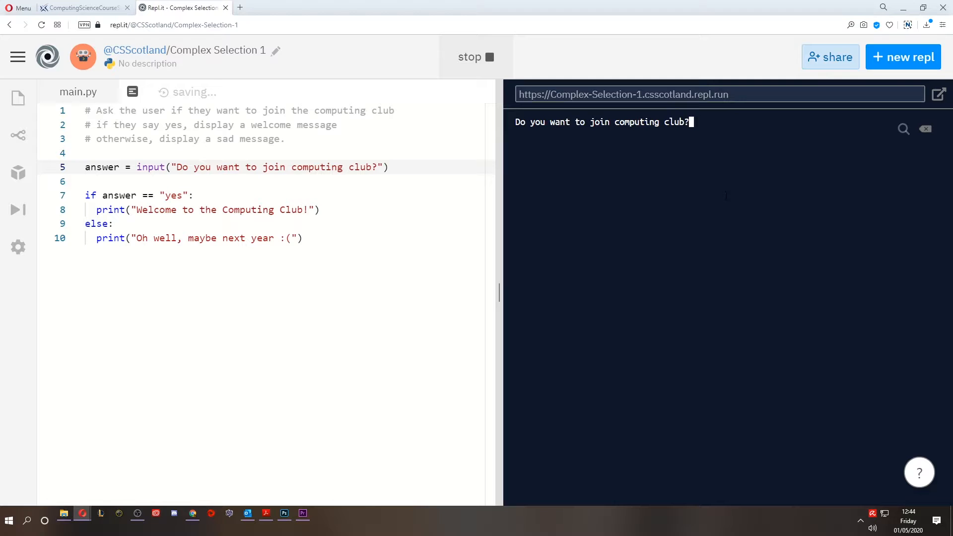
{"action": "type", "text": "yes"}
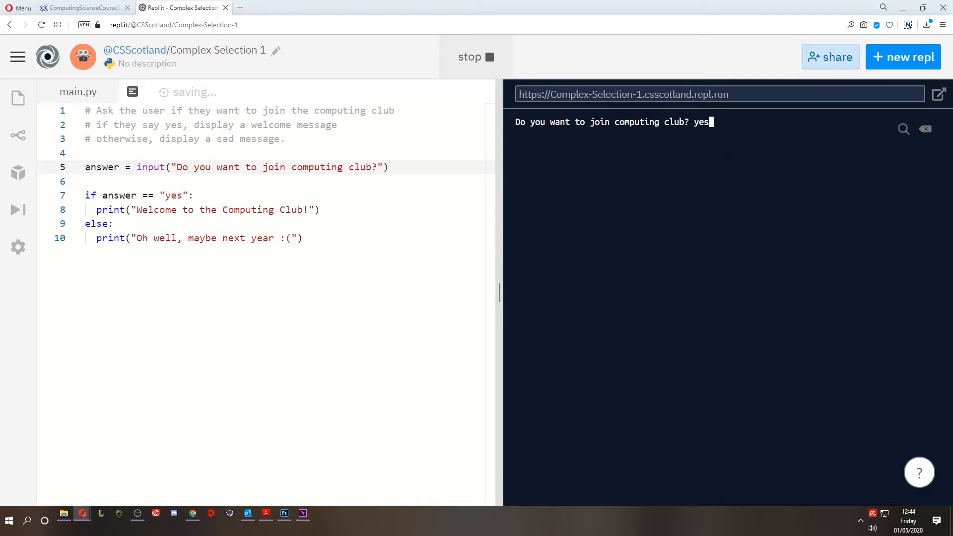
{"action": "double_click", "coordinate": [700, 121]}
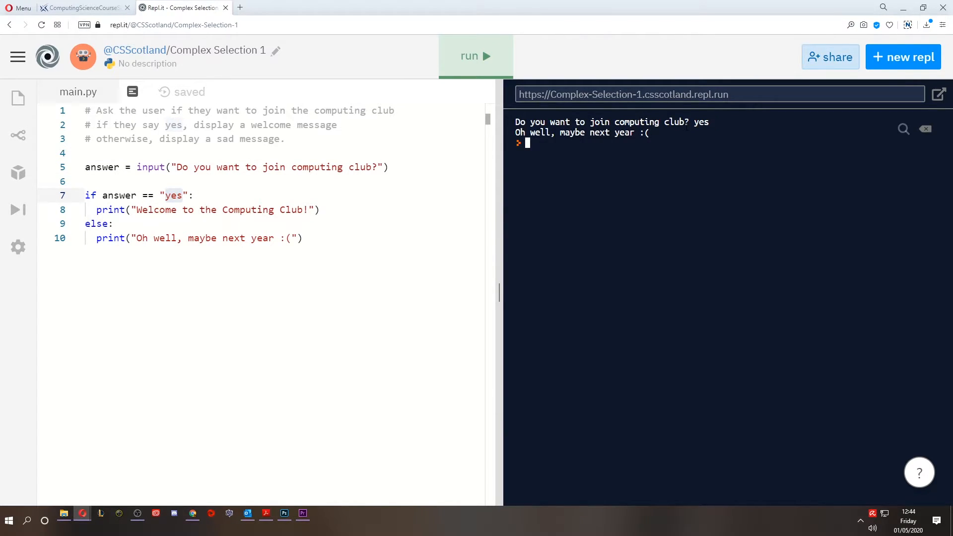
{"action": "left_click", "coordinate": [377, 167]}
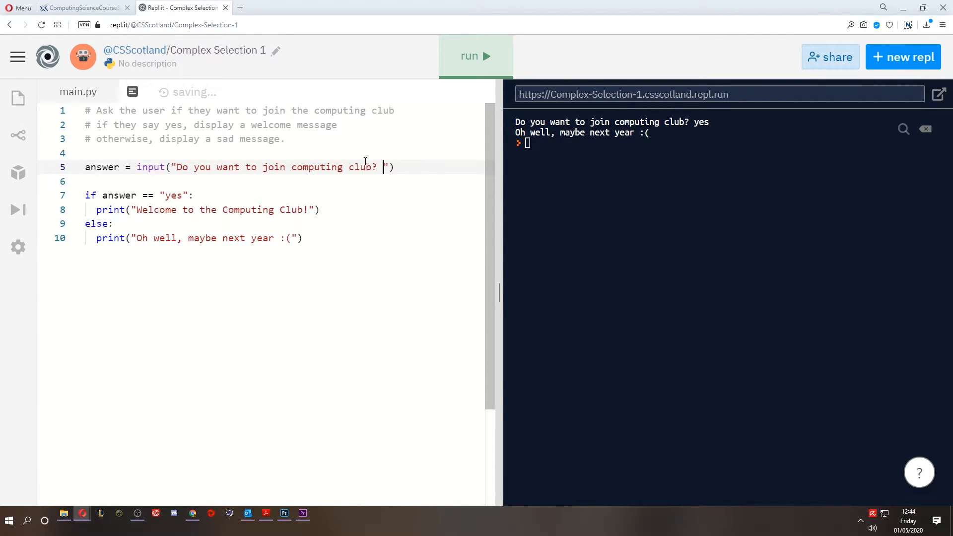
{"action": "left_click", "coordinate": [476, 56]}
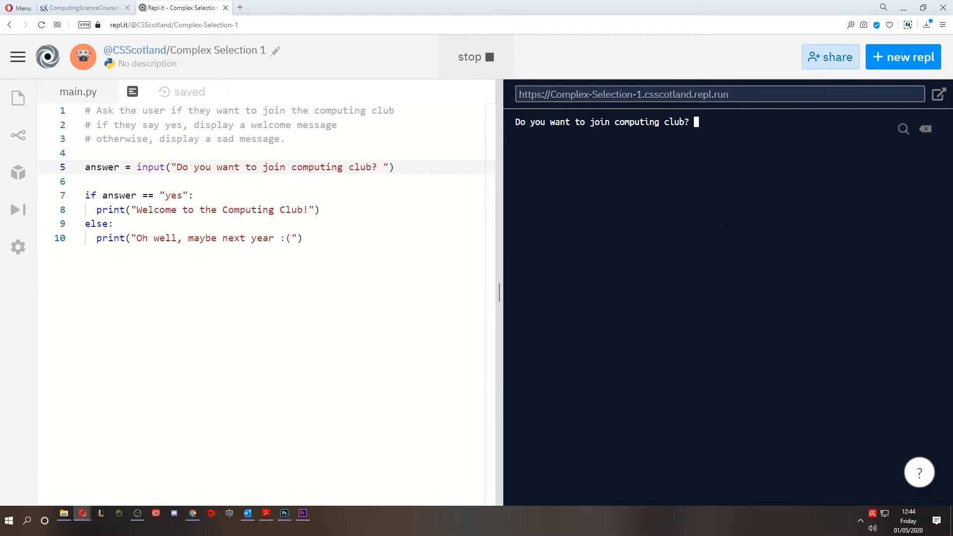
{"action": "type", "text": "Yes"}
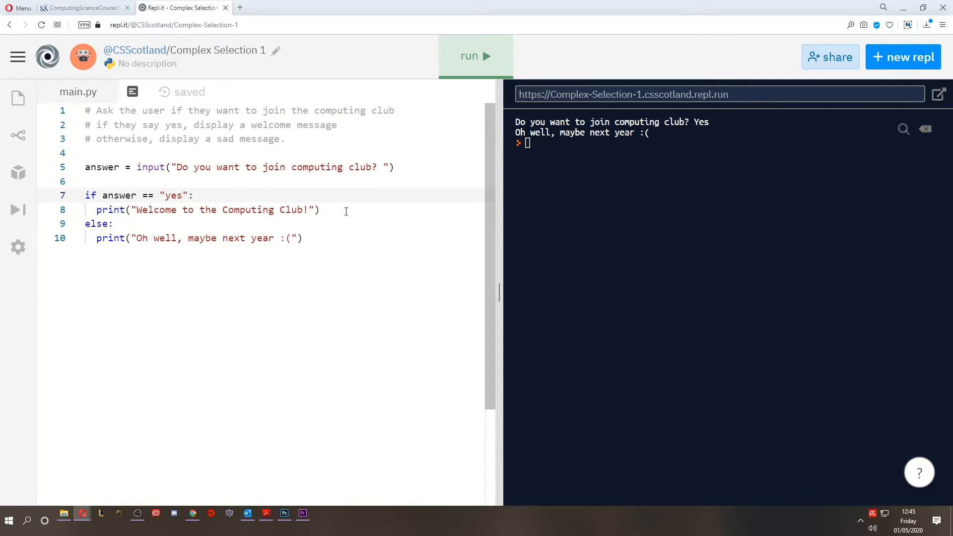
Extend the condition with or answer == "Yes" and confirm both Yes and yes are welcomed.
{"action": "type", "text": "or answer == \"Y"}
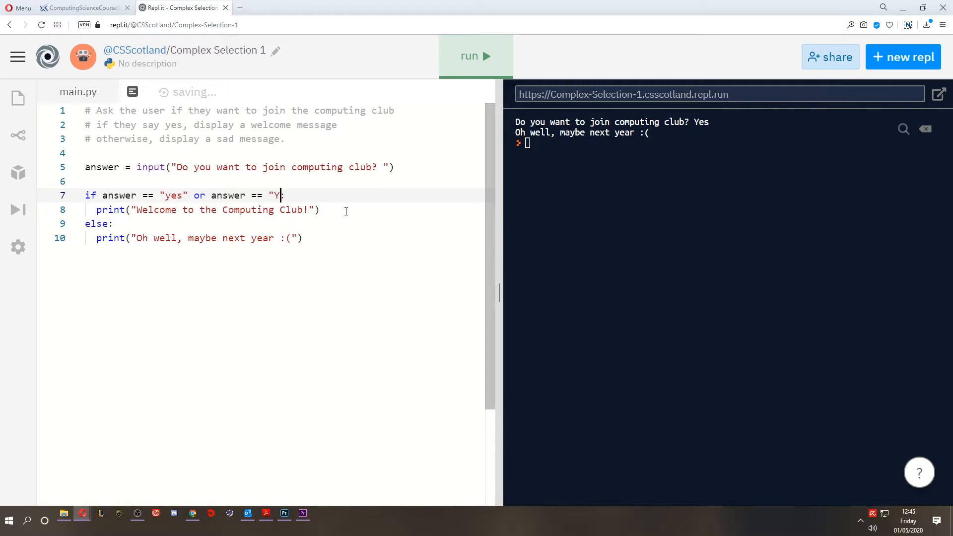
{"action": "type", "text": "es\""}
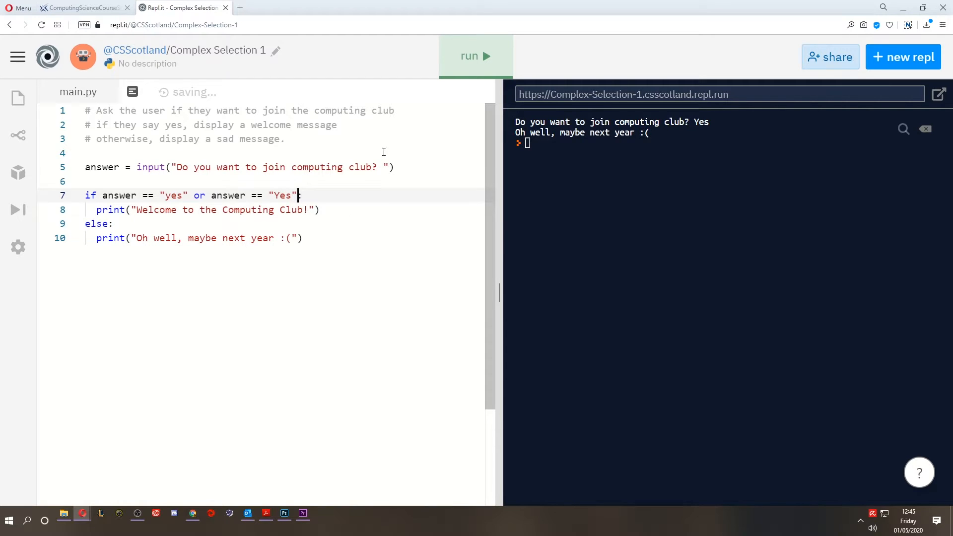
{"action": "left_click", "coordinate": [475, 55]}
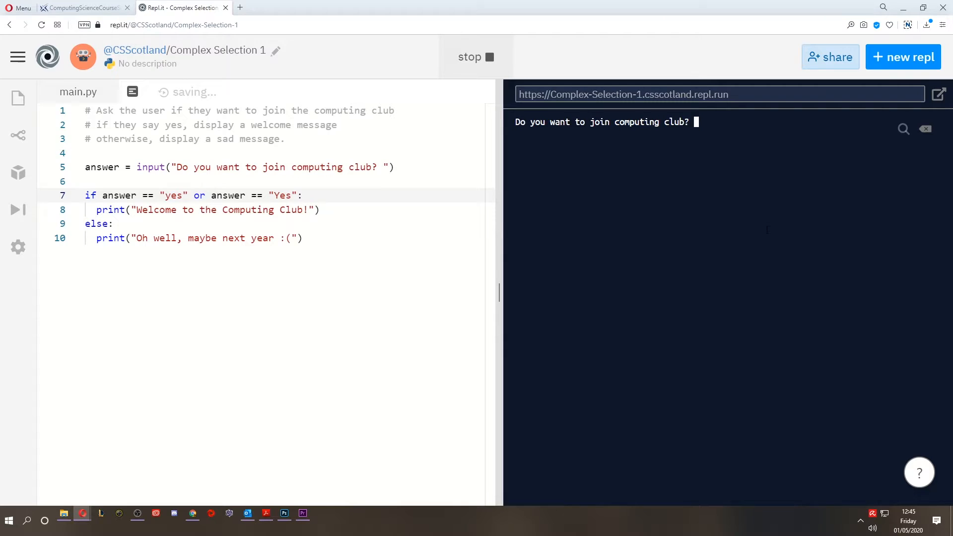
{"action": "type", "text": "Yes"}
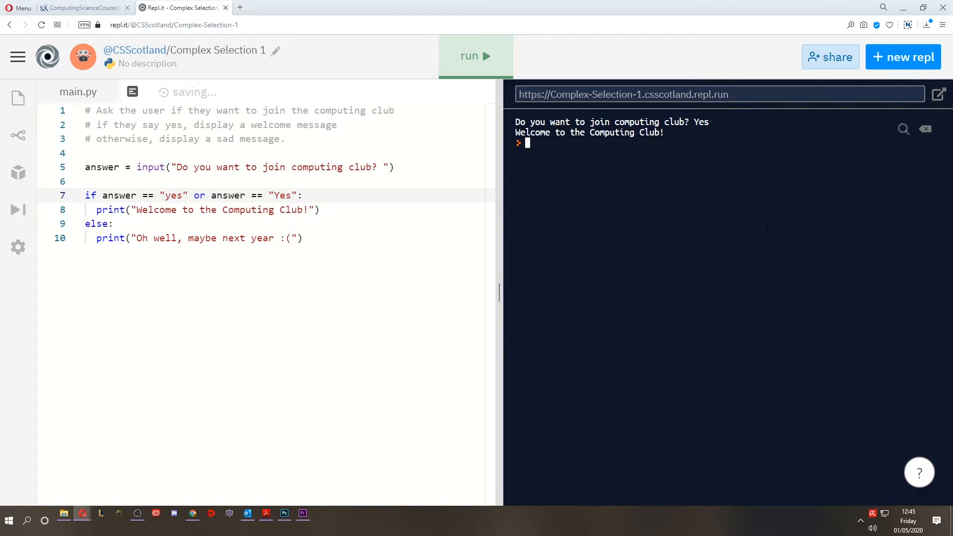
{"action": "left_click", "coordinate": [475, 55]}
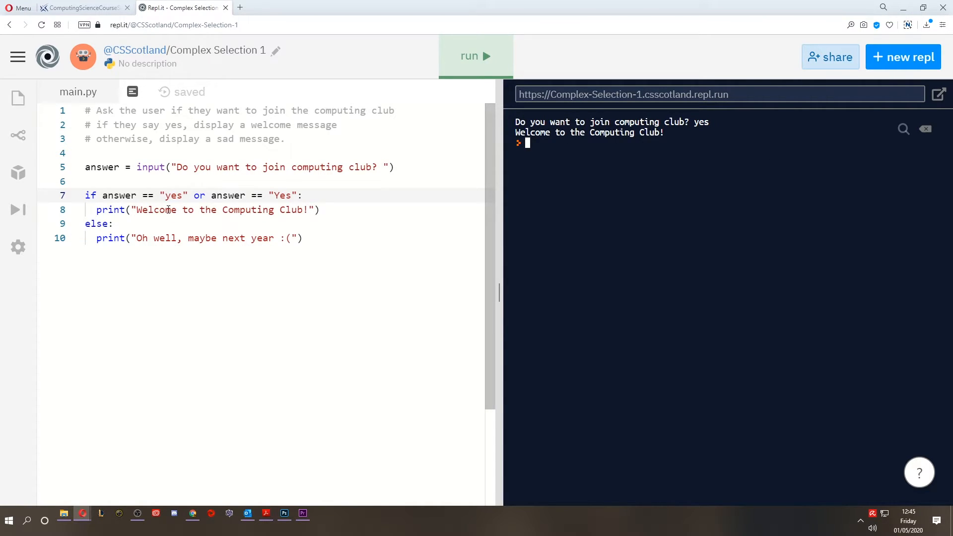
{"action": "mouse_move", "coordinate": [476, 55]}
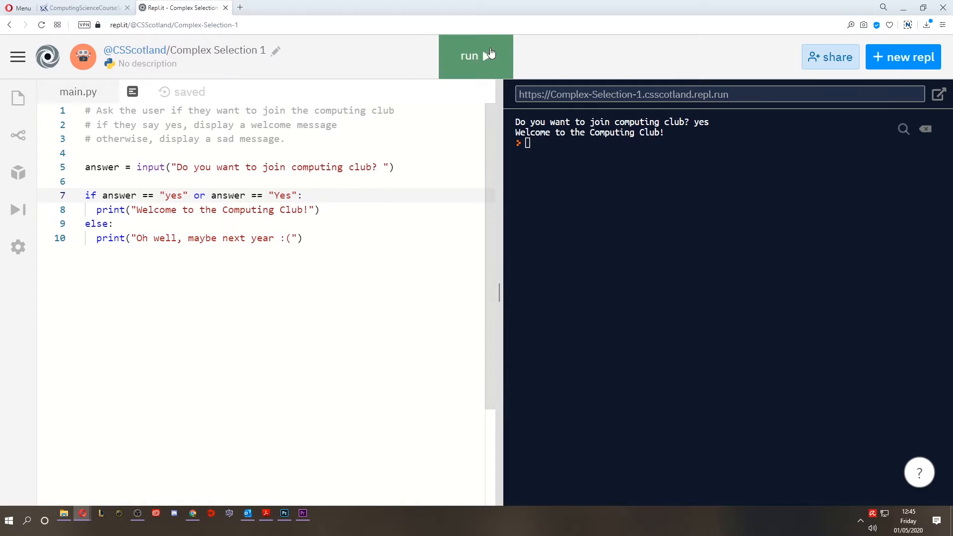
Add or answer == "YES" or answer == "yeah" and confirm a yeah answer is welcomed.
{"action": "left_click", "coordinate": [476, 55]}
{"action": "type", "text": " or "}
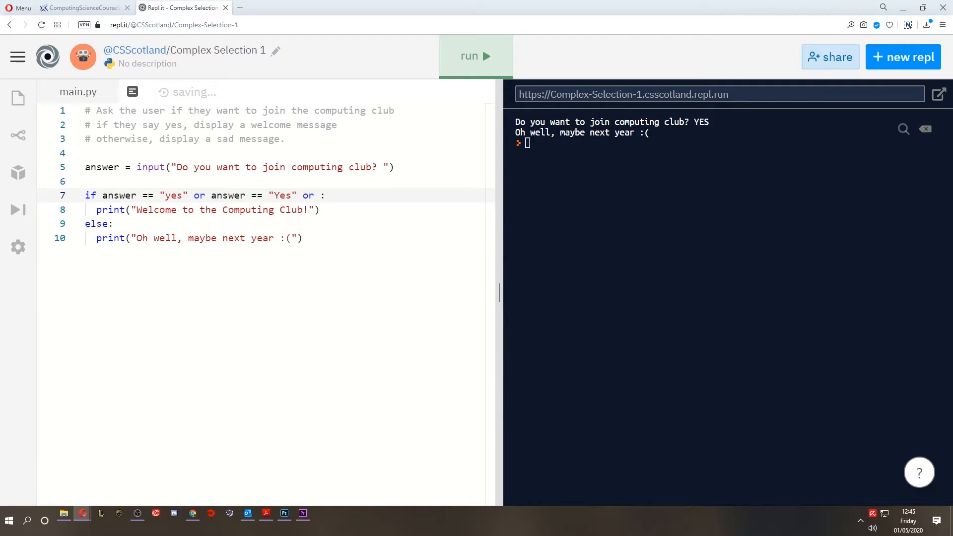
{"action": "type", "text": "answer == \"YES\""}
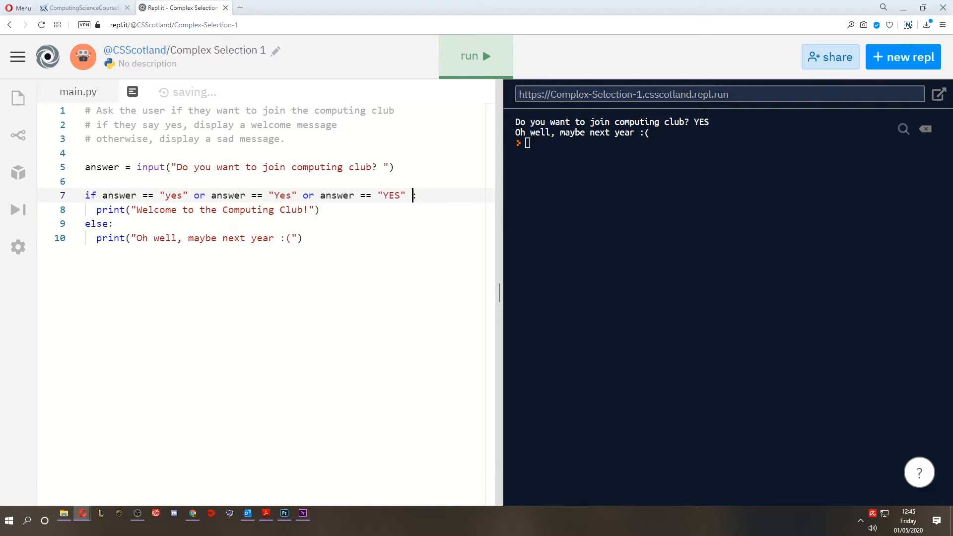
{"action": "type", "text": "or"}
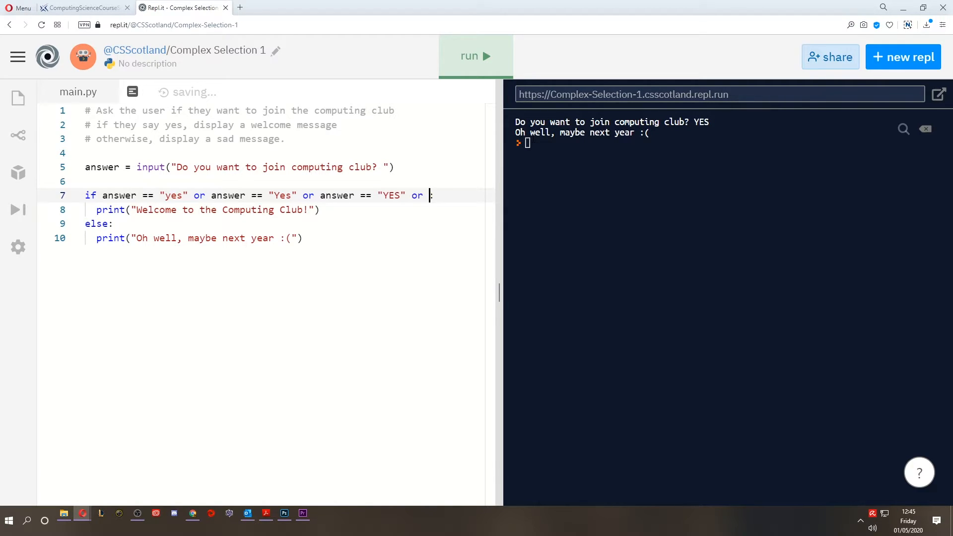
{"action": "type", "text": "answer == \""}
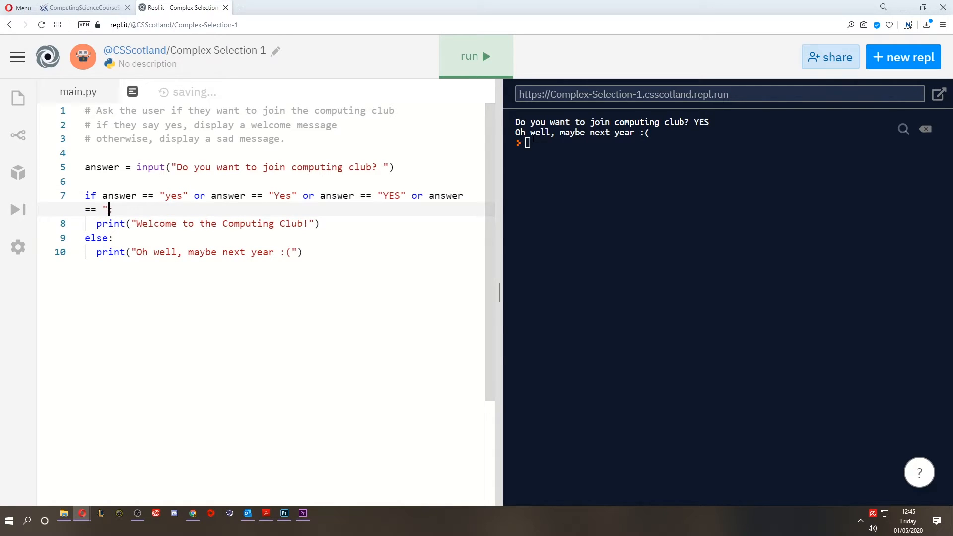
{"action": "type", "text": "yeah"}
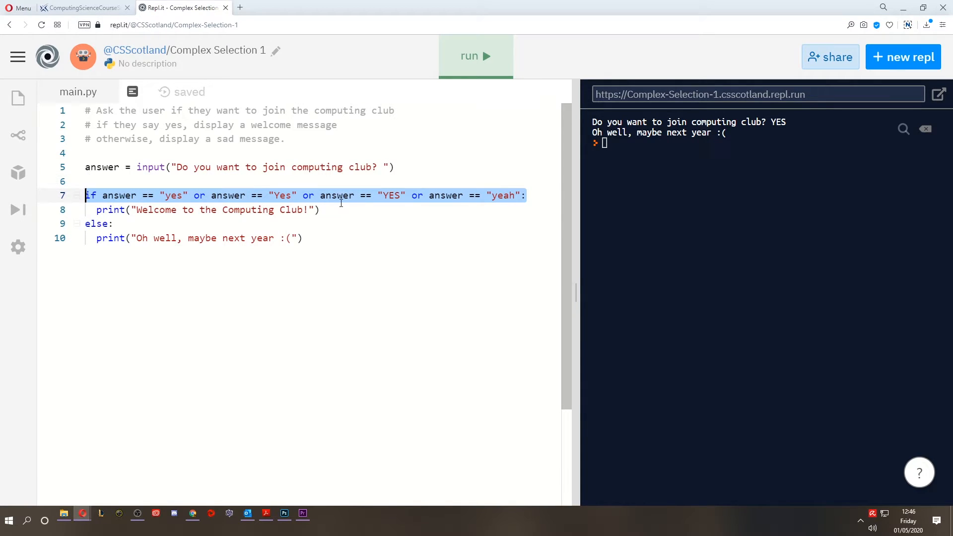
{"action": "left_click", "coordinate": [475, 55]}
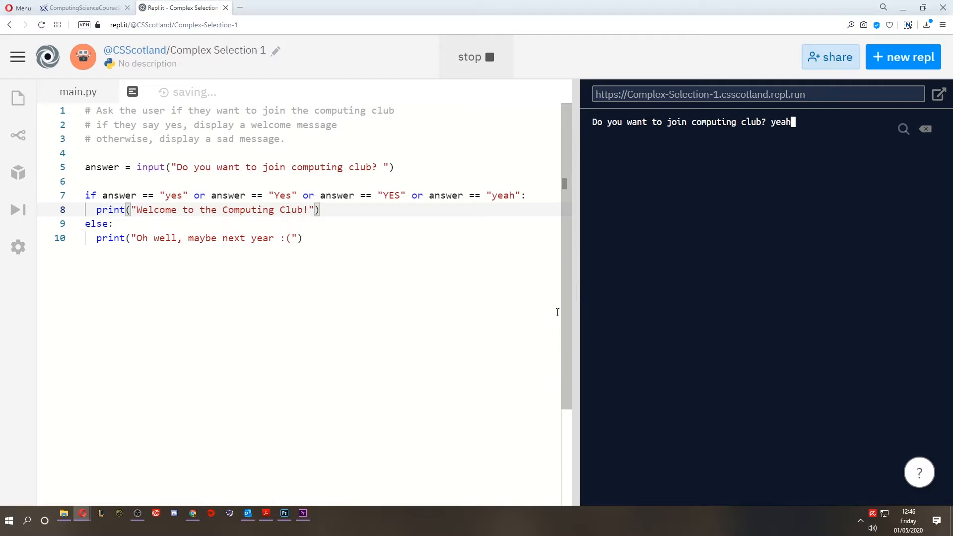
{"action": "key", "text": "Enter"}
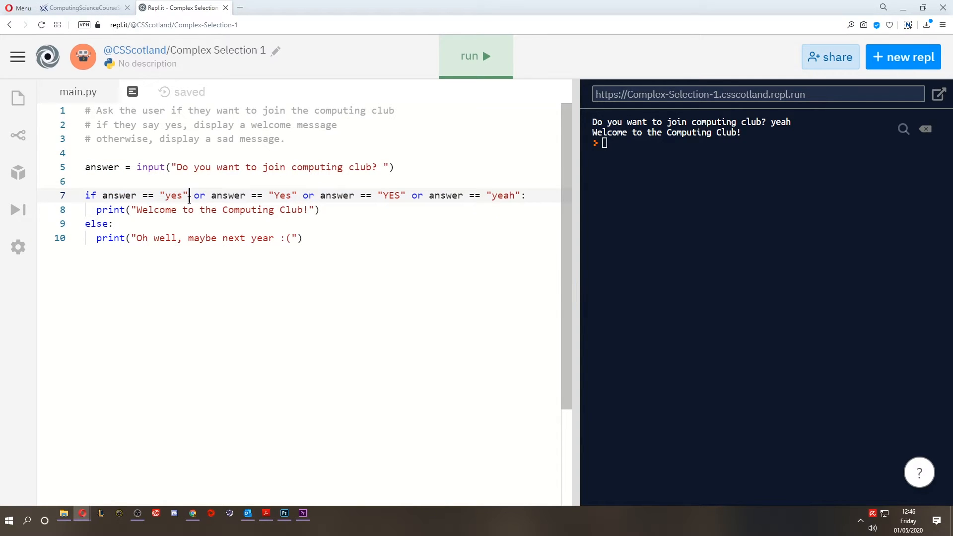
Remove the if/else block after checking logical operators in the course specification.
{"action": "left_click_drag", "start_coordinate": [101, 196], "coordinate": [189, 210]}
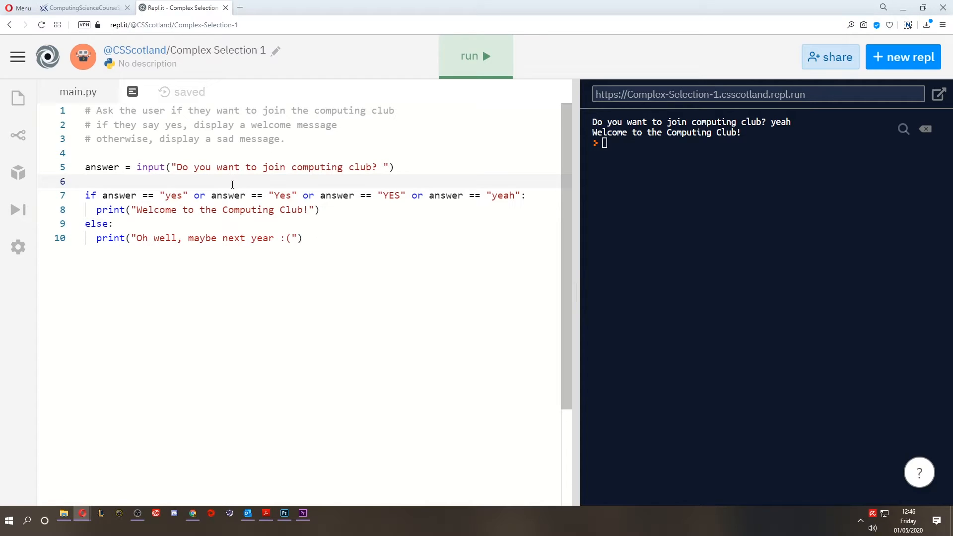
{"action": "mouse_move", "coordinate": [515, 202]}
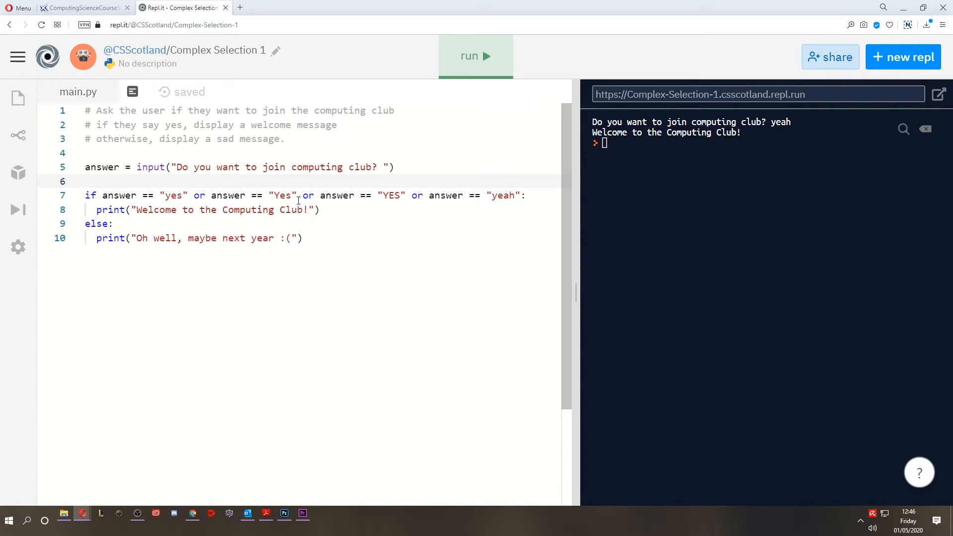
{"action": "left_click_drag", "start_coordinate": [97, 210], "coordinate": [297, 210]}
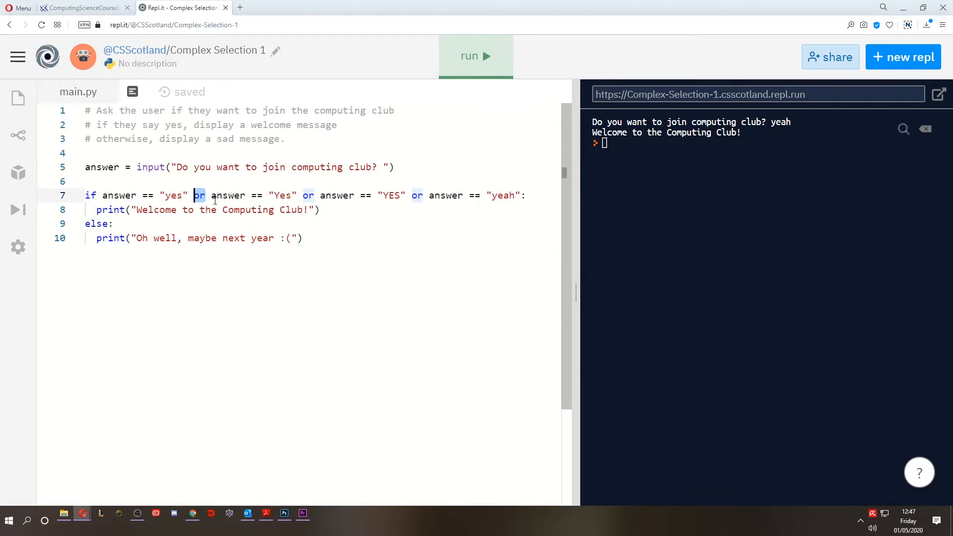
{"action": "left_click", "coordinate": [83, 7]}
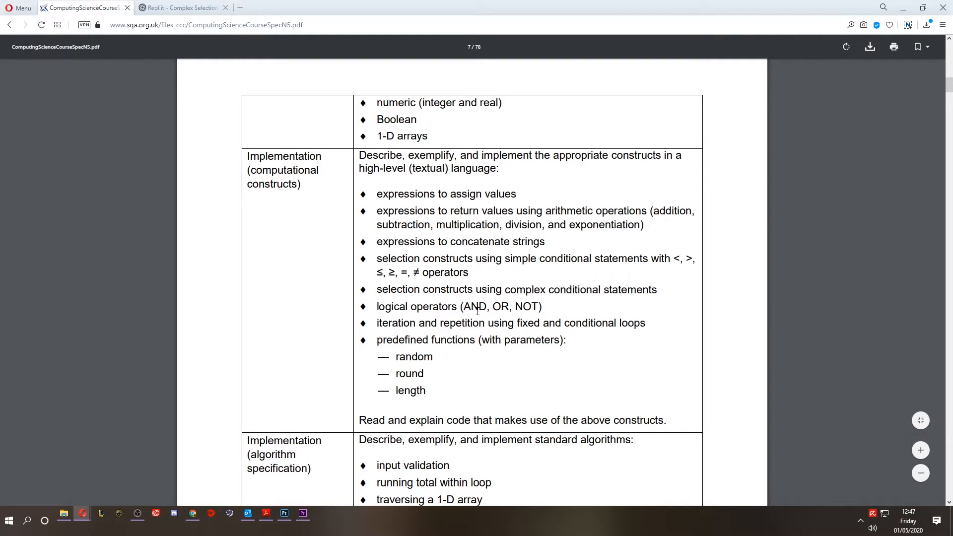
{"action": "left_click", "coordinate": [180, 7]}
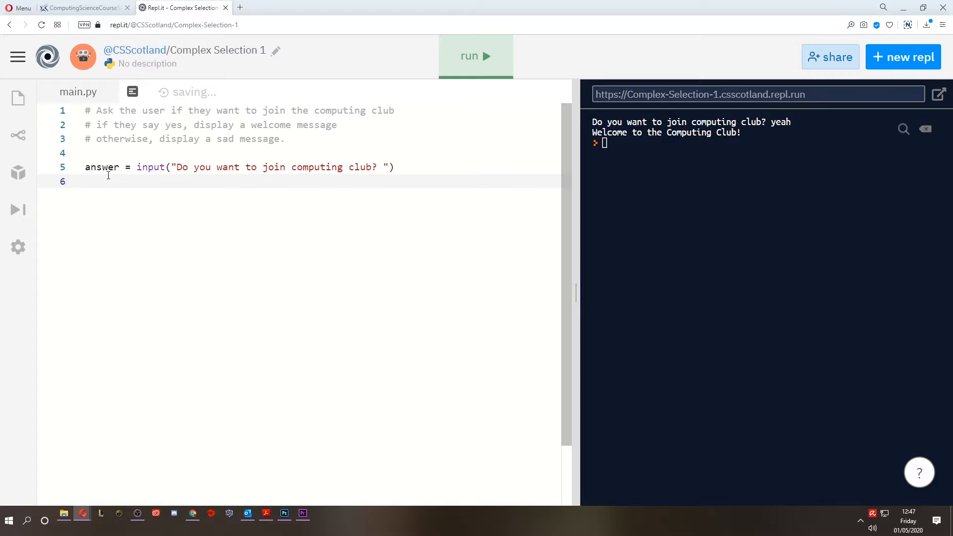
Start if answer == "yes": with age = int(input("Enter your age: ")).
{"action": "type", "text": "if answer =="}
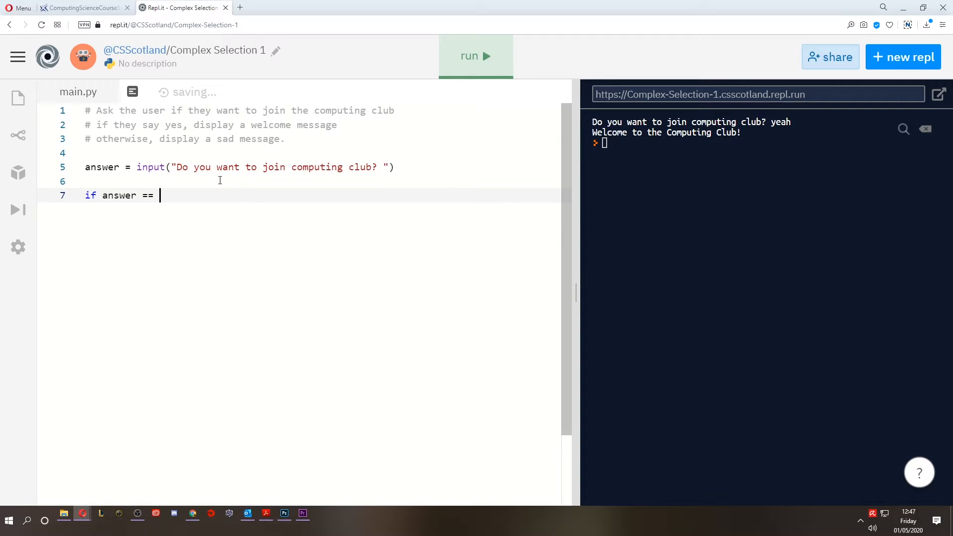
{"action": "type", "text": "\"yes\":"}
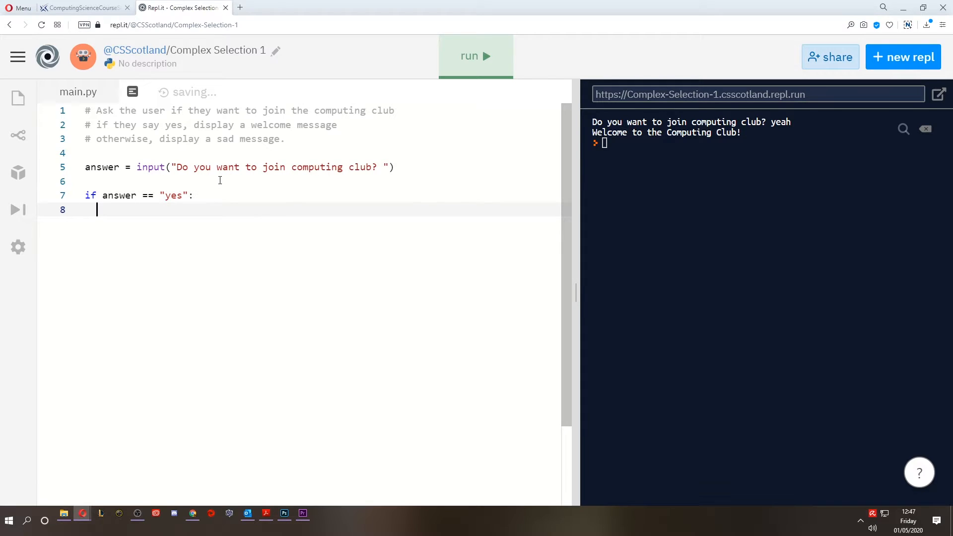
{"action": "mouse_move", "coordinate": [177, 193]}
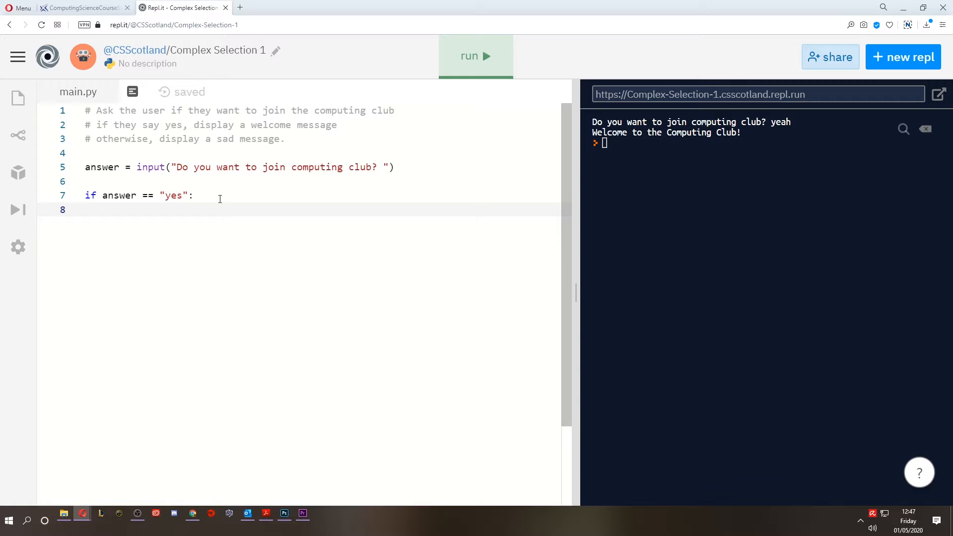
{"action": "type", "text": "age = int(input(\"Enter yo"}
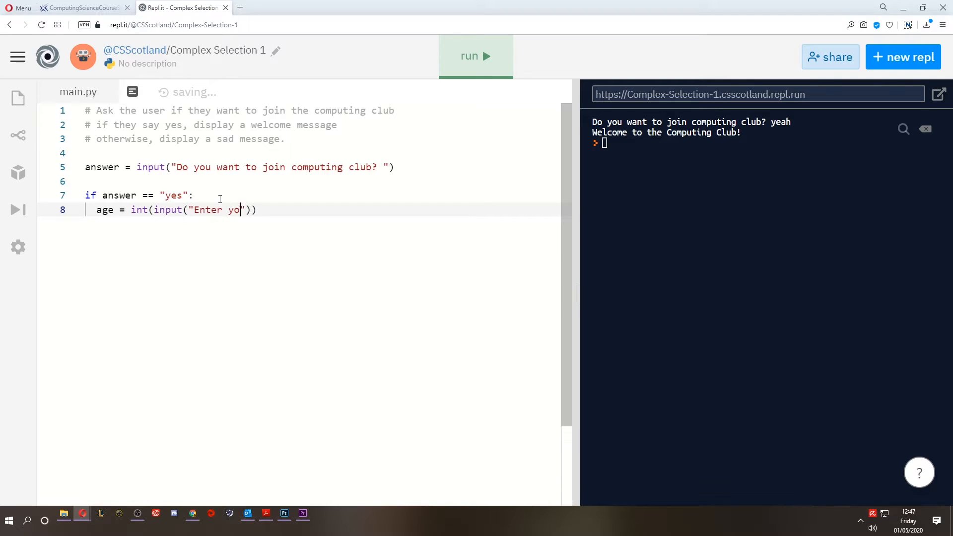
{"action": "type", "text": "ur age:"}
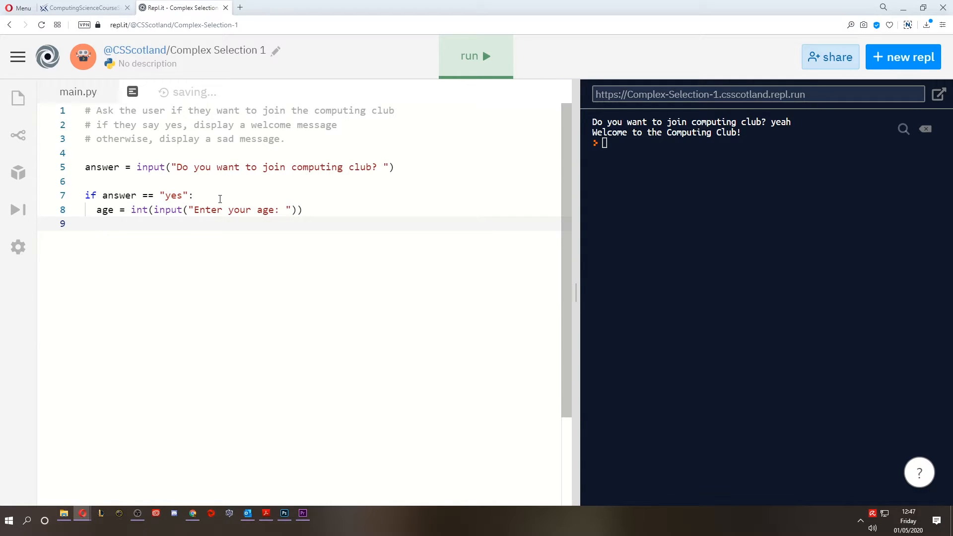
Add permission = input("Do you have parental permission? ") inside the block.
{"action": "type", "text": "permissi"}
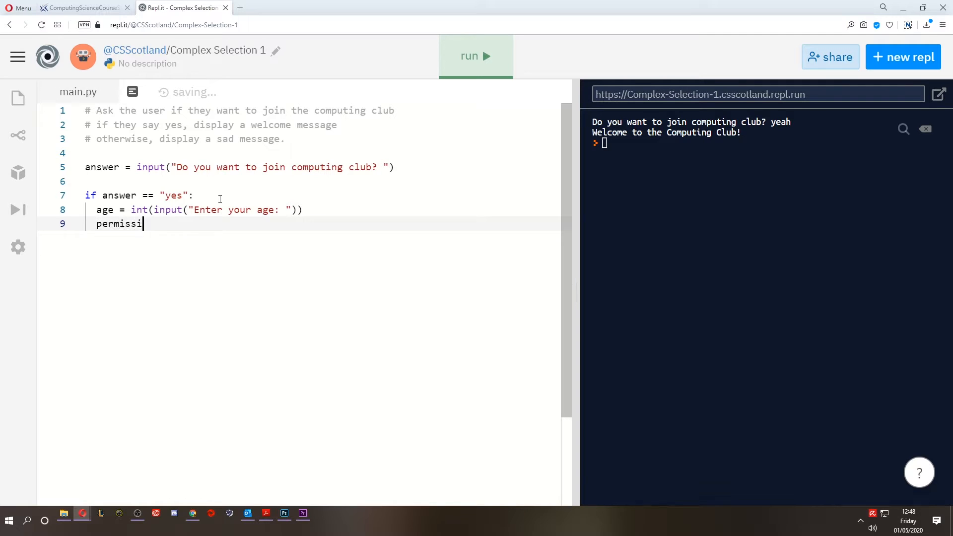
{"action": "type", "text": "on = inpu"}
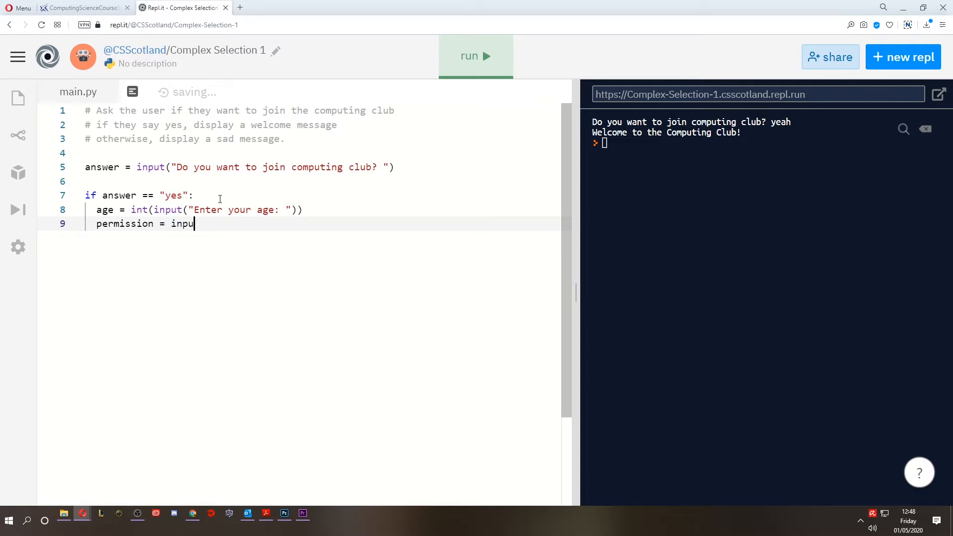
{"action": "type", "text": "t(\"\")"}
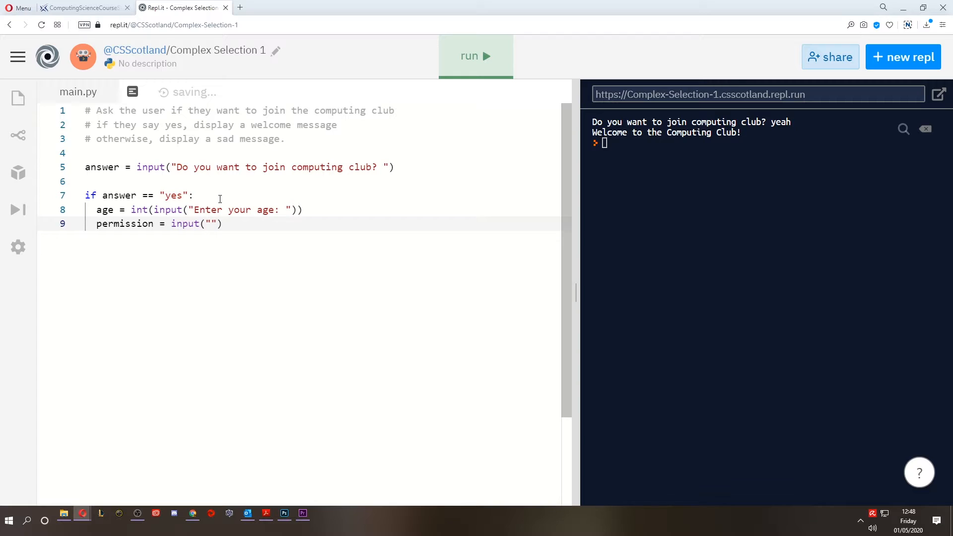
{"action": "type", "text": "Do you have pa"}
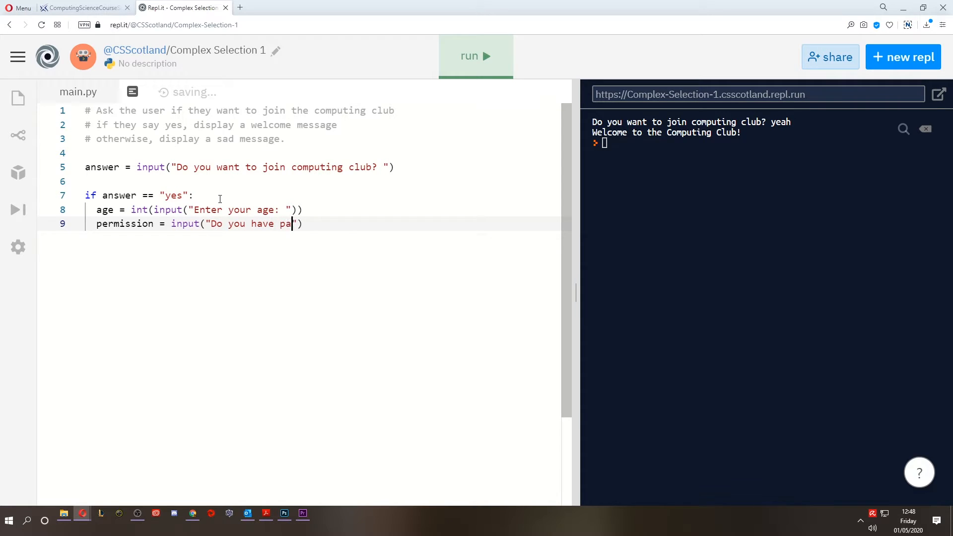
{"action": "type", "text": "rental permission?"}
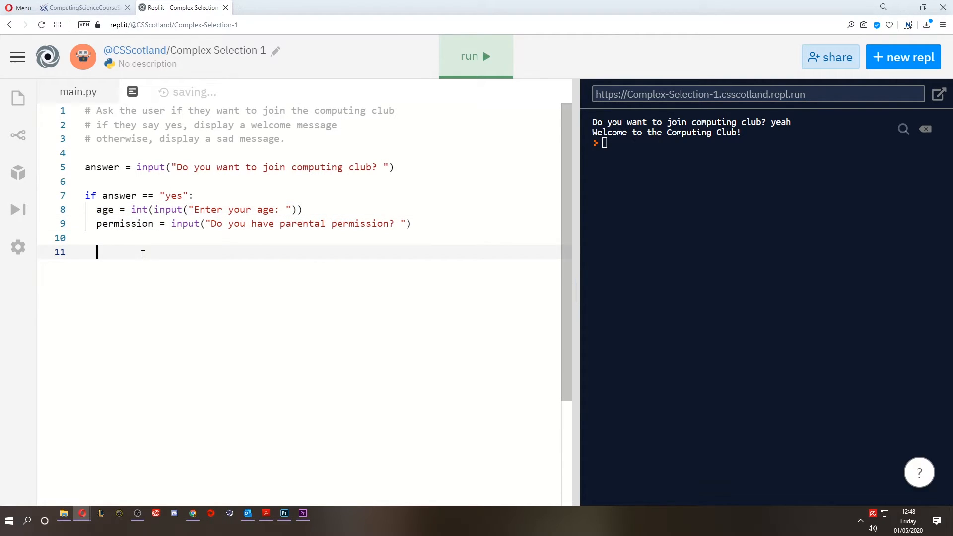
Nest if age > 15 and permission == "yes": printing a welcome to the club.
{"action": "type", "text": "if"}
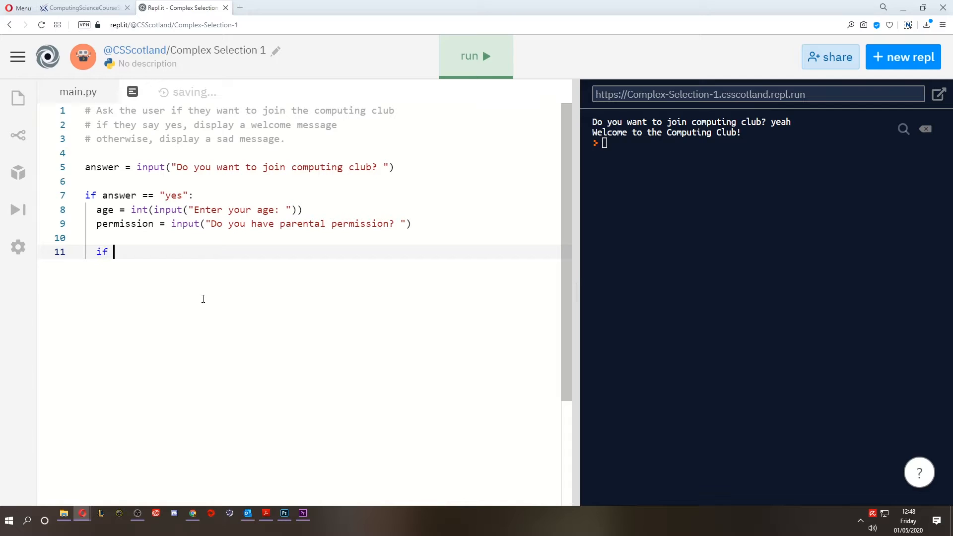
{"action": "type", "text": "age > 1"}
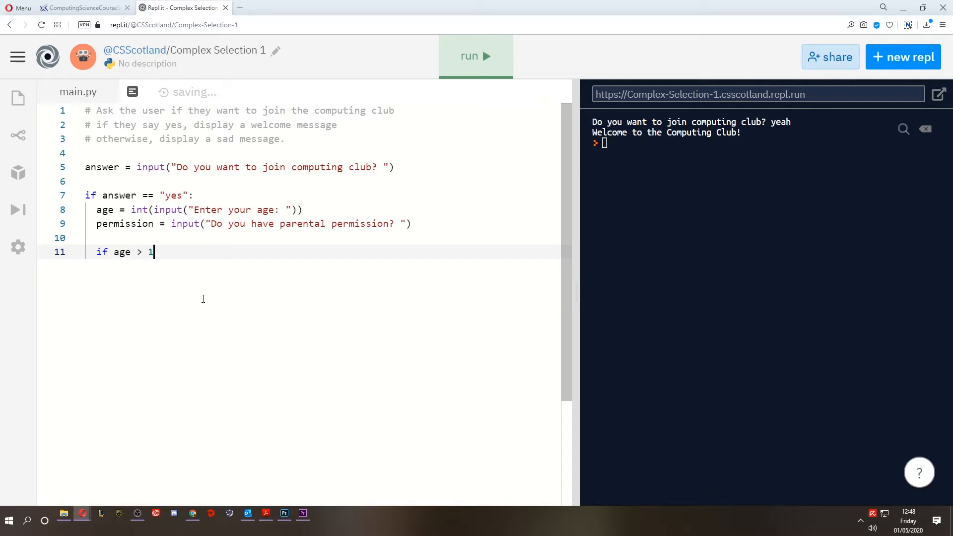
{"action": "type", "text": "5"}
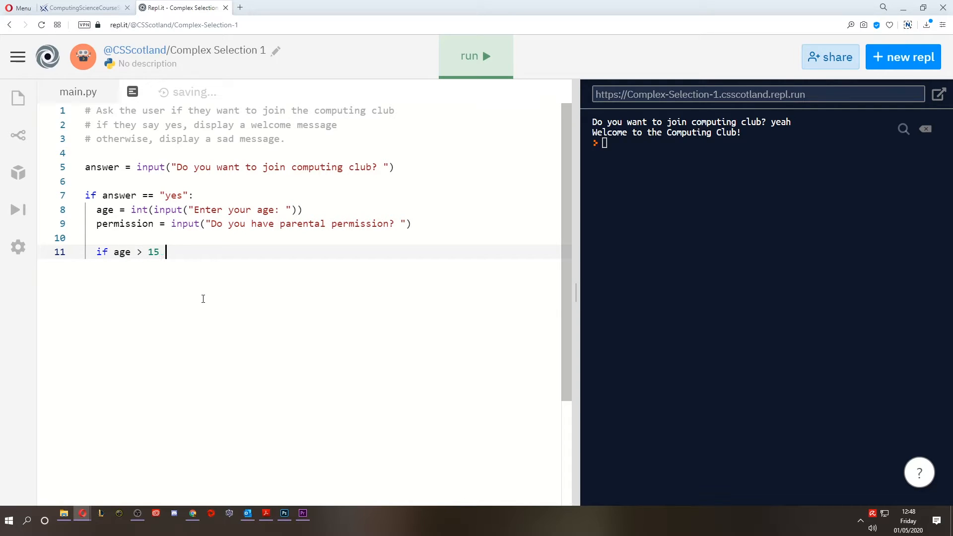
{"action": "type", "text": "and permi"}
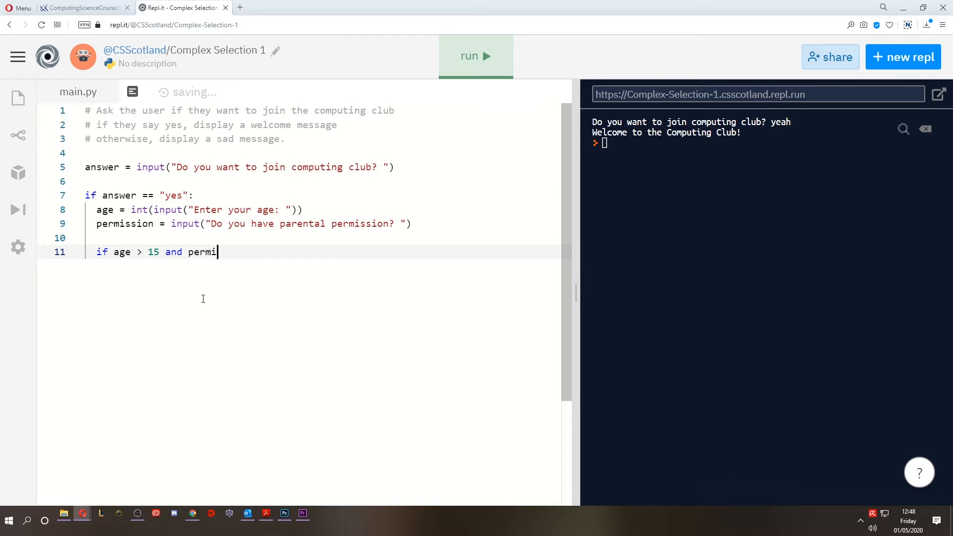
{"action": "type", "text": "ssion =="}
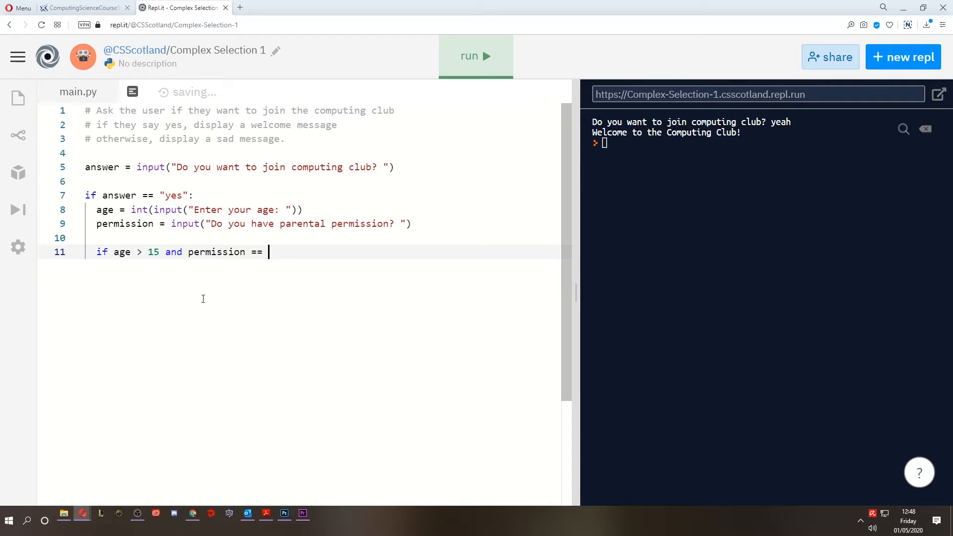
{"action": "type", "text": "\"yes\":"}
{"action": "type", "text": "print(\""}
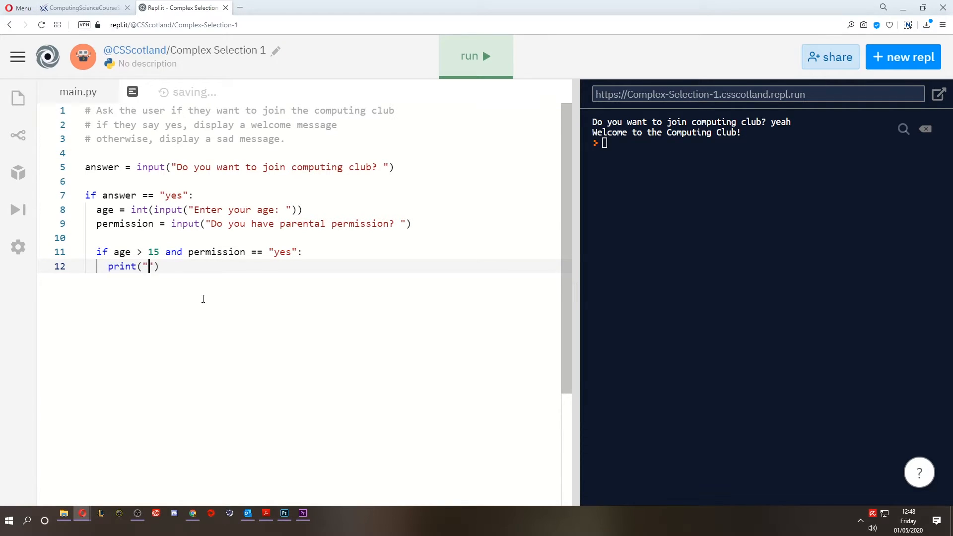
{"action": "type", "text": "Welcome to the club!"}
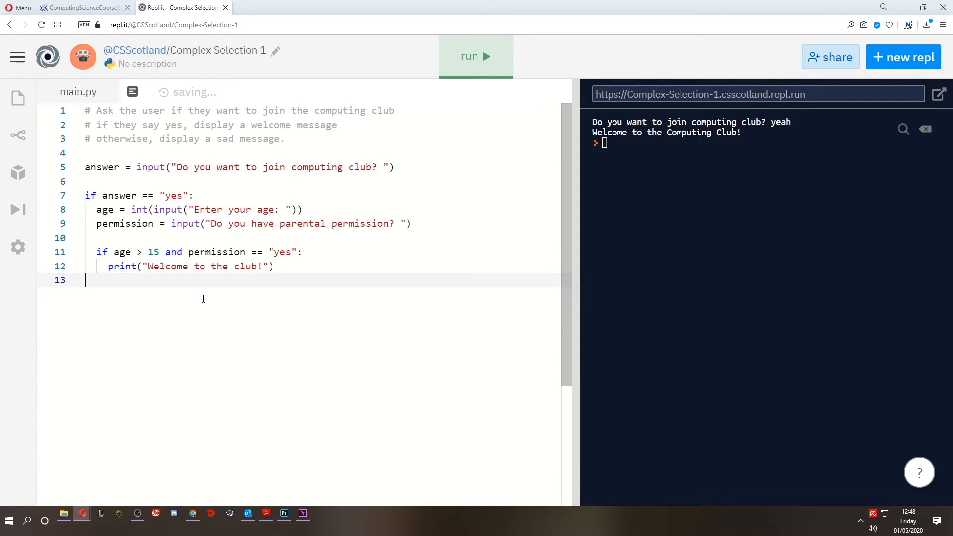
Add the else branch printing "Unlucky, try again next year".
{"action": "type", "text": "else:"}
{"action": "type", "text": "print(\"Unlucky, try again next year\")"}
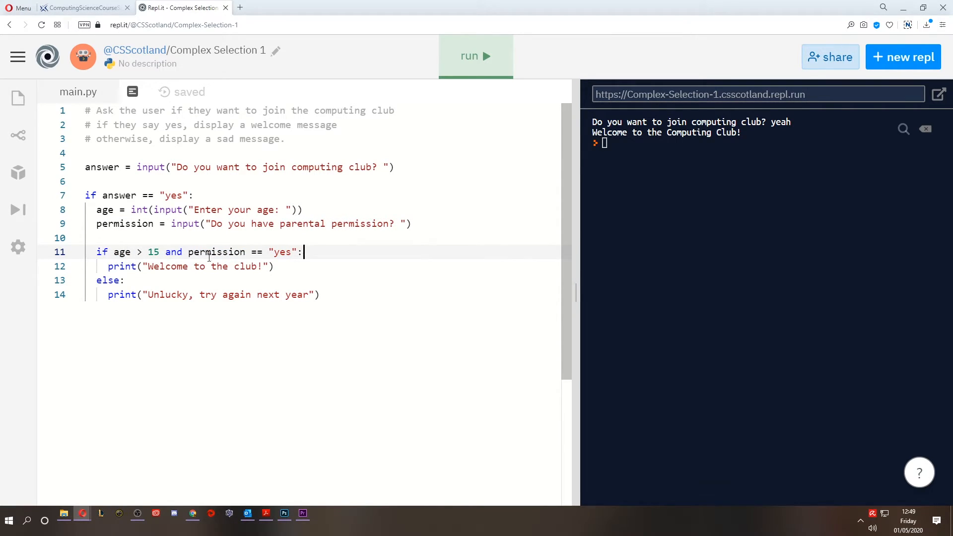
{"action": "double_click", "coordinate": [121, 251]}
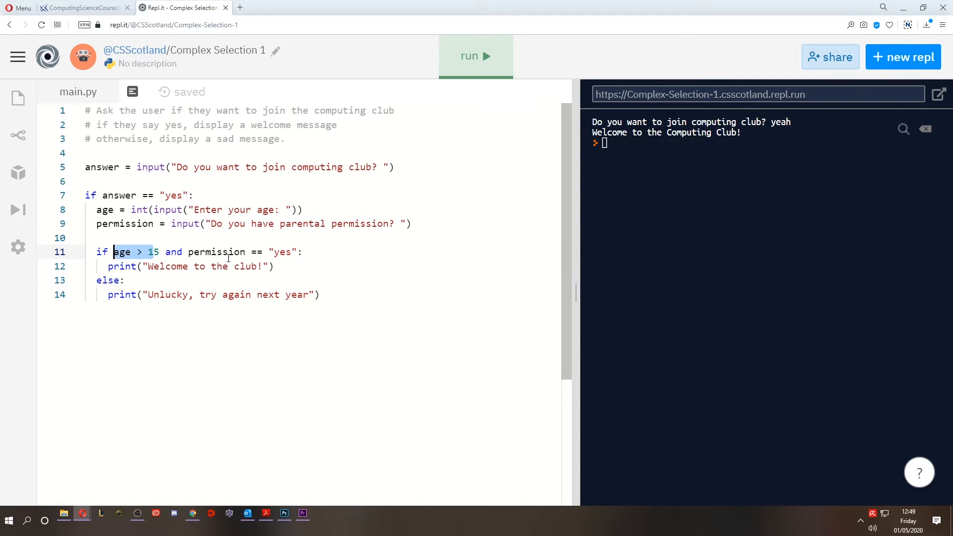
{"action": "left_click", "coordinate": [182, 266]}
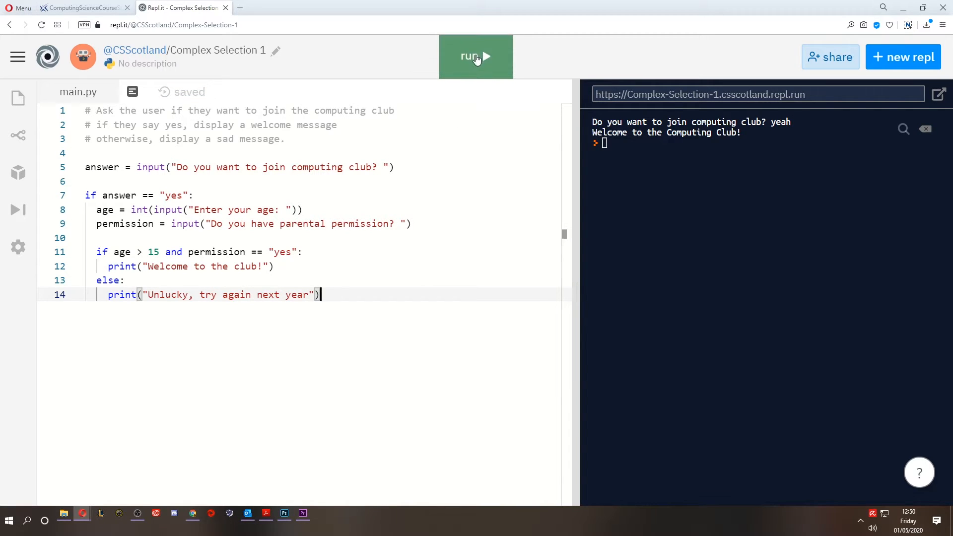
Test runs with no, then yes/16/yes, yes/16/no and yes/14/yes to confirm the nested logic.
{"action": "left_click", "coordinate": [475, 57]}
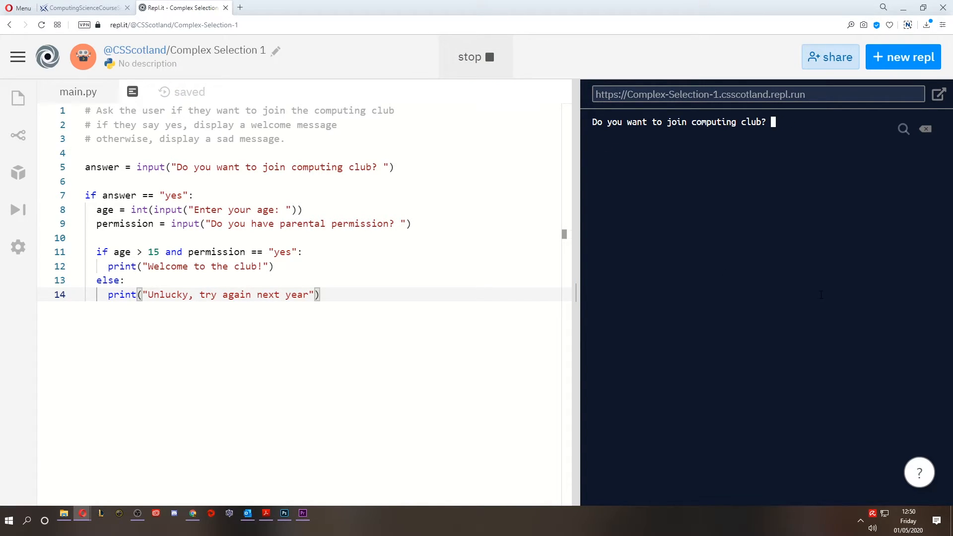
{"action": "type", "text": "no"}
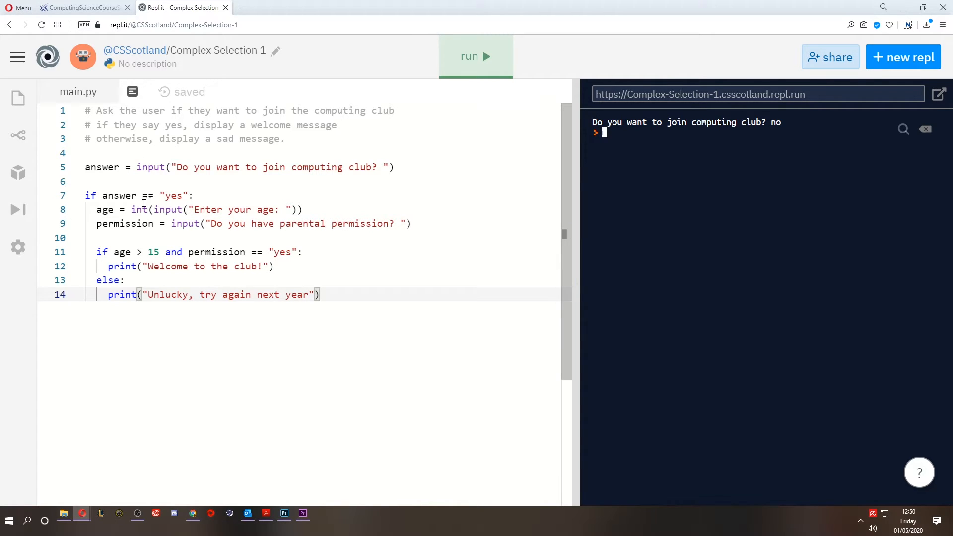
{"action": "left_click_drag", "start_coordinate": [95, 210], "coordinate": [321, 294]}
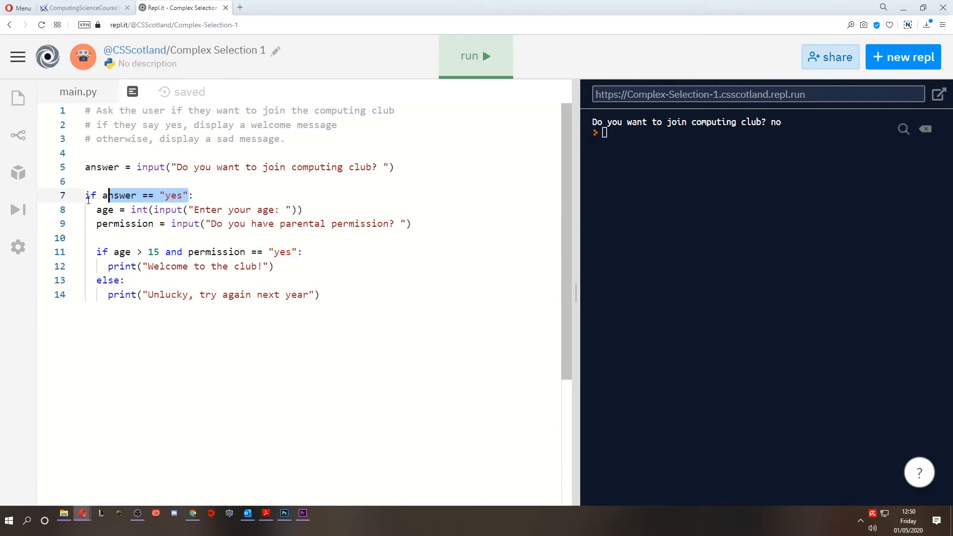
{"action": "left_click", "coordinate": [476, 55]}
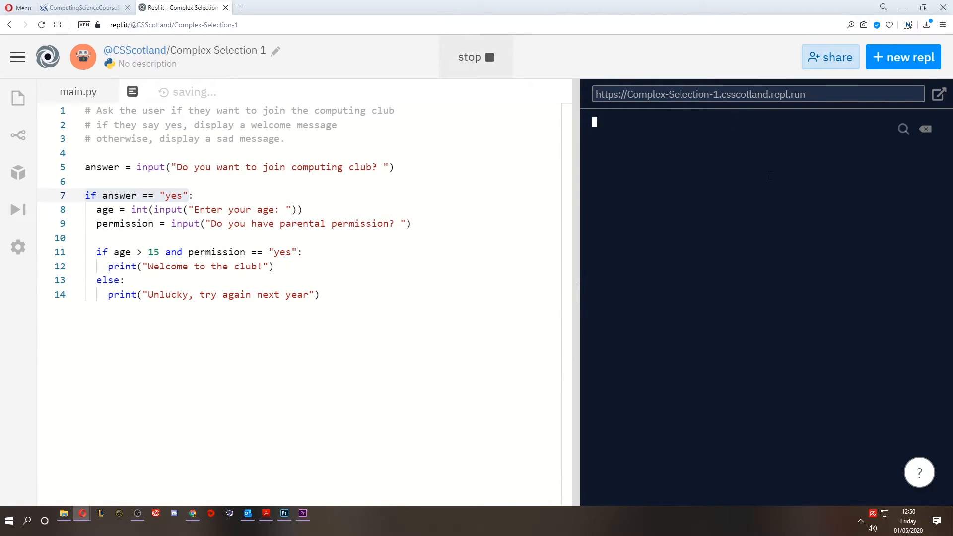
{"action": "type", "text": "yes"}
{"action": "type", "text": "16"}
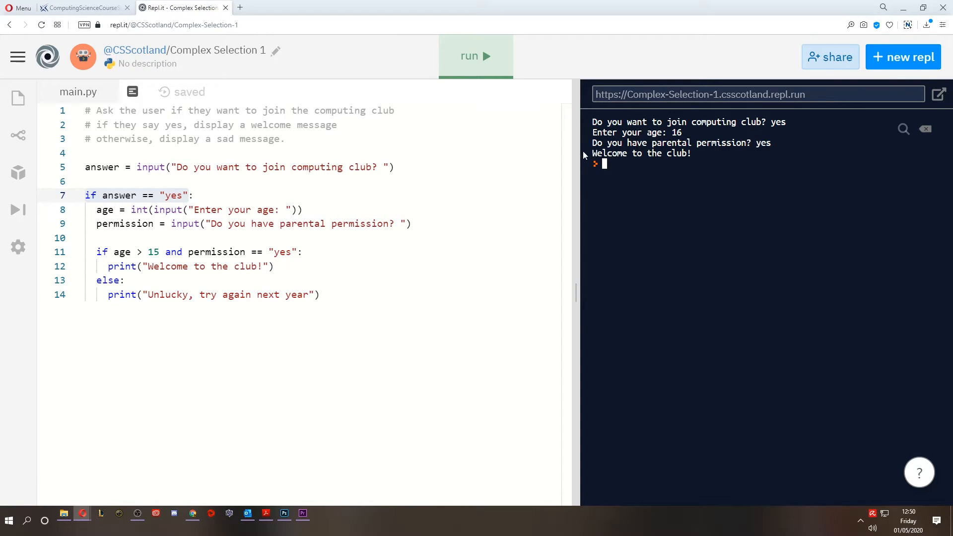
{"action": "left_click", "coordinate": [475, 55]}
{"action": "type", "text": "16"}
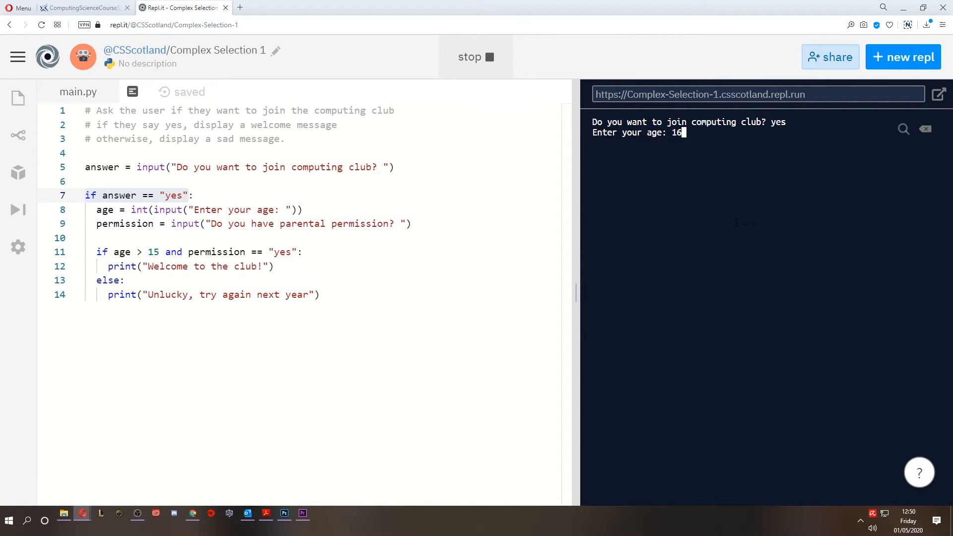
{"action": "type", "text": "no"}
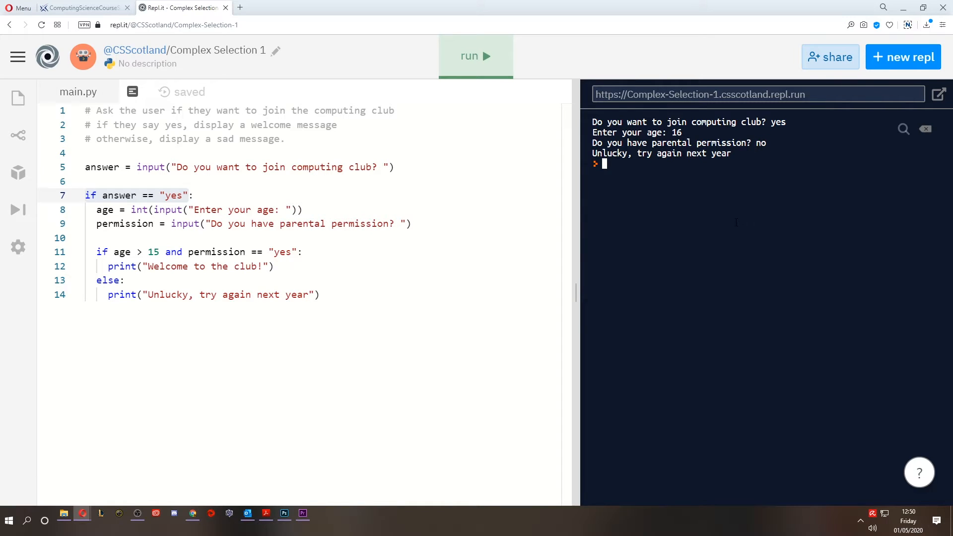
{"action": "left_click", "coordinate": [476, 56]}
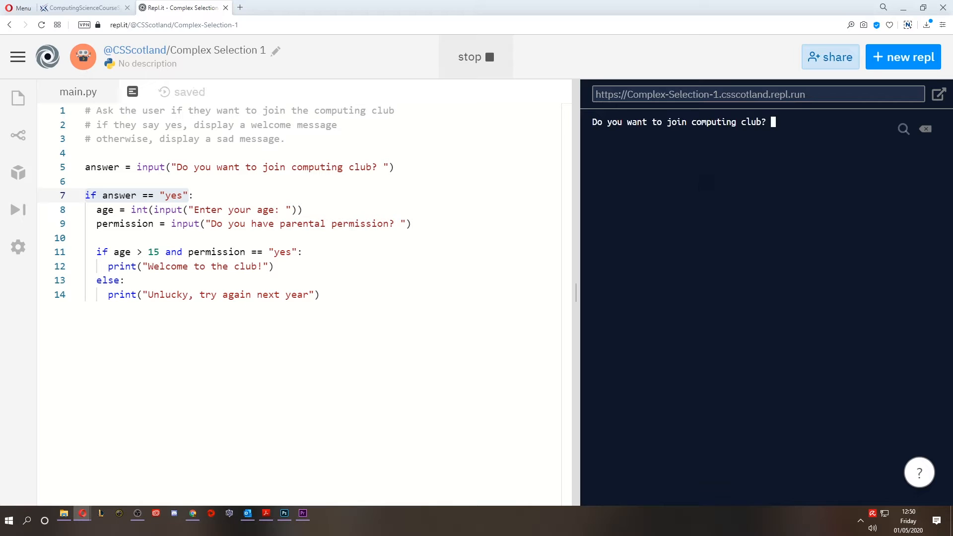
{"action": "type", "text": "yes"}
{"action": "type", "text": "14"}
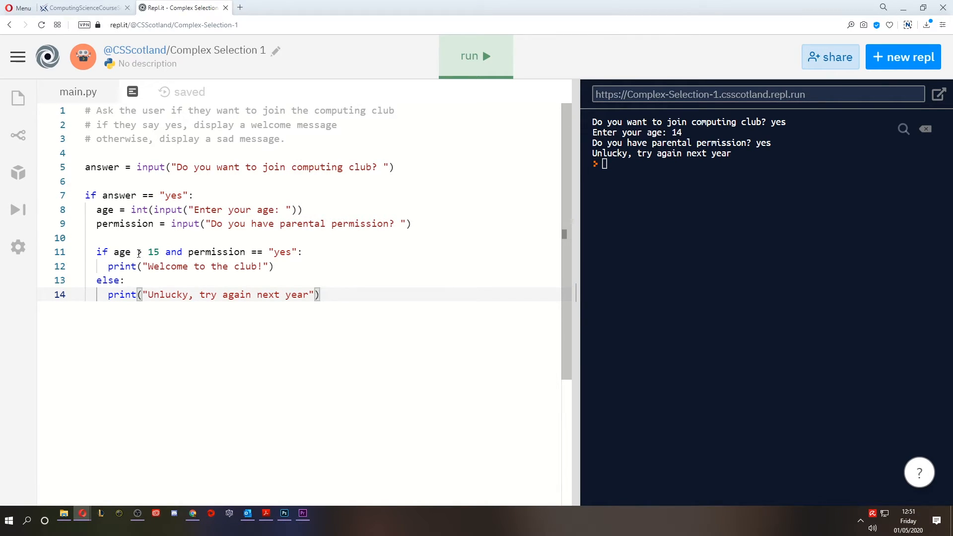
Begin extending line 7's condition to answer == "yes" or for a second option.
{"action": "left_click_drag", "start_coordinate": [96, 251], "coordinate": [320, 294]}
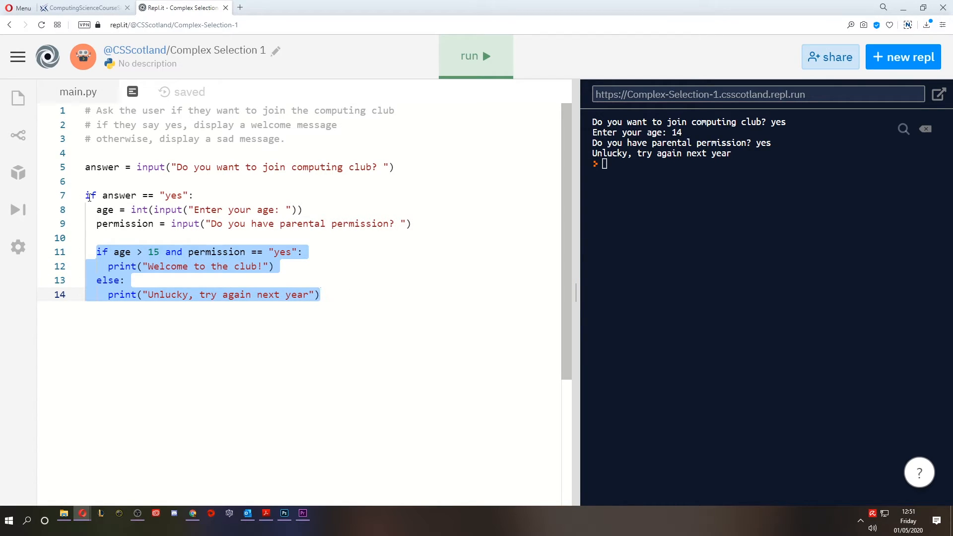
{"action": "left_click", "coordinate": [287, 251]}
{"action": "type", "text": " or "}
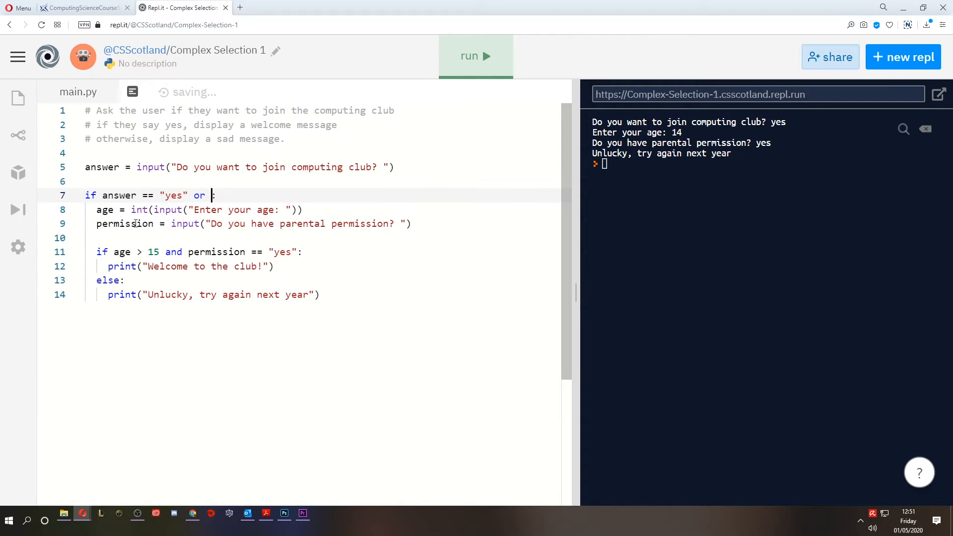
Complete line 7 as if answer == "yes" or answer == "Yes": by adding "Yes": and inserting answer == before it.
{"action": "type", "text": "\"Yes\""}
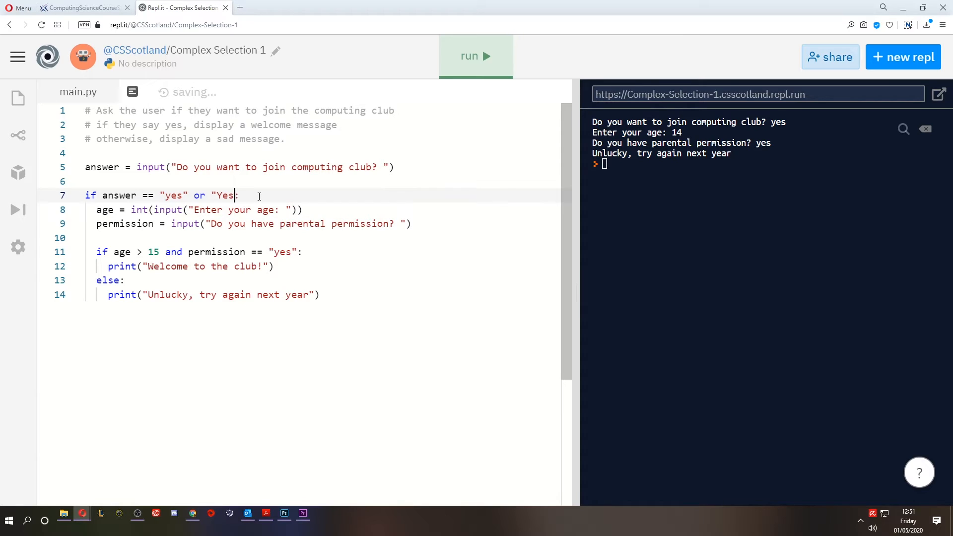
{"action": "type", "text": ":"}
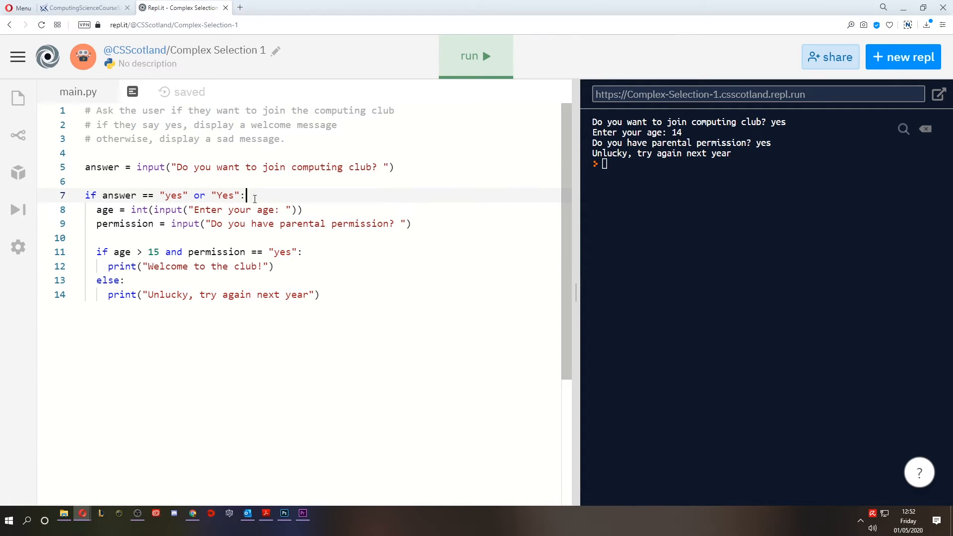
{"action": "left_click", "coordinate": [211, 195]}
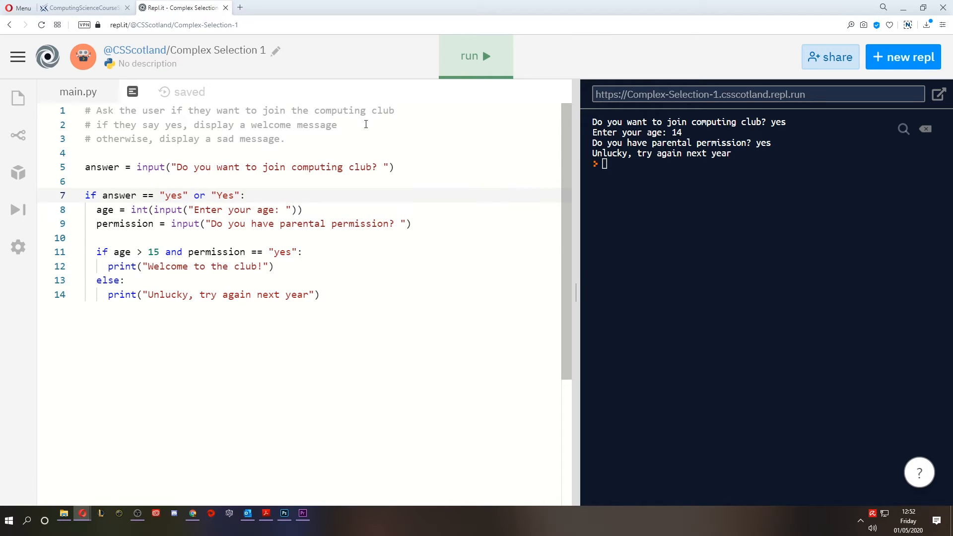
{"action": "type", "text": "answer"}
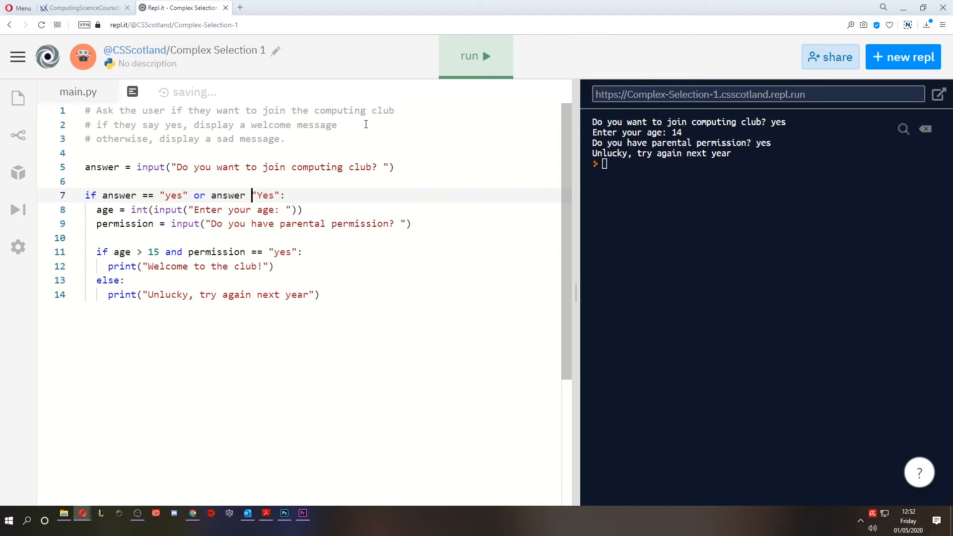
{"action": "type", "text": "=="}
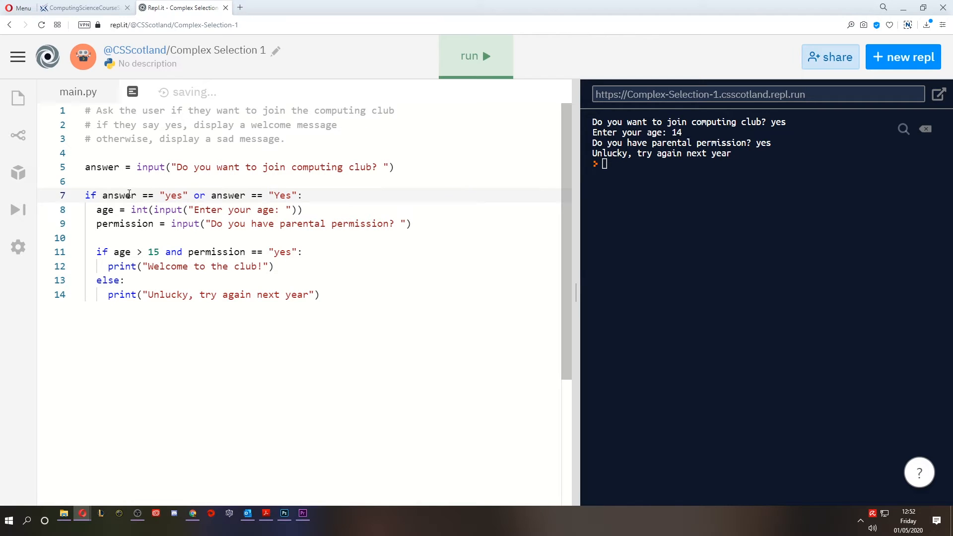
{"action": "double_click", "coordinate": [120, 195]}
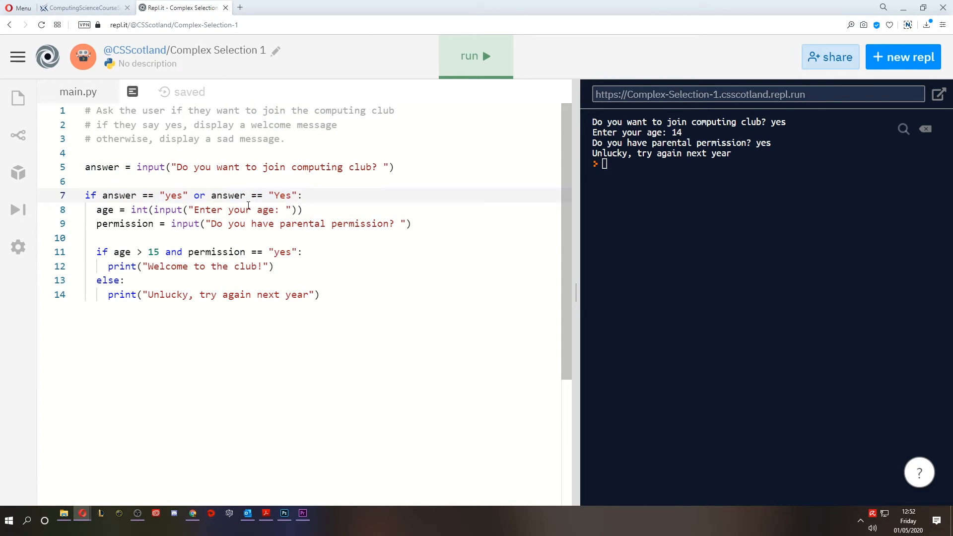
{"action": "double_click", "coordinate": [227, 196]}
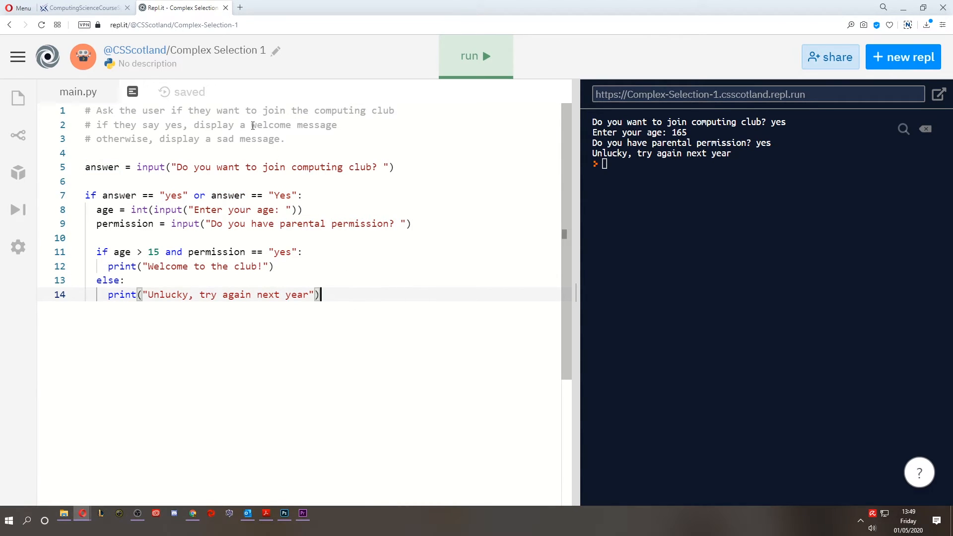
{"action": "left_click", "coordinate": [82, 7]}
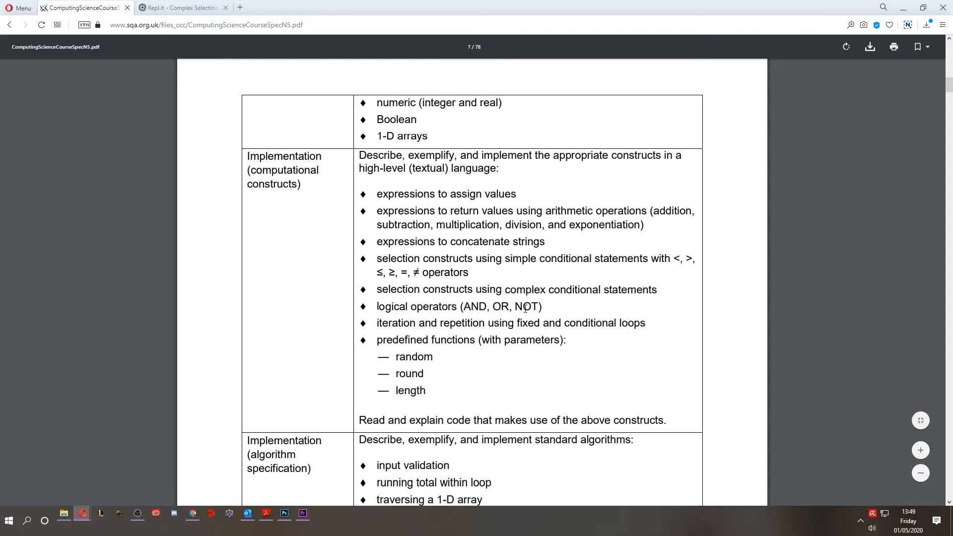
{"action": "left_click", "coordinate": [180, 7]}
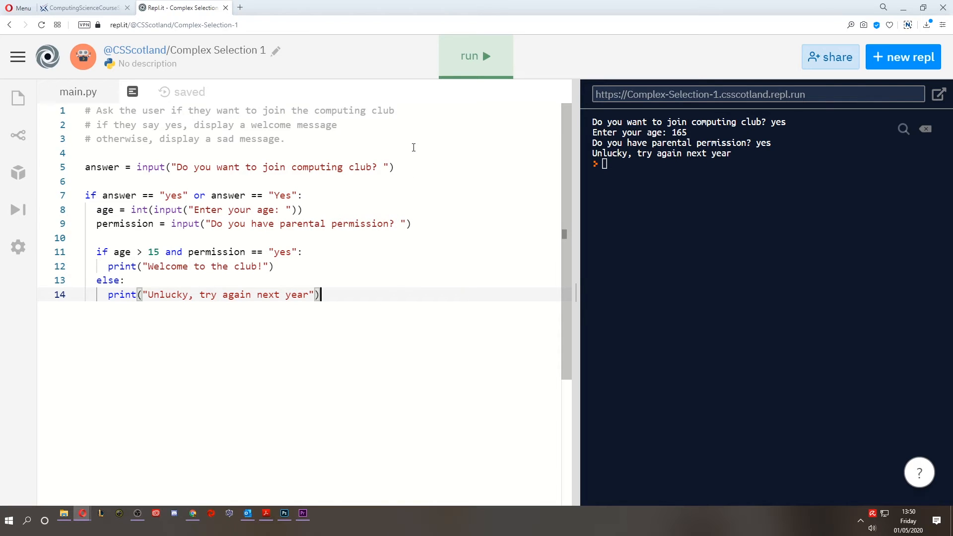
{"action": "mouse_move", "coordinate": [387, 201]}
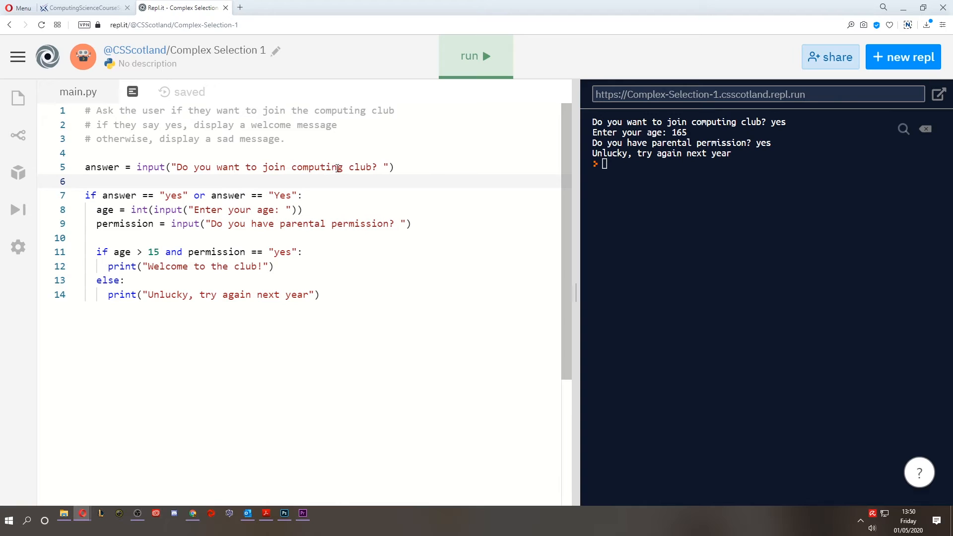
{"action": "left_click_drag", "start_coordinate": [213, 167], "coordinate": [377, 167]}
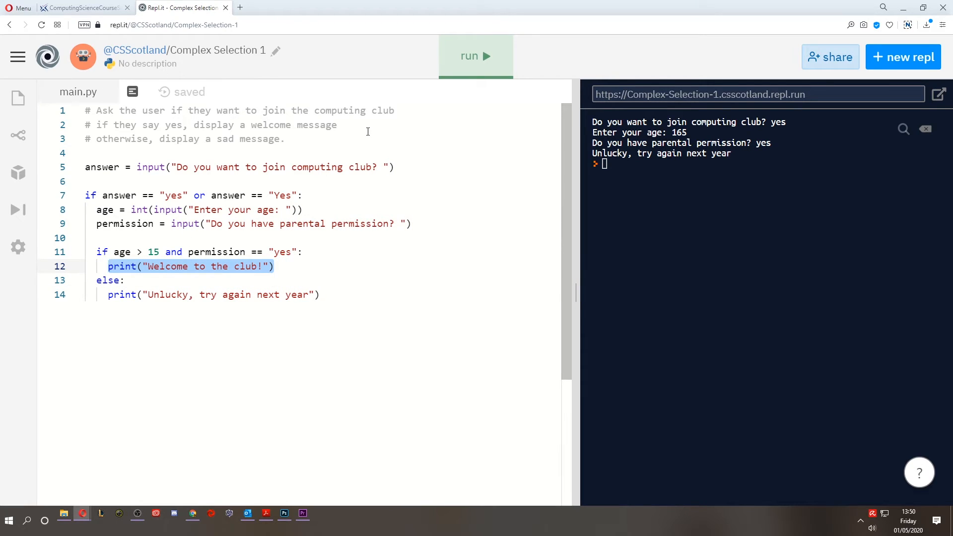
Add the password input, the check if not password == "computing": and an indented print("Buzz off.").
{"action": "type", "text": "password = inpu"}
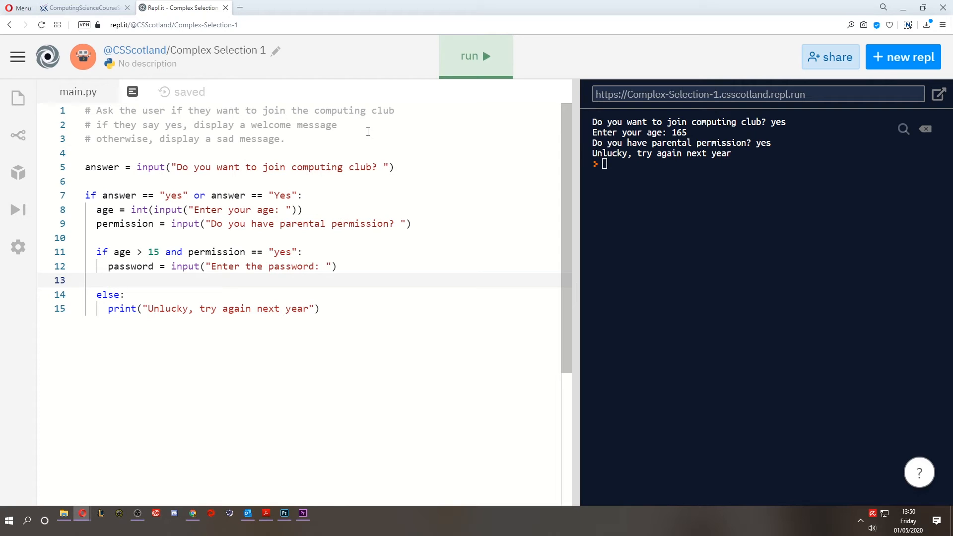
{"action": "type", "text": "if not password"}
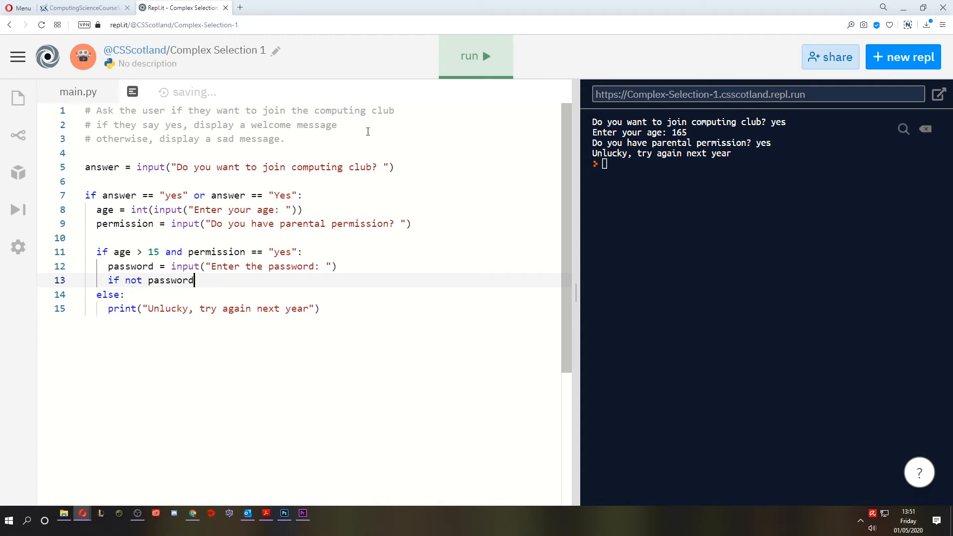
{"action": "type", "text": "== \"computing\":"}
{"action": "type", "text": "print(\""}
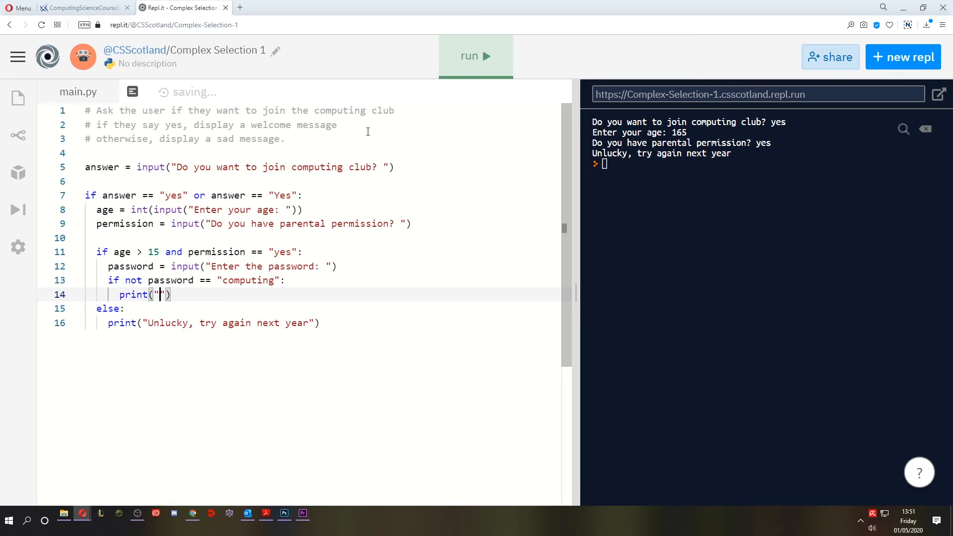
{"action": "type", "text": "Buzz off."}
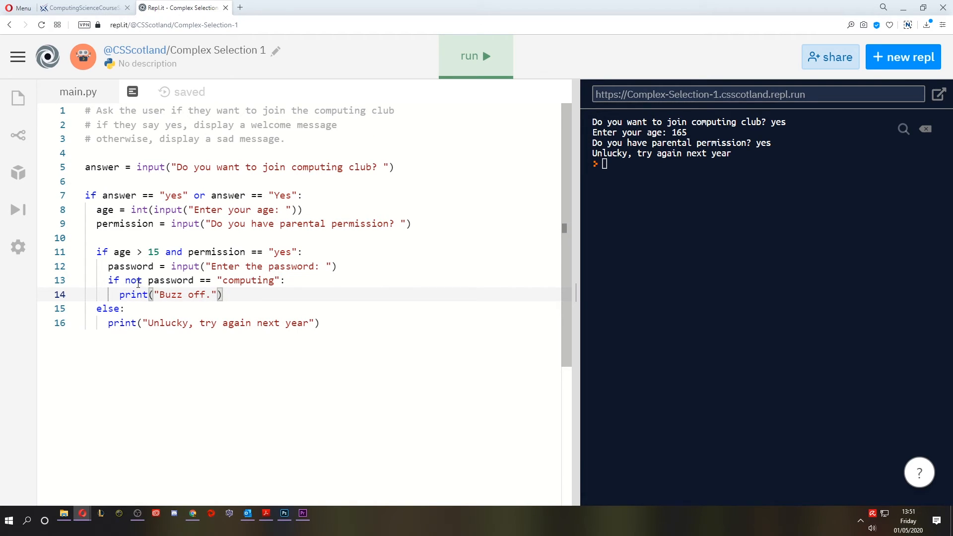
{"action": "double_click", "coordinate": [170, 280]}
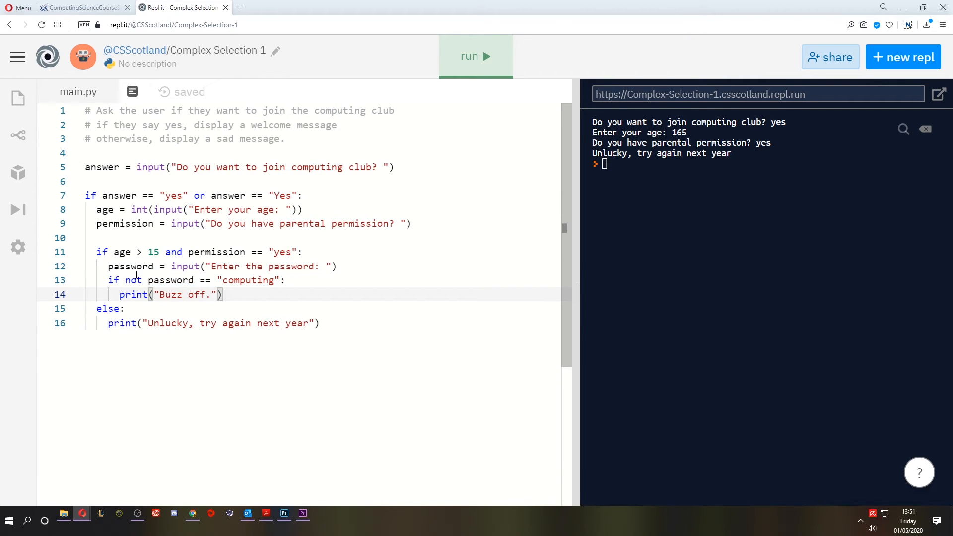
{"action": "left_click", "coordinate": [289, 280]}
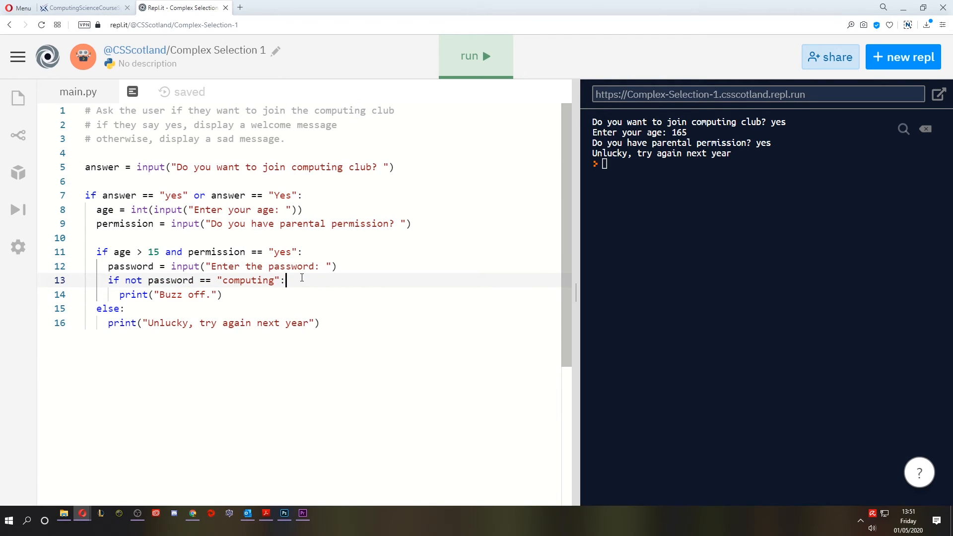
{"action": "mouse_move", "coordinate": [377, 112]}
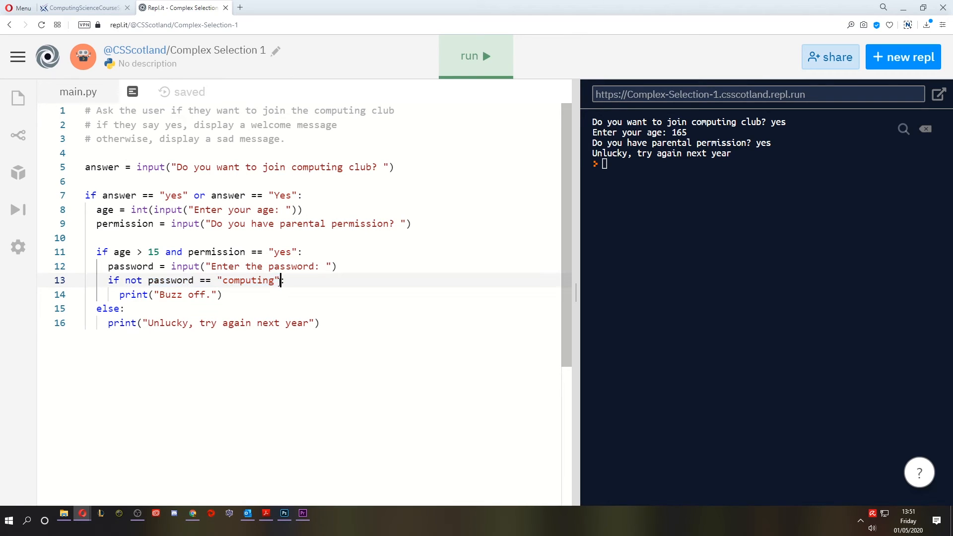
{"action": "double_click", "coordinate": [132, 280]}
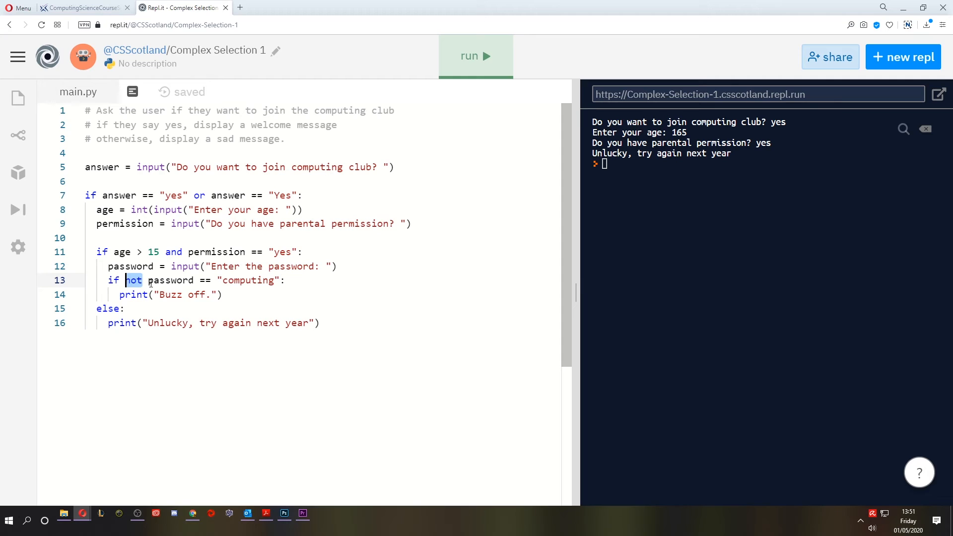
{"action": "left_click", "coordinate": [137, 280]}
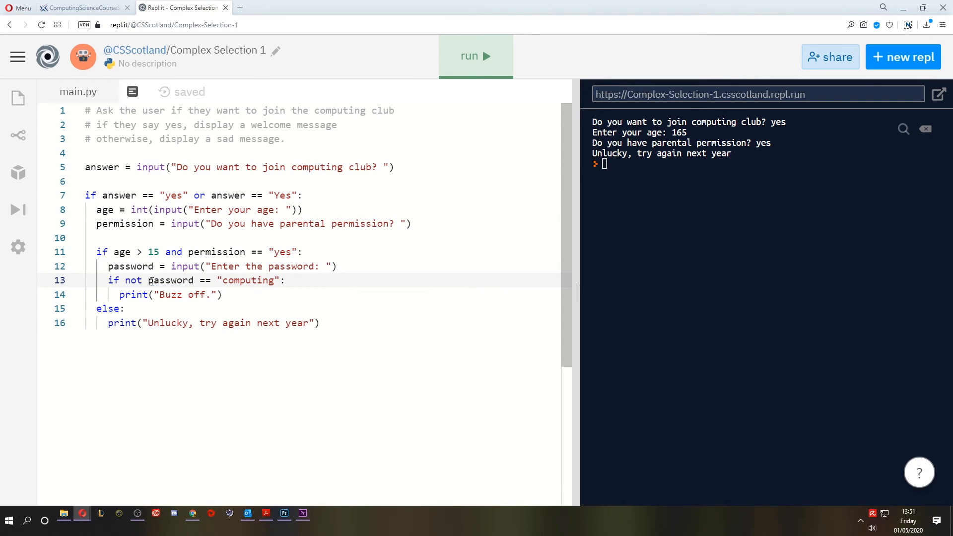
{"action": "left_click_drag", "start_coordinate": [147, 280], "coordinate": [274, 280]}
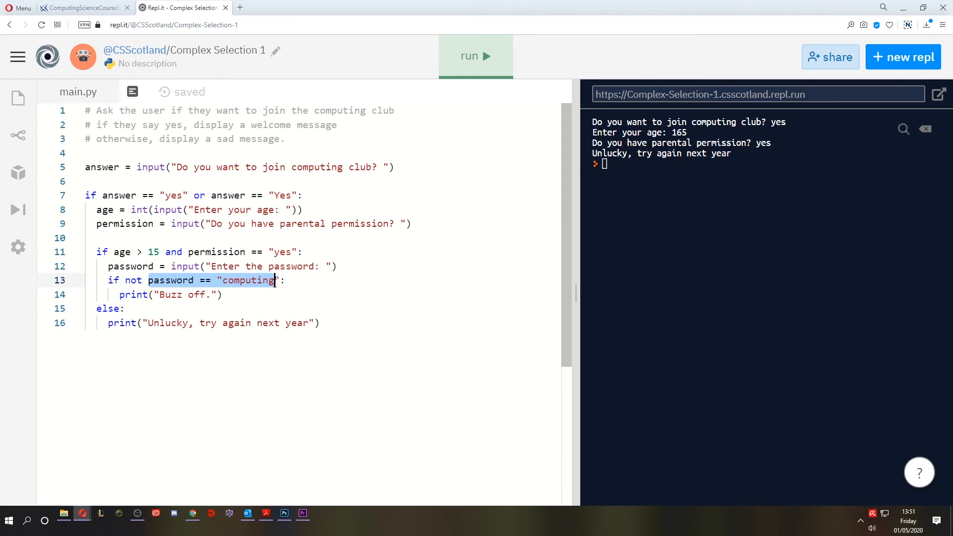
{"action": "left_click", "coordinate": [158, 280]}
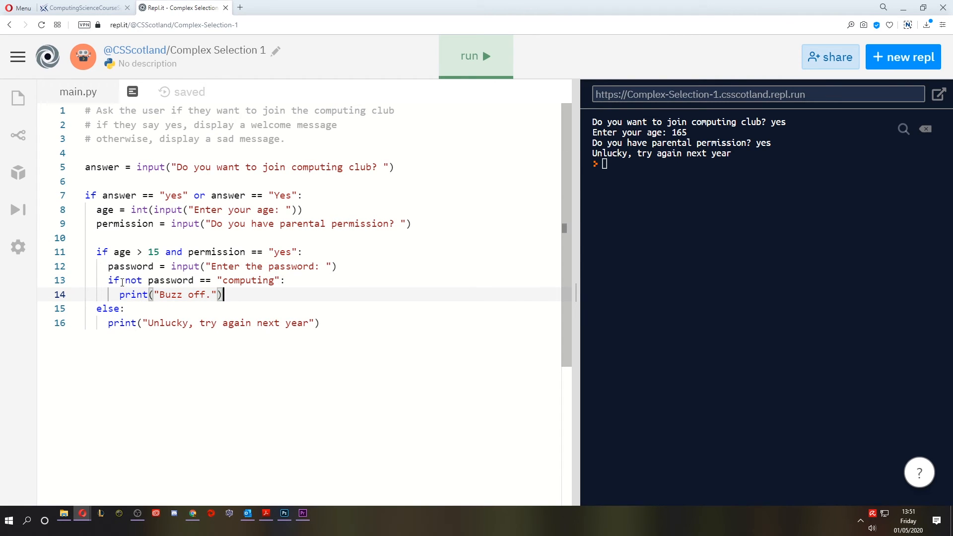
{"action": "left_click_drag", "start_coordinate": [125, 280], "coordinate": [275, 280]}
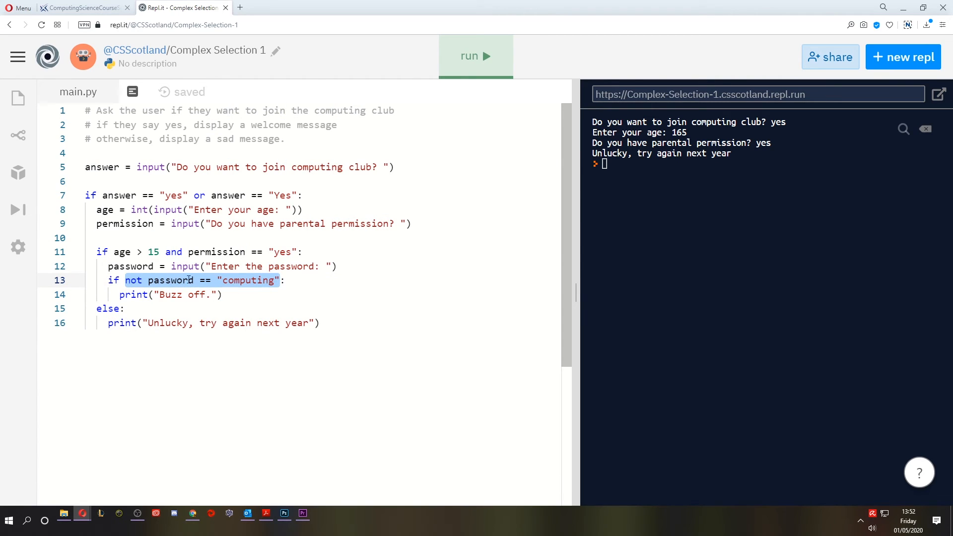
{"action": "left_click", "coordinate": [108, 280]}
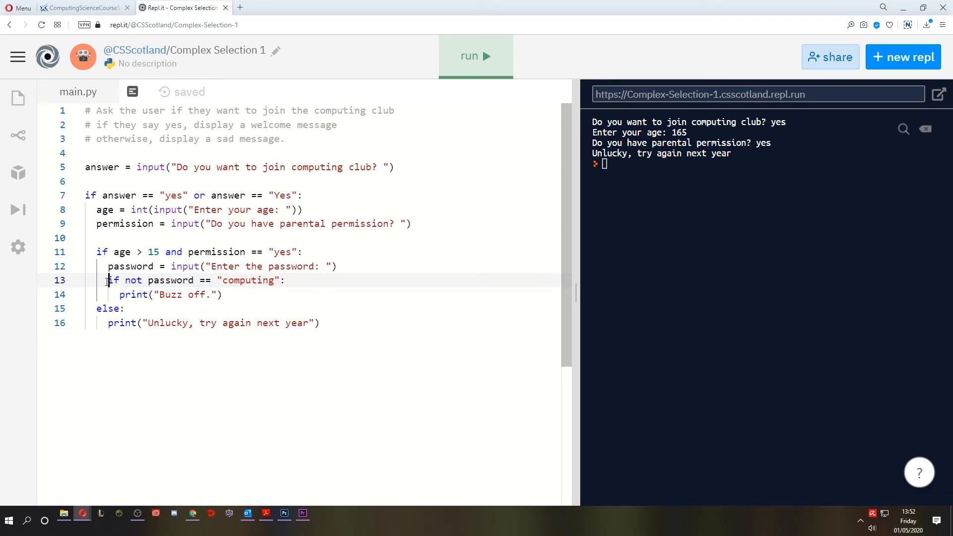
{"action": "left_click_drag", "start_coordinate": [108, 280], "coordinate": [285, 280]}
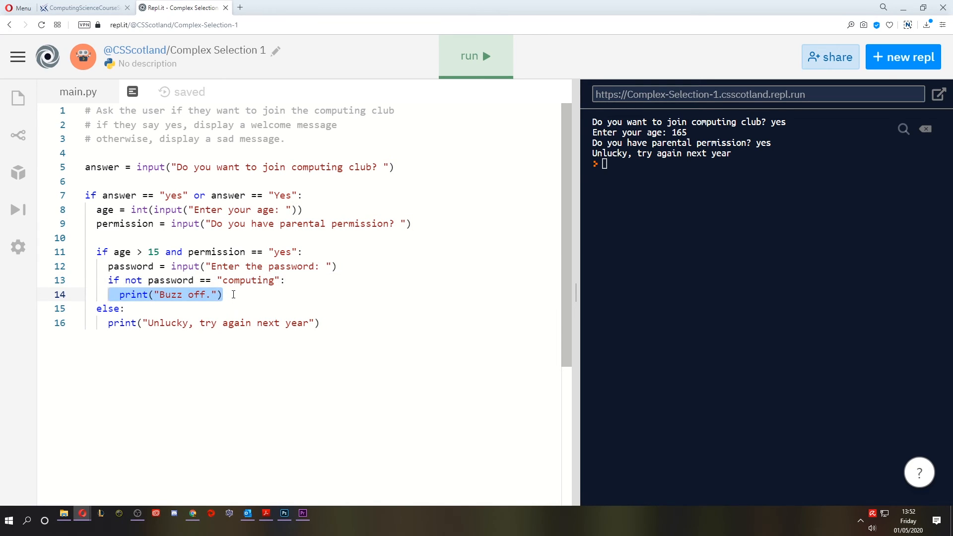
Add else: printing "Welcome to the club!" under the password check and run the program to test it.
{"action": "type", "text": "else:"}
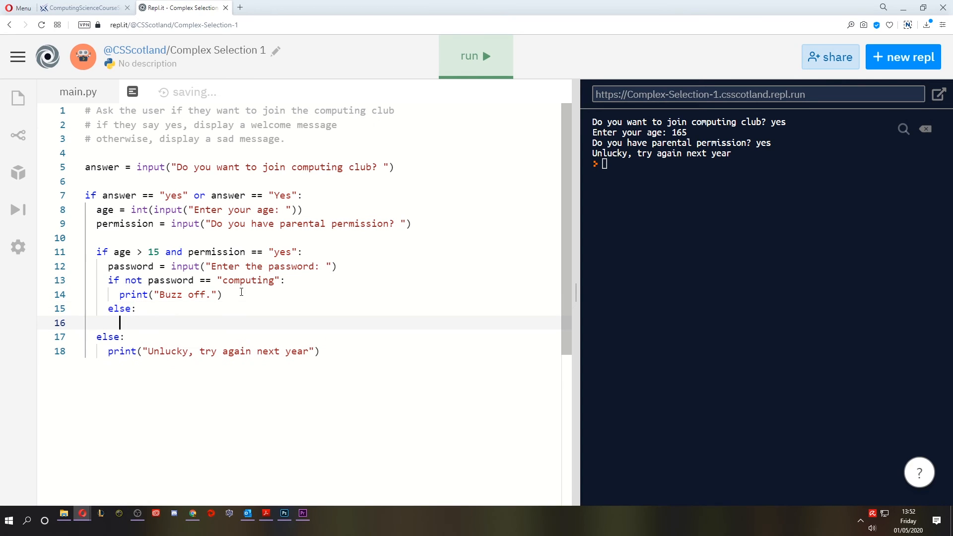
{"action": "type", "text": "print(\"\")"}
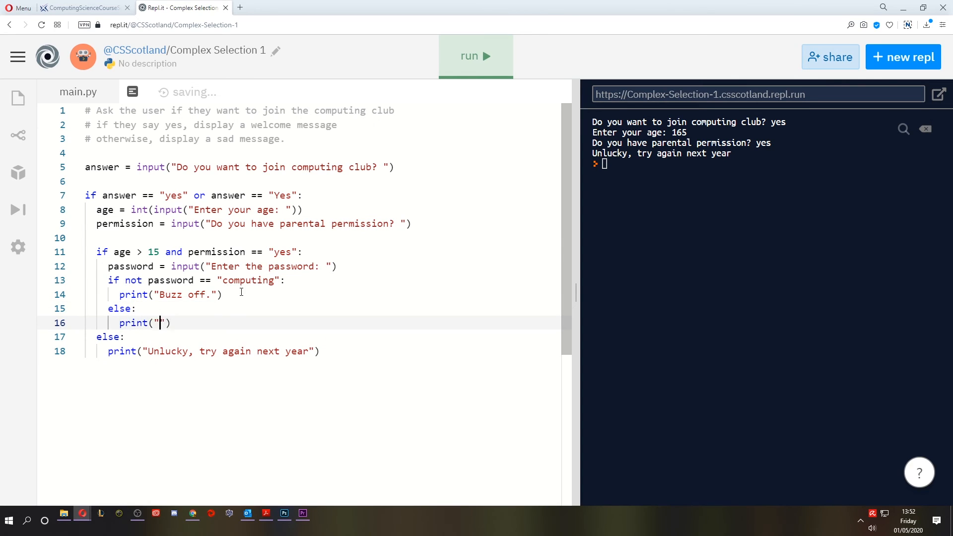
{"action": "type", "text": "Welcome to the clu"}
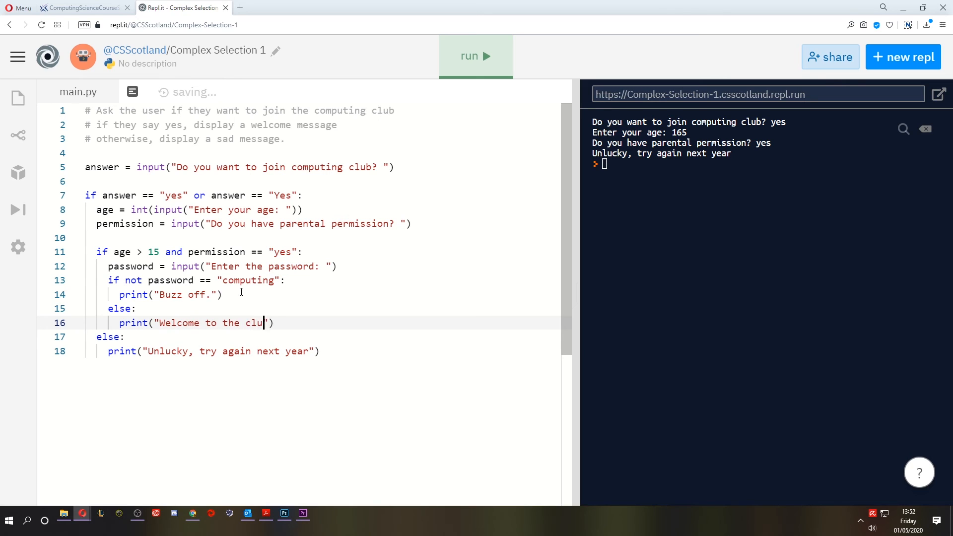
{"action": "type", "text": "b!"}
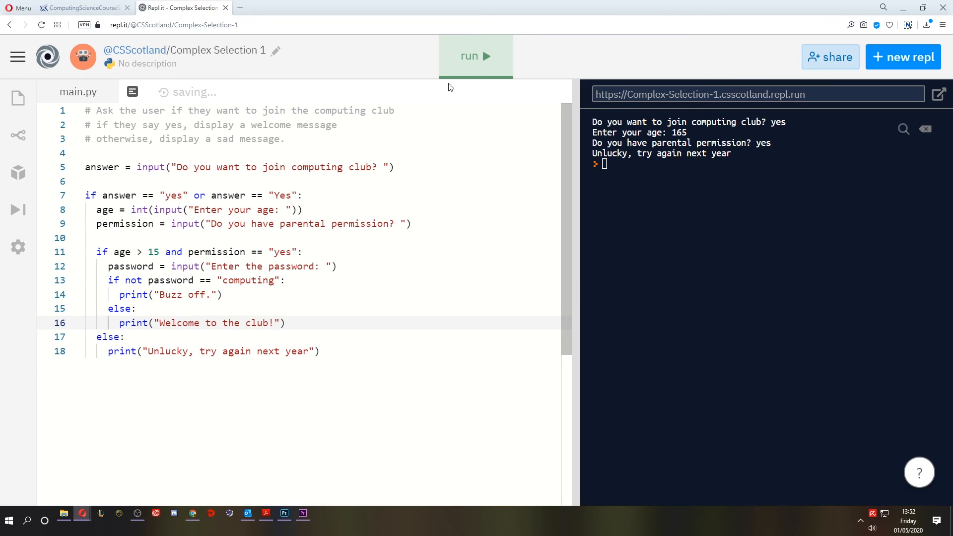
{"action": "left_click", "coordinate": [475, 55]}
{"action": "type", "text": "16"}
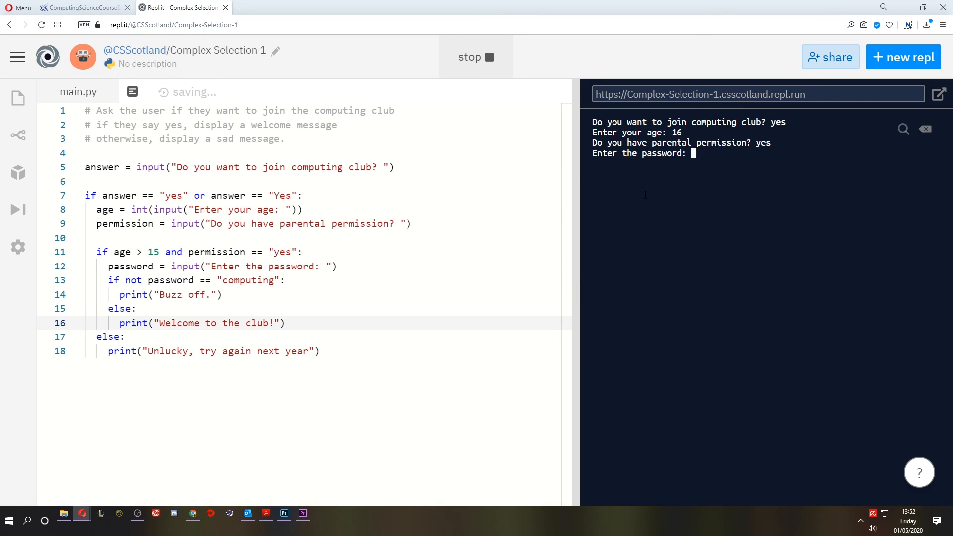
Enter password computing to see Welcome to the club!, then rerun entering No to see Buzz off.
{"action": "type", "text": "computing"}
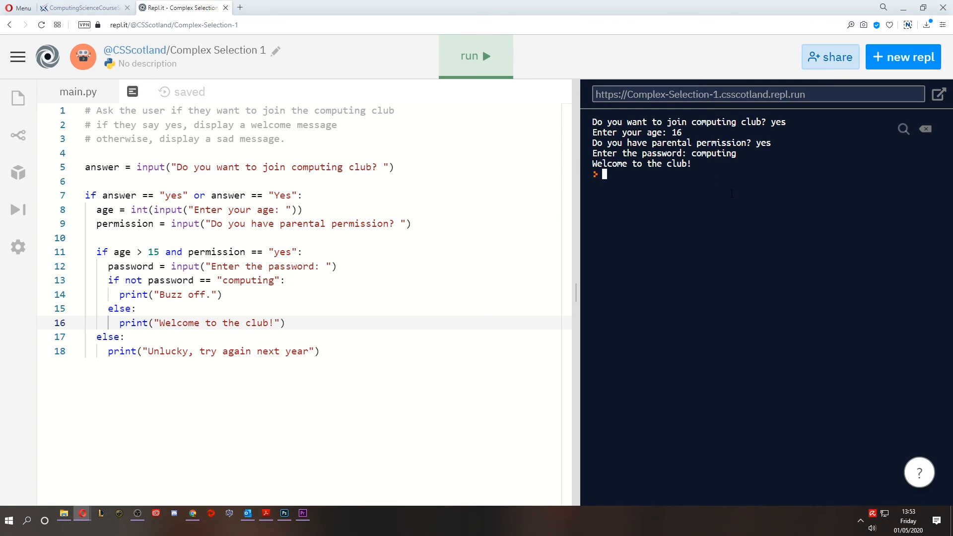
{"action": "left_click", "coordinate": [475, 55]}
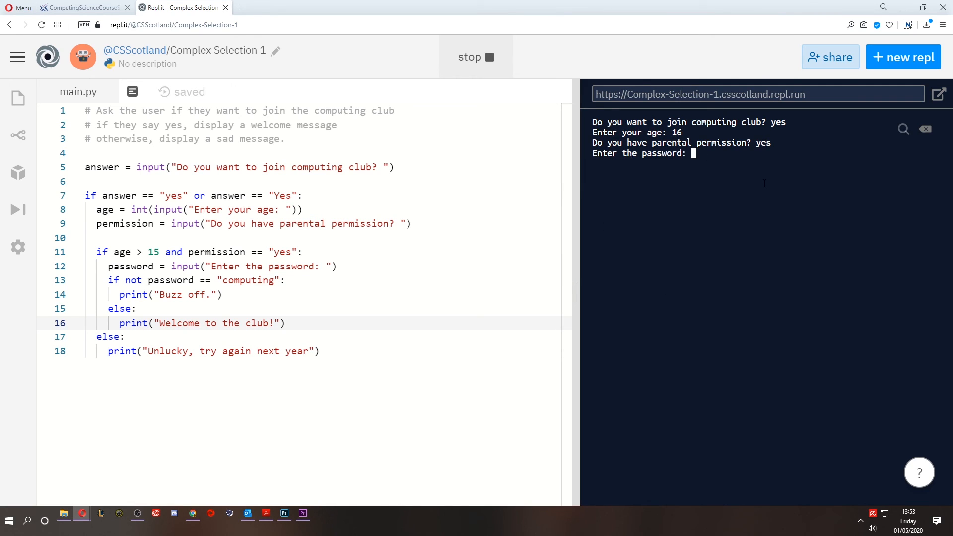
{"action": "type", "text": "No"}
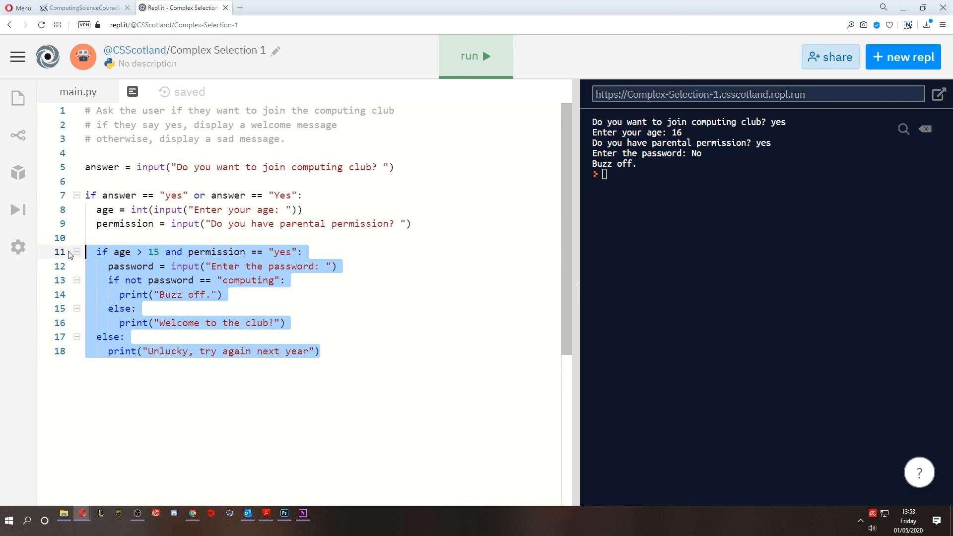
{"action": "left_click", "coordinate": [132, 295]}
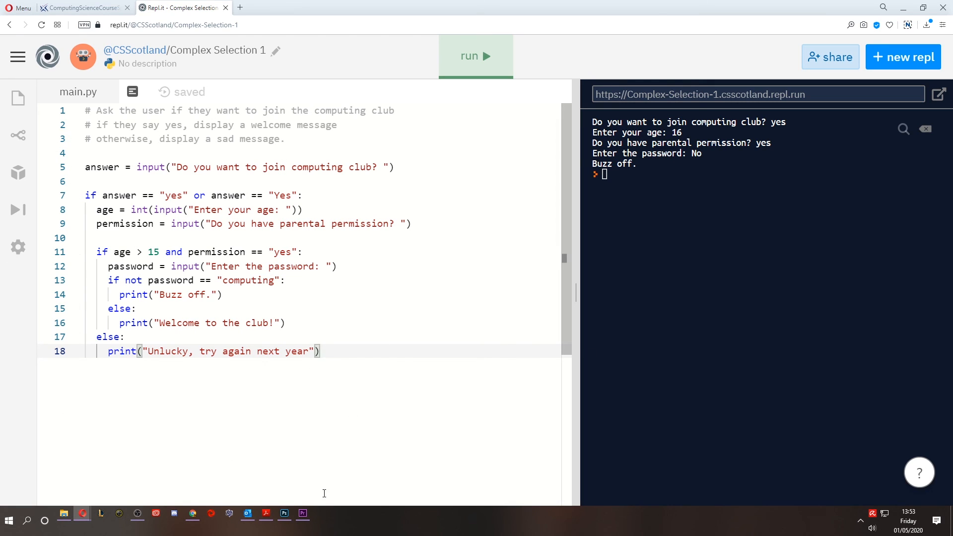
{"action": "mouse_move", "coordinate": [96, 264]}
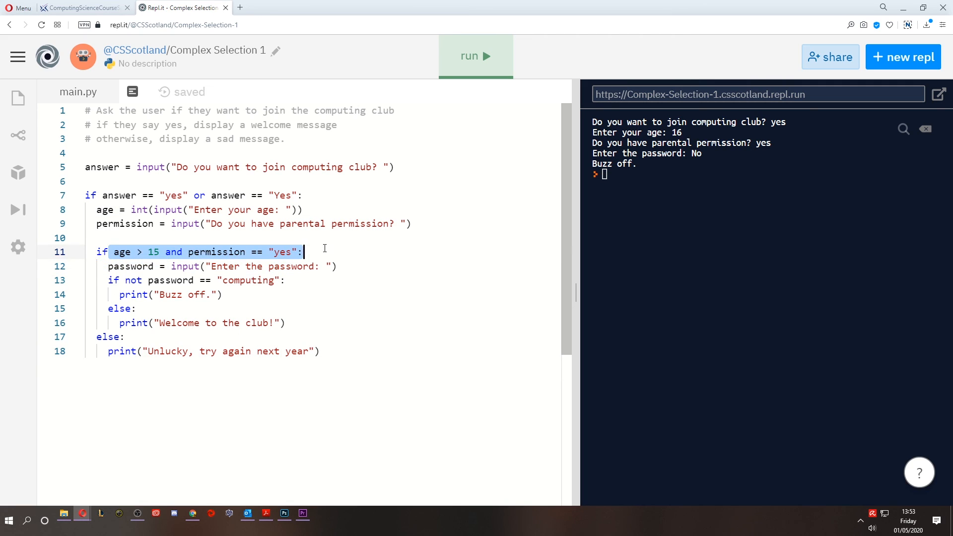
{"action": "left_click", "coordinate": [342, 251]}
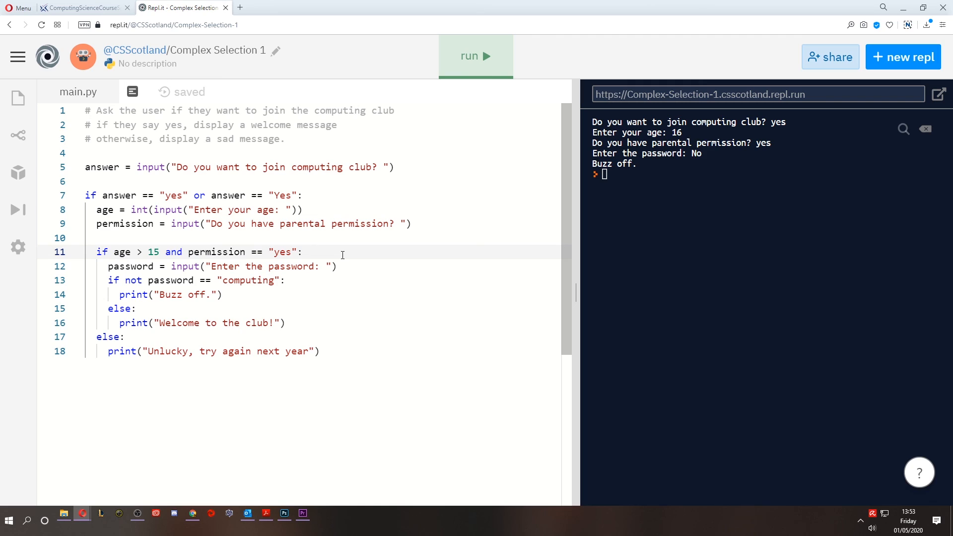